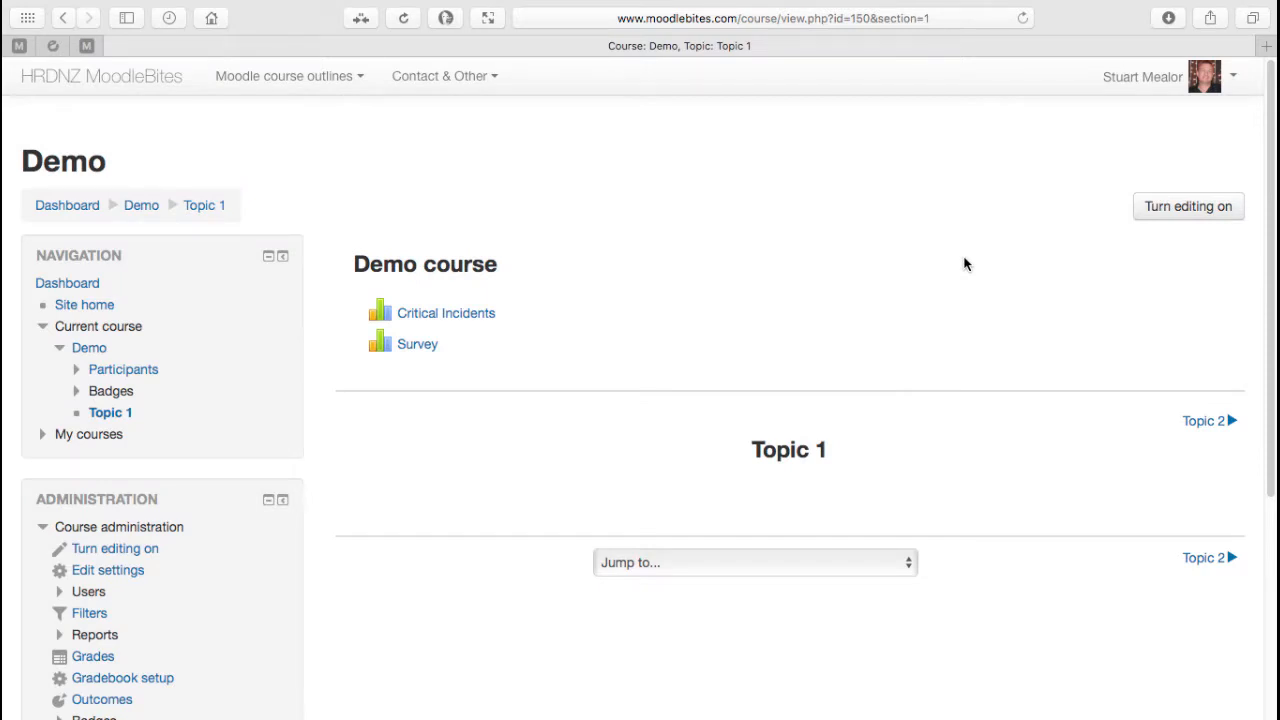
{"action": "mouse_move", "coordinate": [1188, 210]}
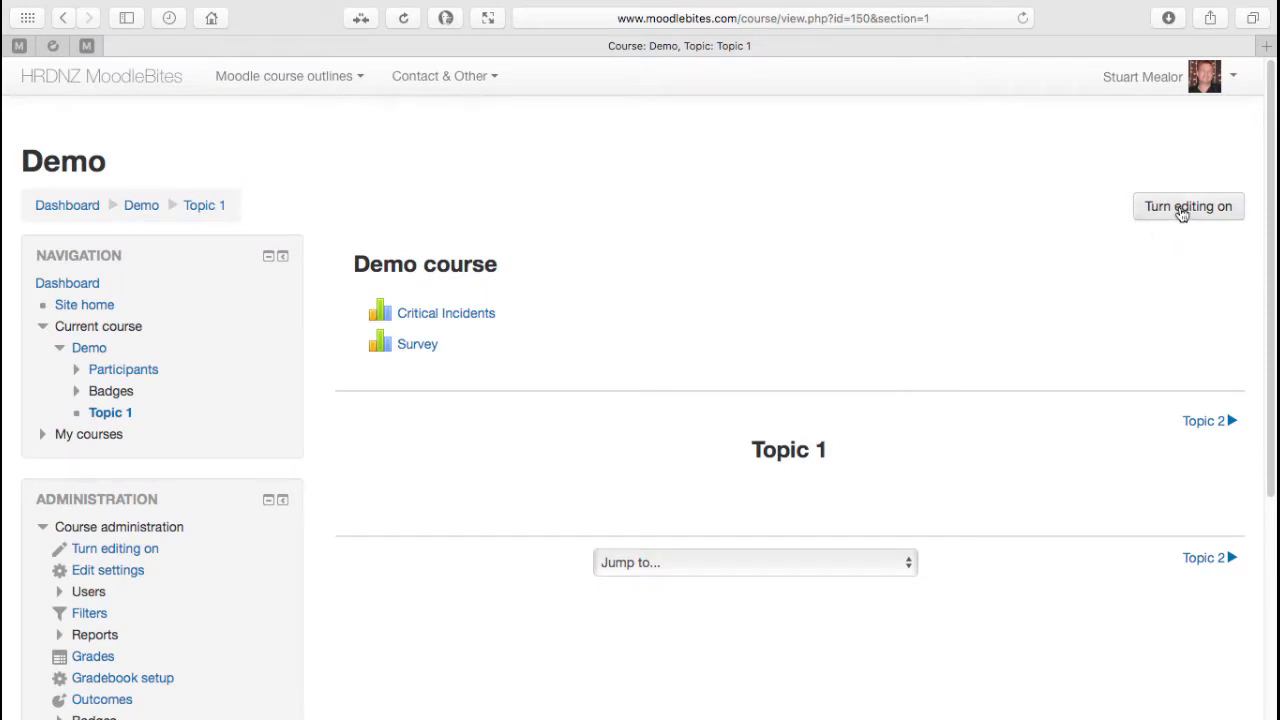
Turn editing on in the Demo course and choose to add a Survey activity in Topic 1.
{"action": "left_click", "coordinate": [1188, 206]}
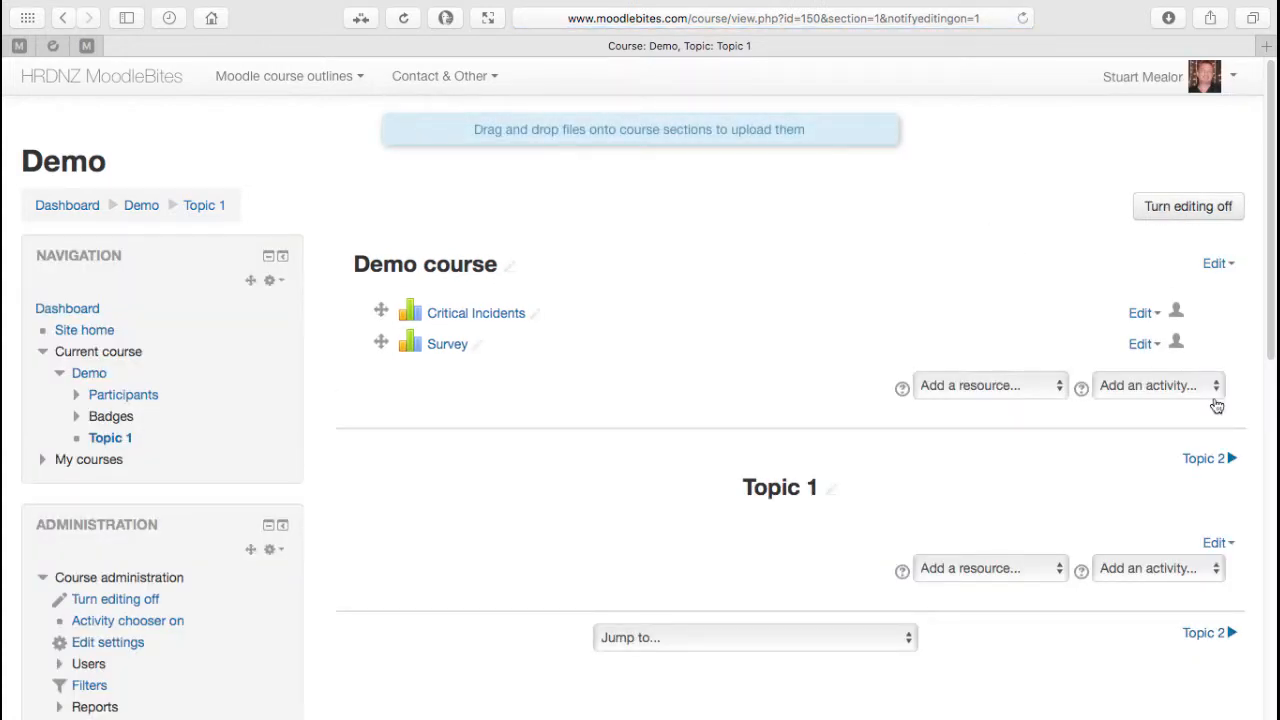
{"action": "left_click", "coordinate": [1156, 384]}
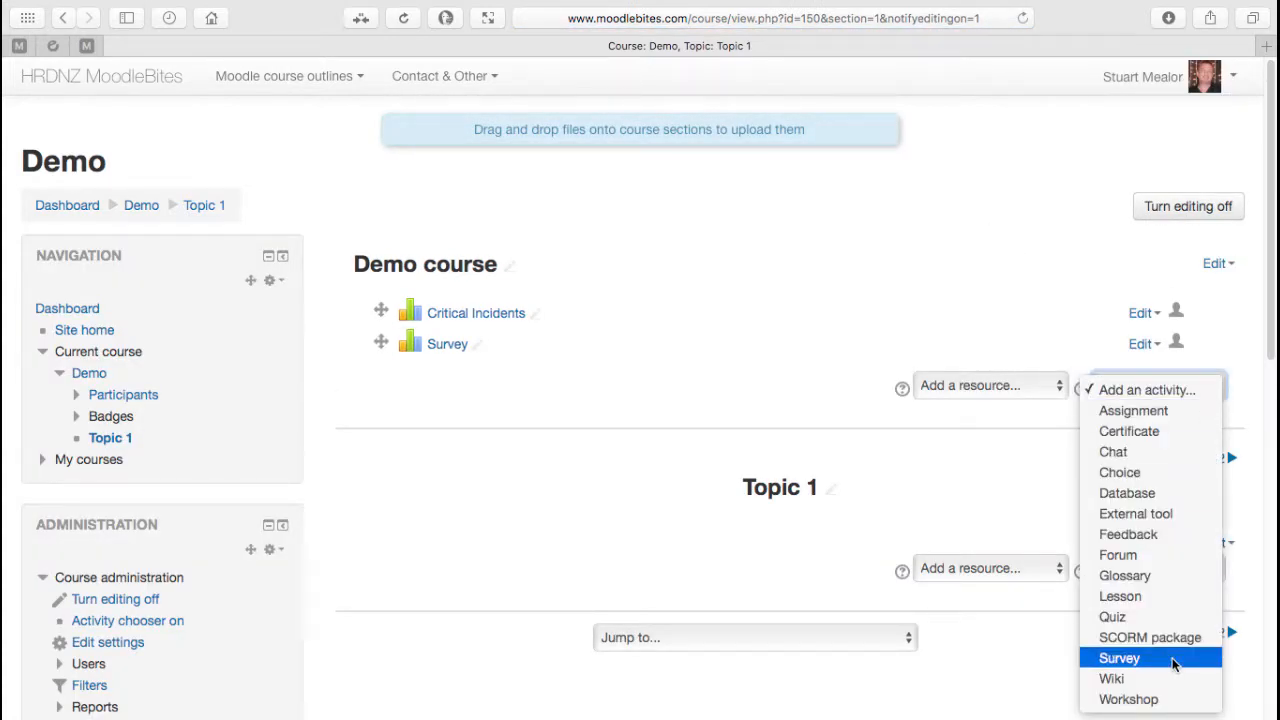
{"action": "left_click", "coordinate": [1120, 656]}
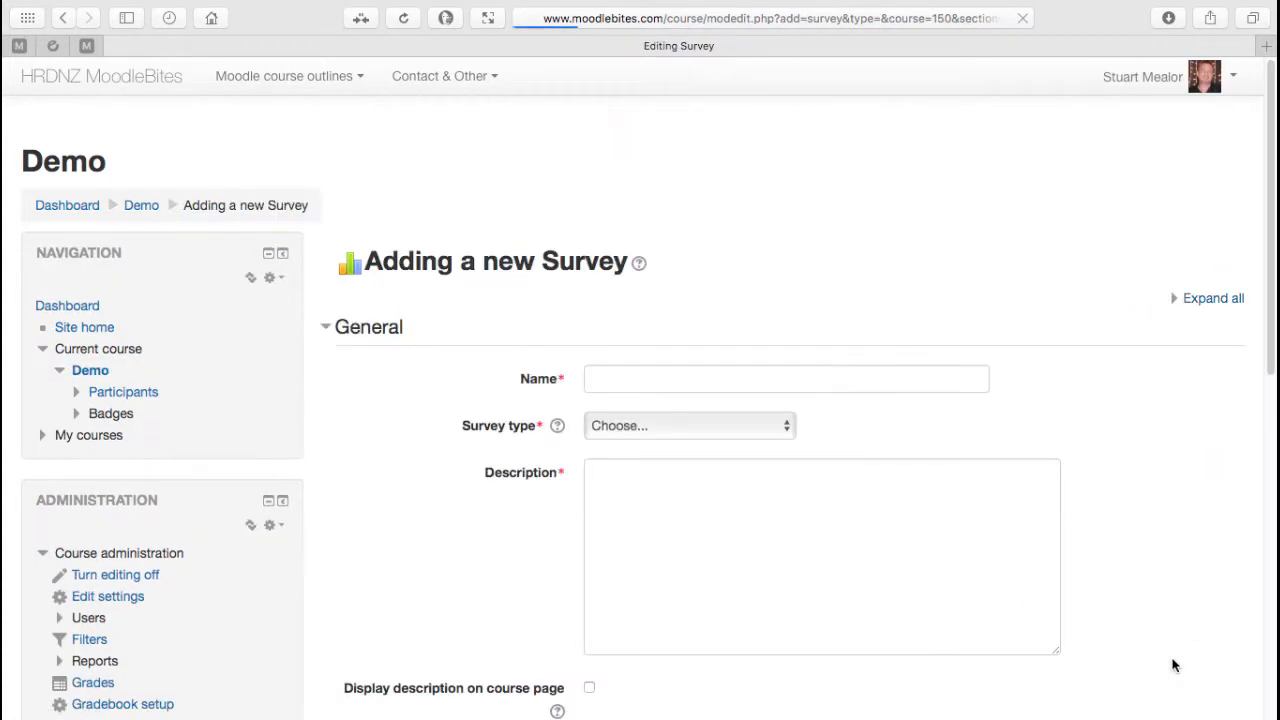
Choose COLLES (Preferred) as the survey type.
{"action": "left_click", "coordinate": [690, 424]}
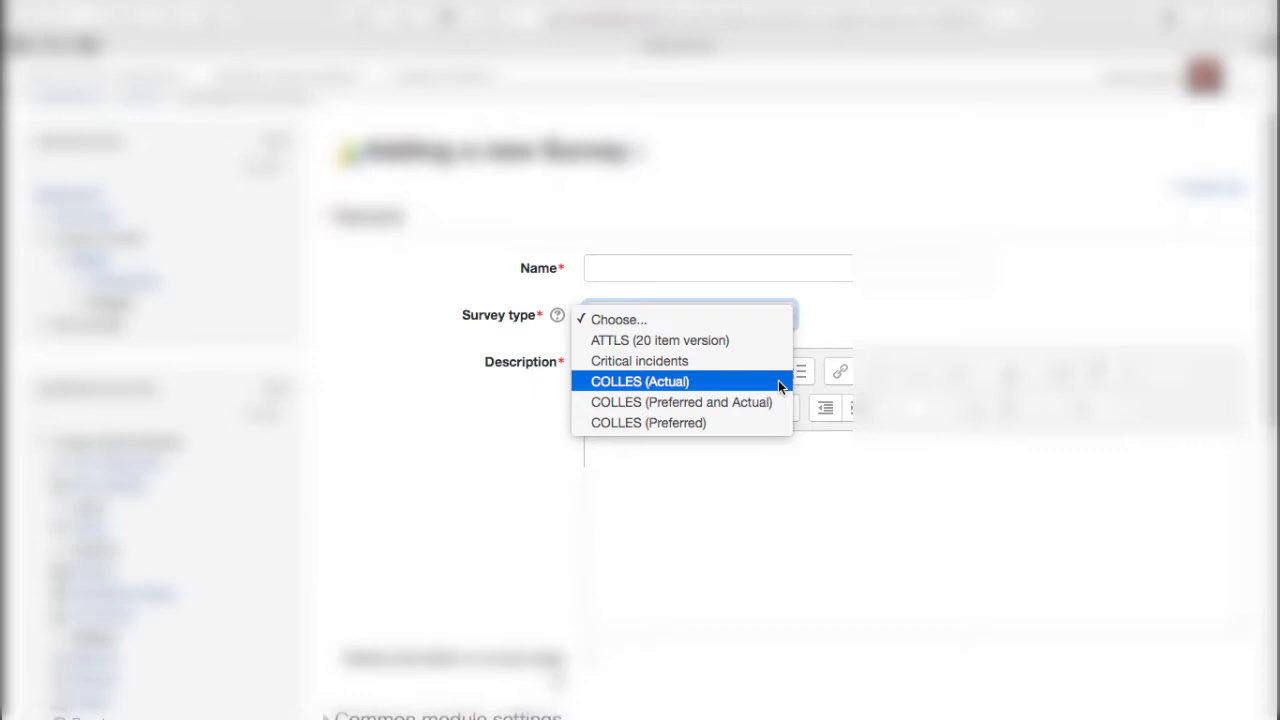
{"action": "left_click", "coordinate": [648, 422]}
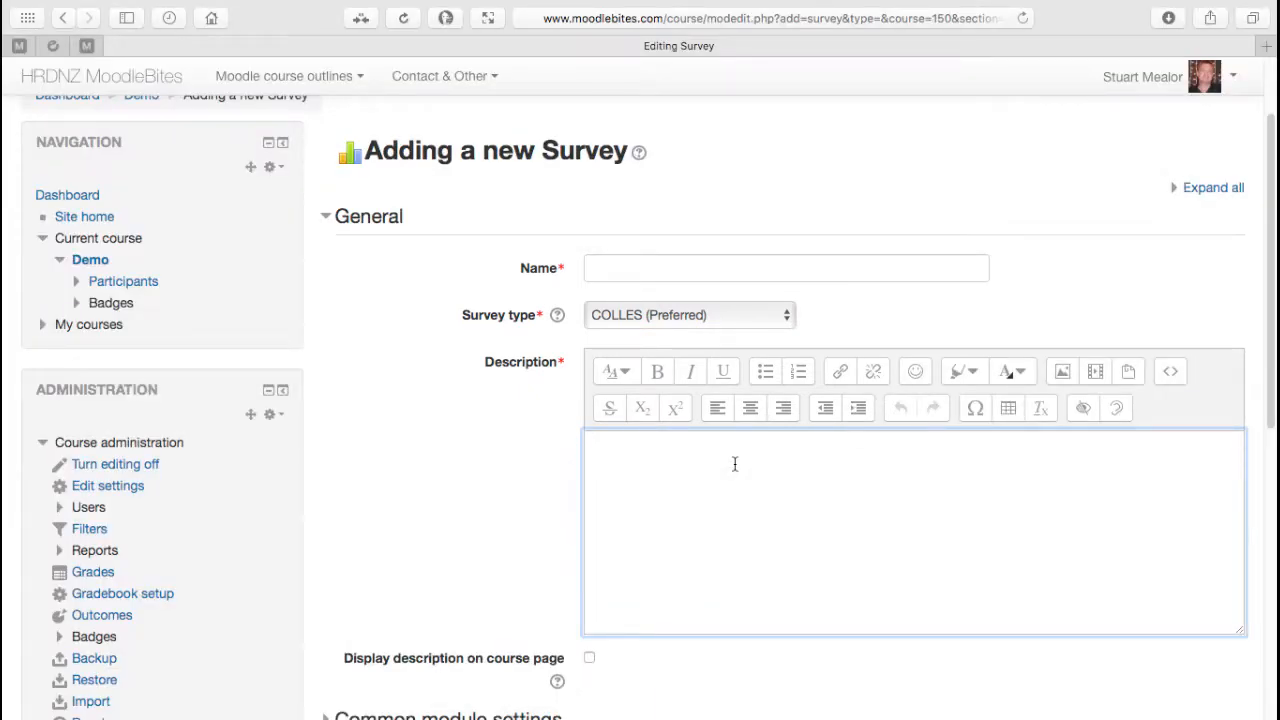
Name the survey 'COLLES Survey' with a short description, save it to the course and turn editing off.
{"action": "type", "text": "Description of why"}
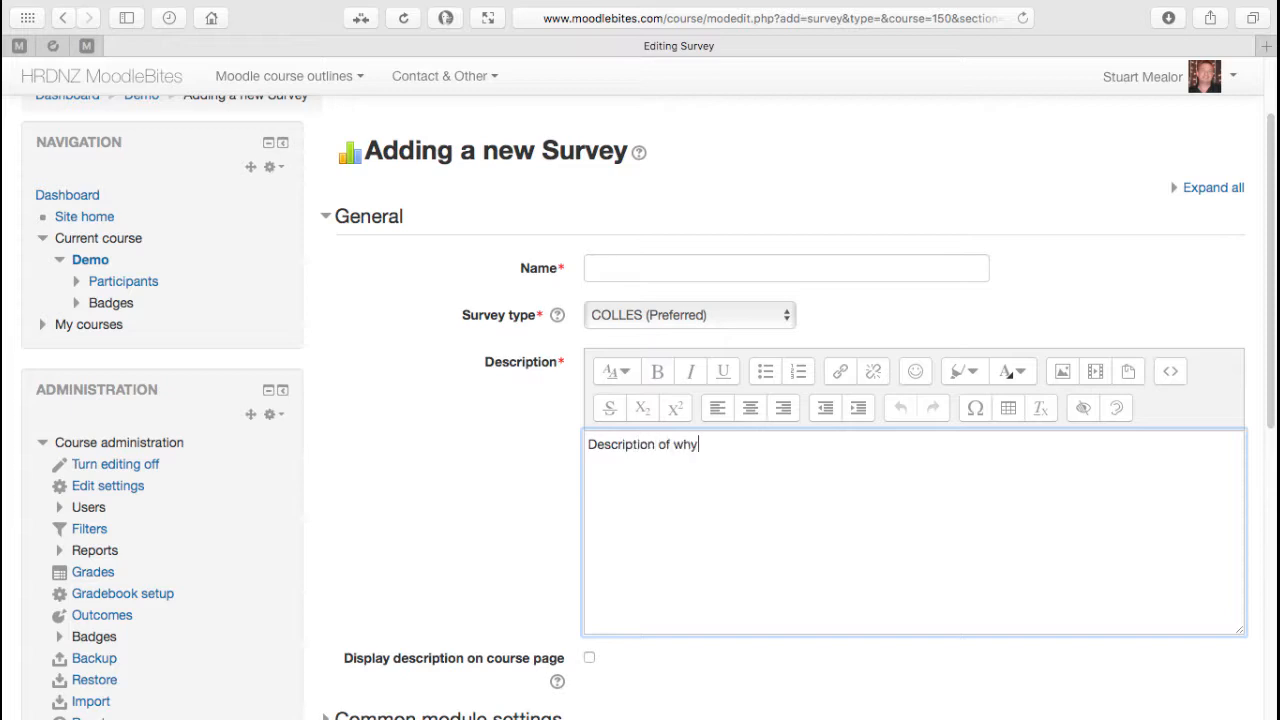
{"action": "type", "text": "...."}
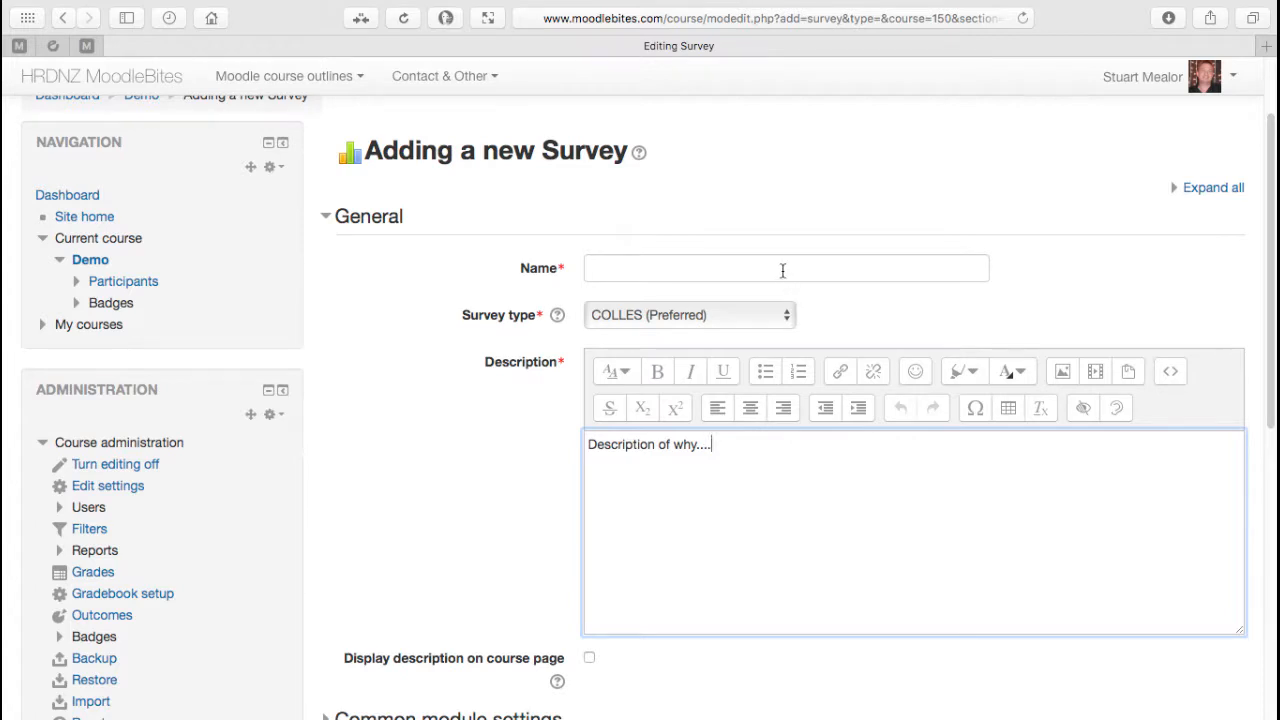
{"action": "type", "text": "COLLE"}
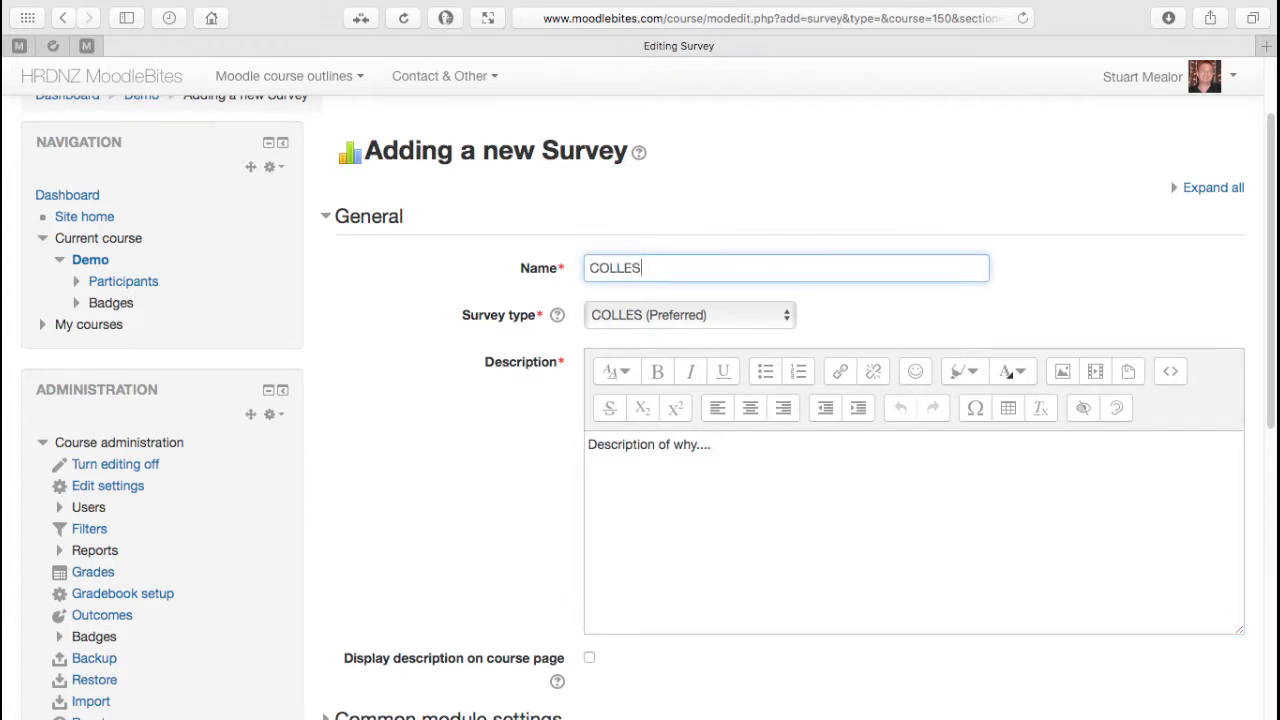
{"action": "type", "text": "Survey"}
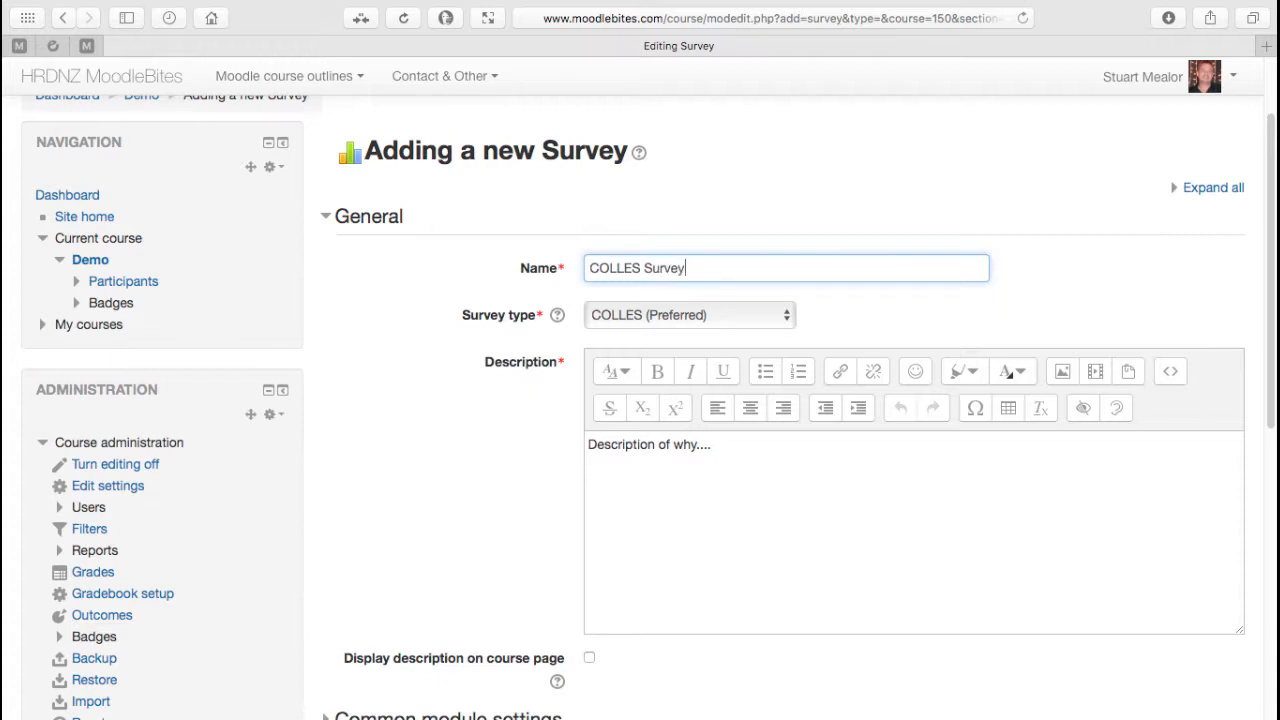
{"action": "scroll", "scroll_direction": "down", "scroll_amount": 3}
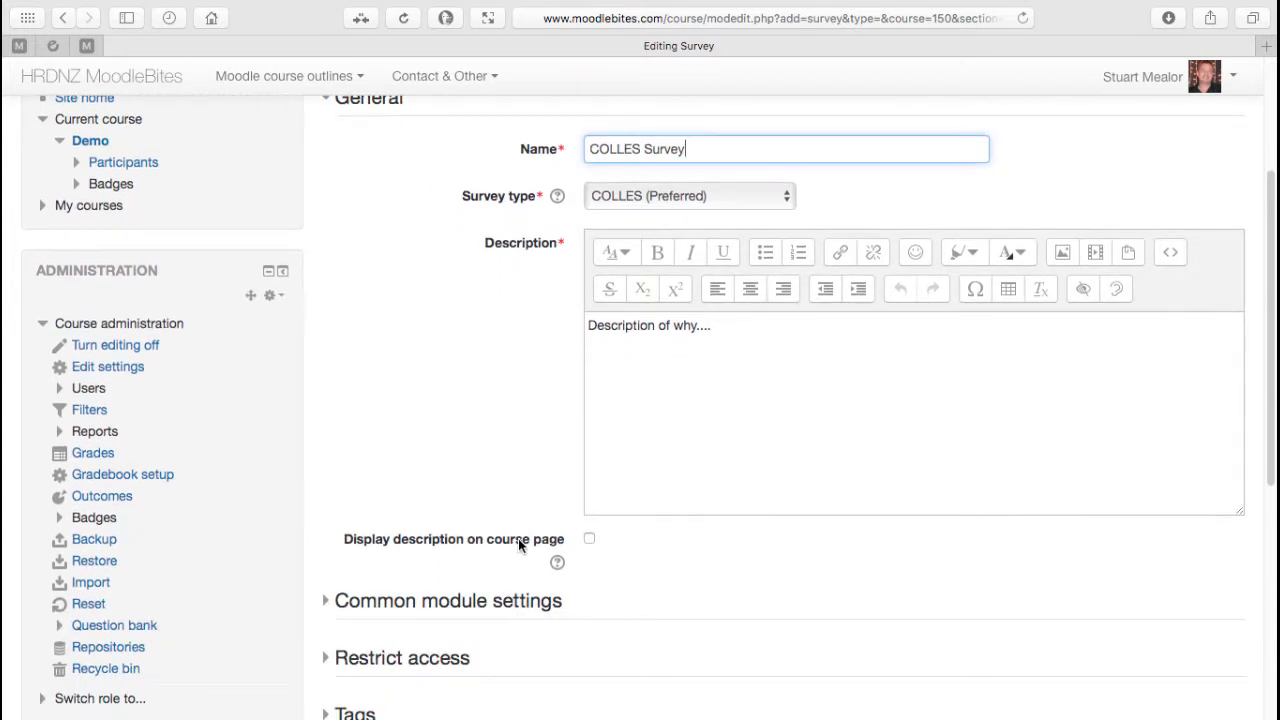
{"action": "scroll", "scroll_direction": "down", "scroll_amount": 3}
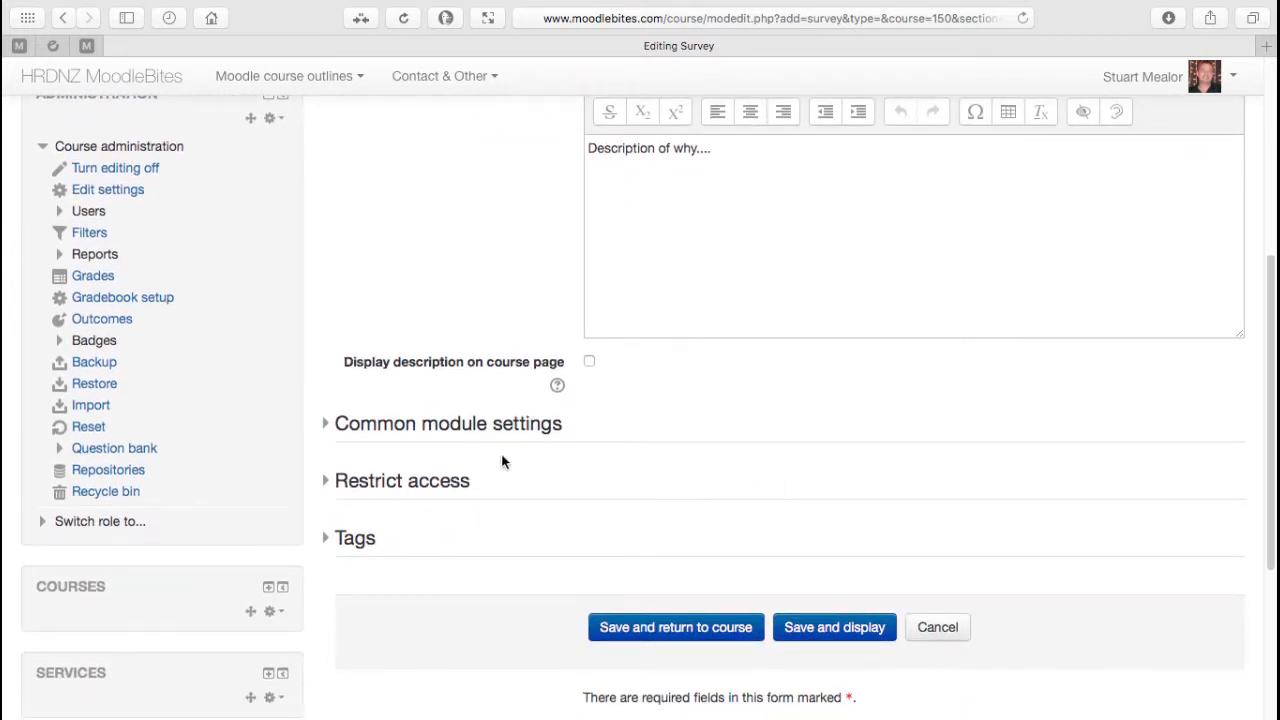
{"action": "mouse_move", "coordinate": [516, 494]}
{"action": "type", "text": "COLLES Survey"}
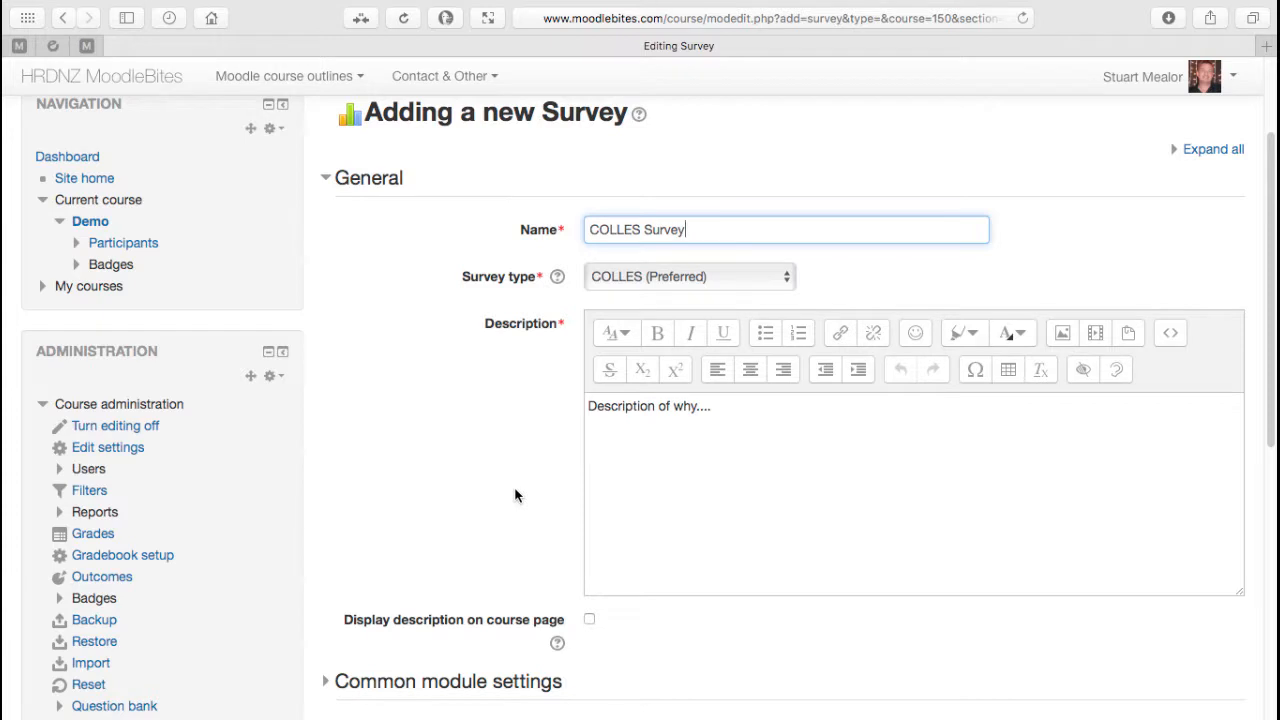
{"action": "mouse_move", "coordinate": [668, 284]}
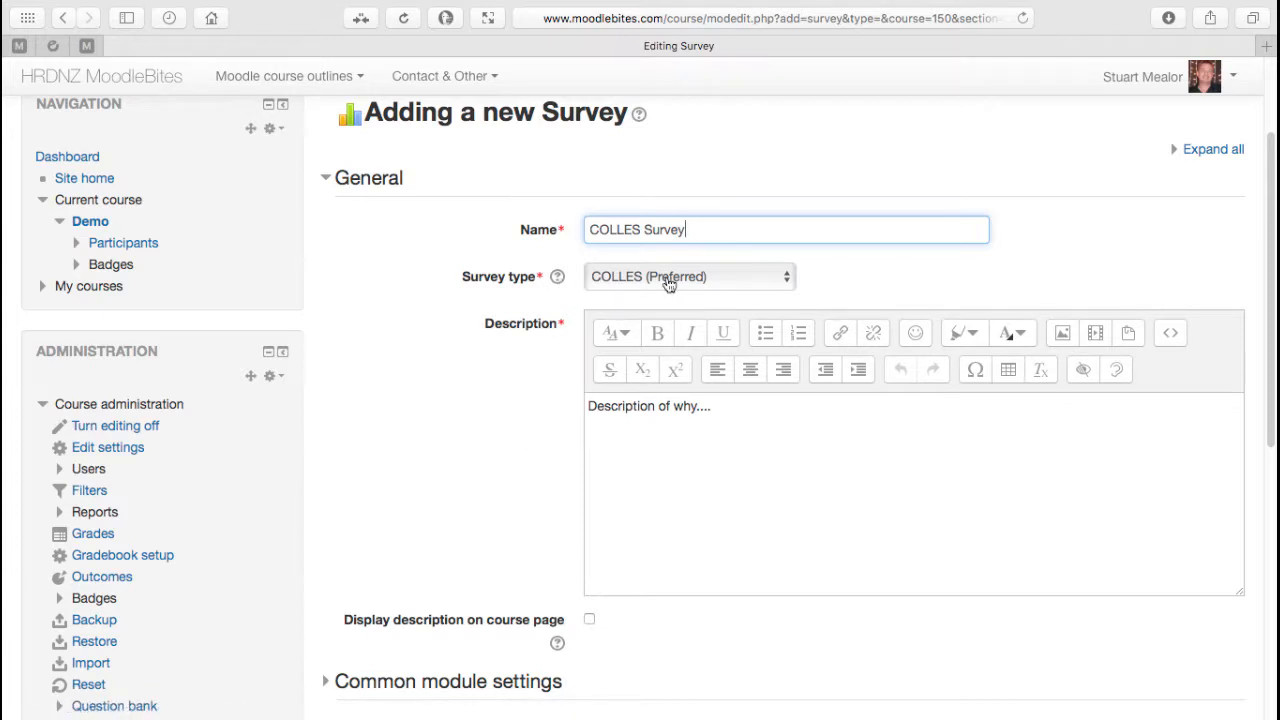
{"action": "scroll", "scroll_direction": "down", "scroll_amount": 3}
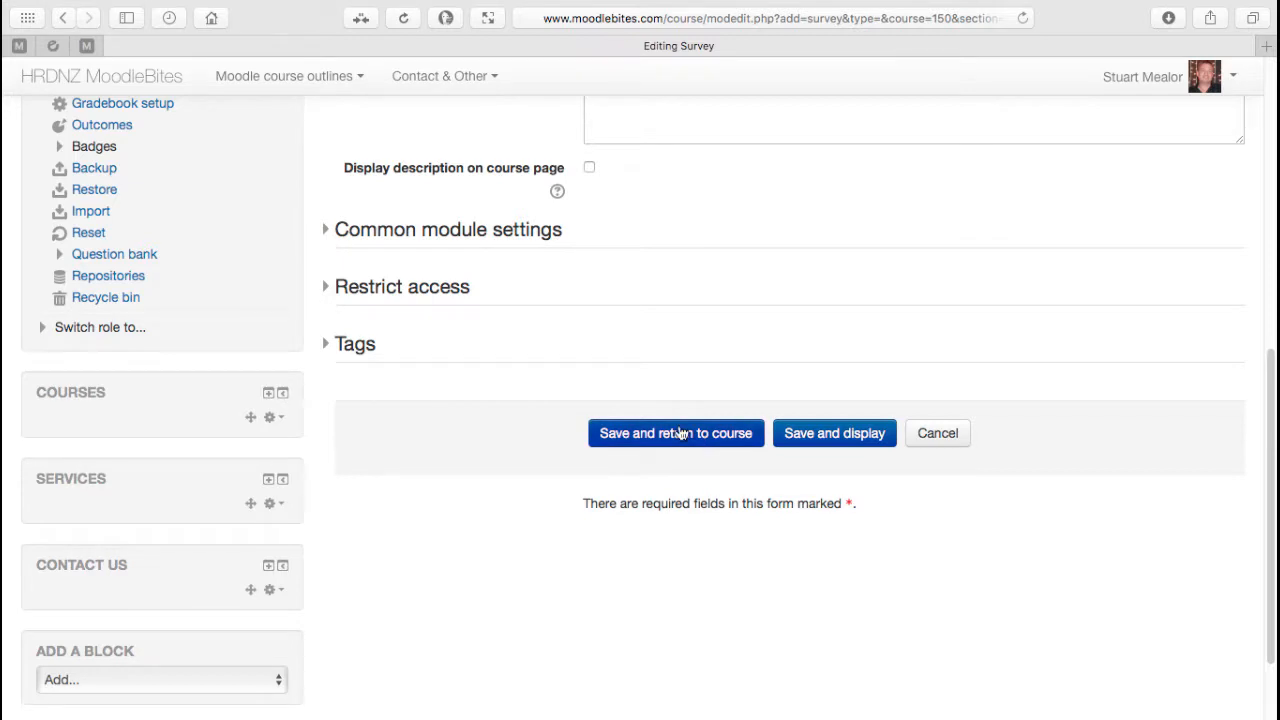
{"action": "left_click", "coordinate": [676, 432]}
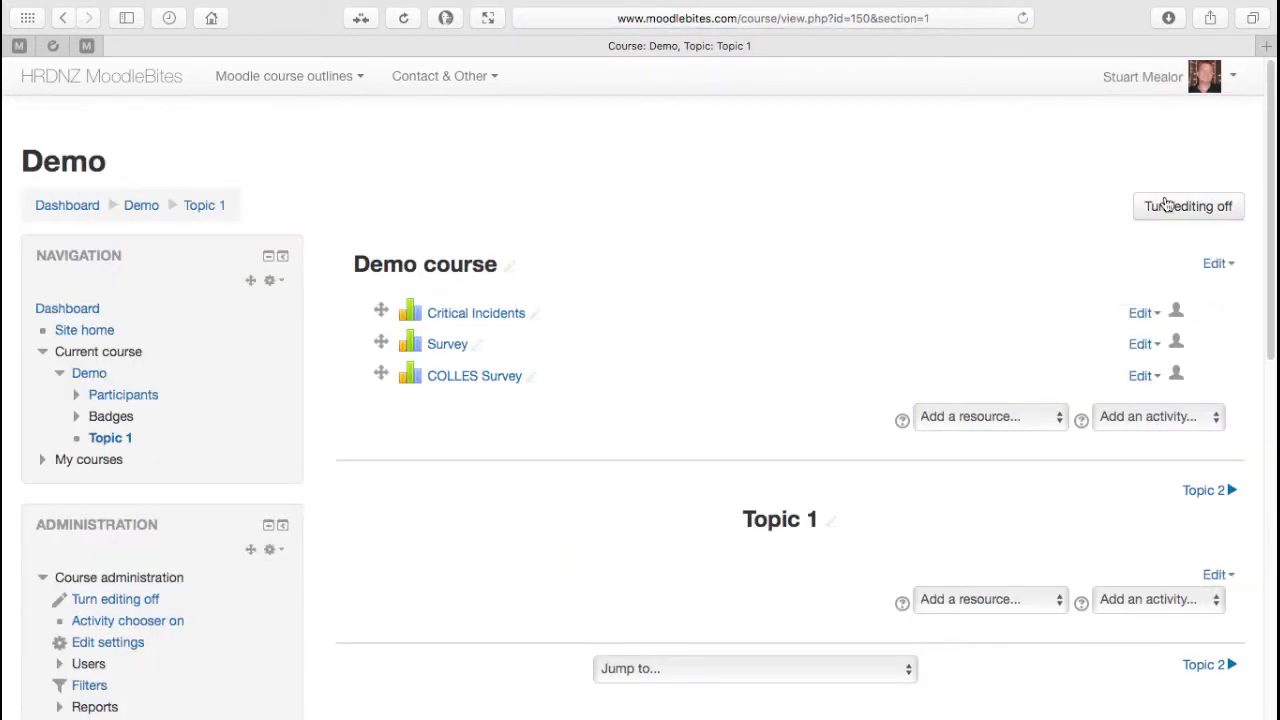
{"action": "left_click", "coordinate": [1188, 206]}
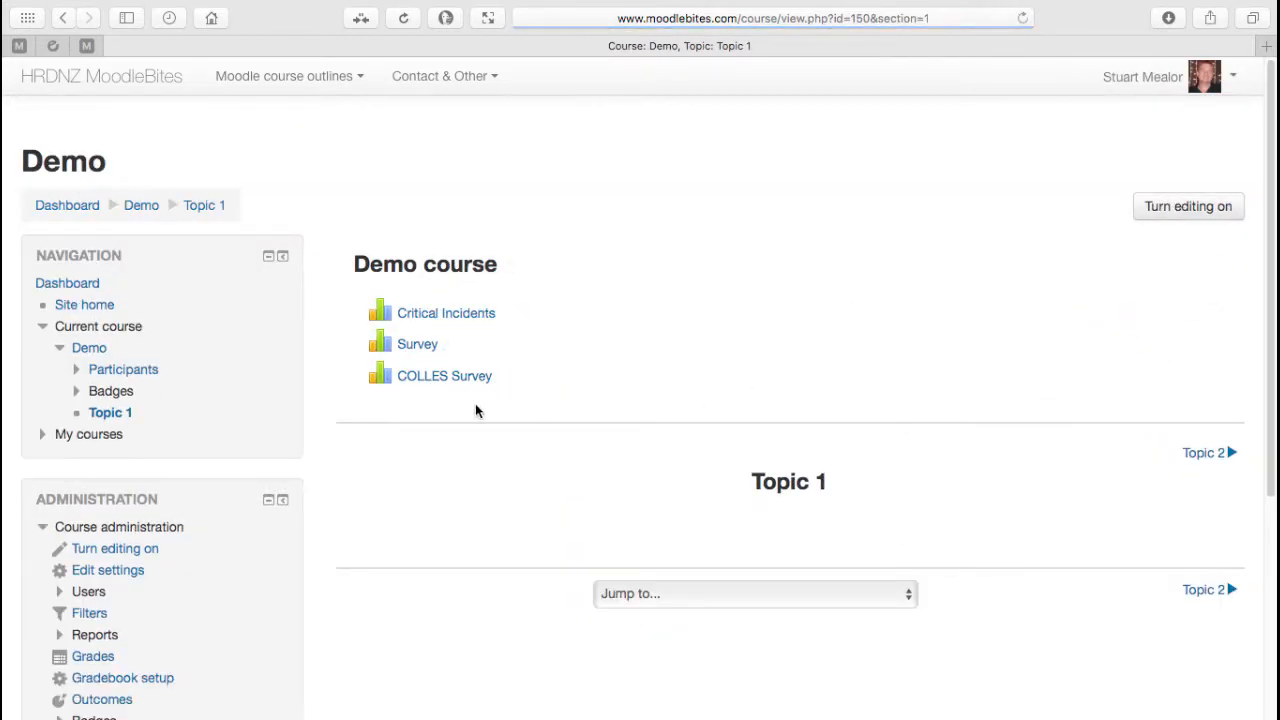
{"action": "mouse_move", "coordinate": [444, 376]}
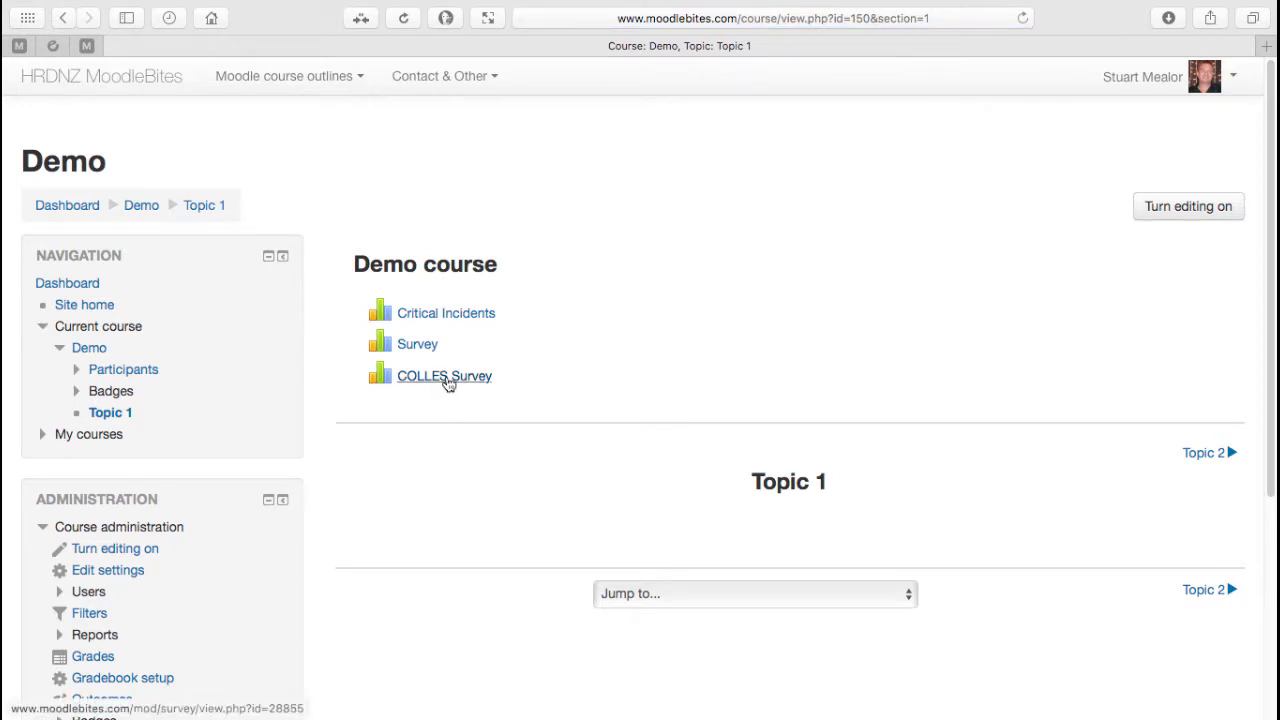
Open the COLLES Survey, note all questions are required, and answer question 1 with Almost never.
{"action": "left_click", "coordinate": [444, 376]}
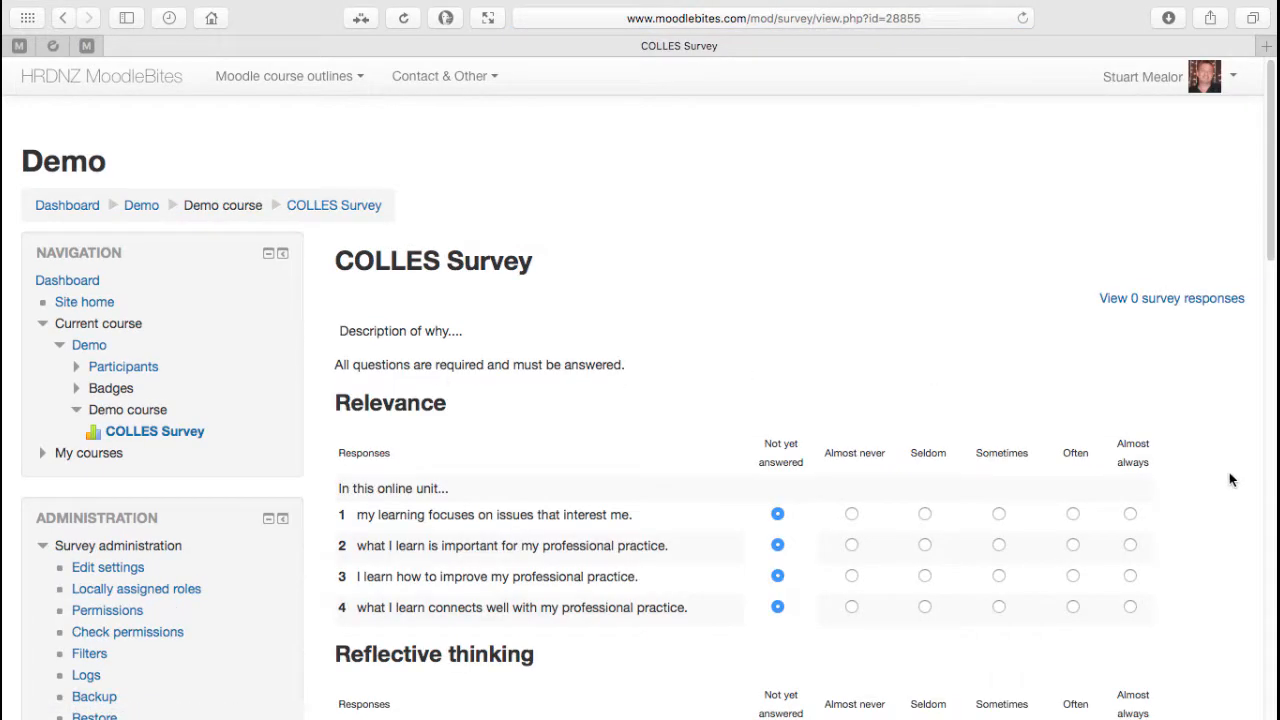
{"action": "scroll", "scroll_direction": "down", "scroll_amount": 3}
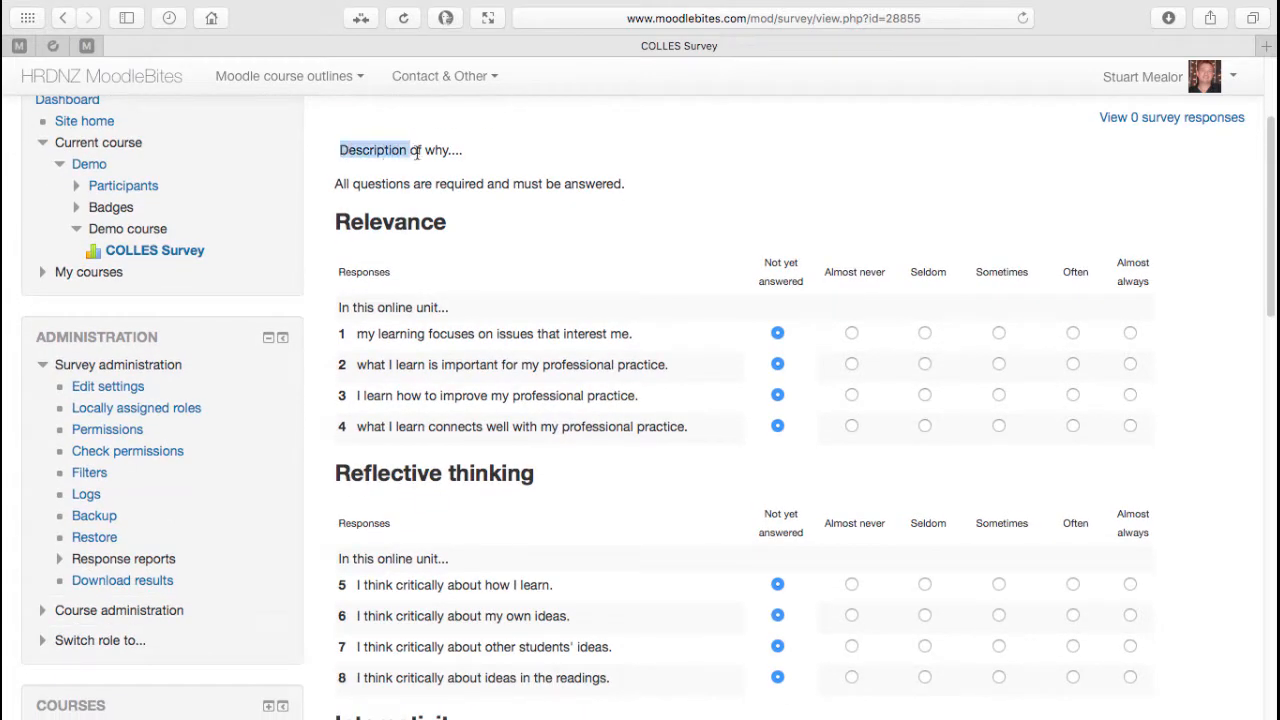
{"action": "left_click_drag", "start_coordinate": [340, 150], "coordinate": [462, 150]}
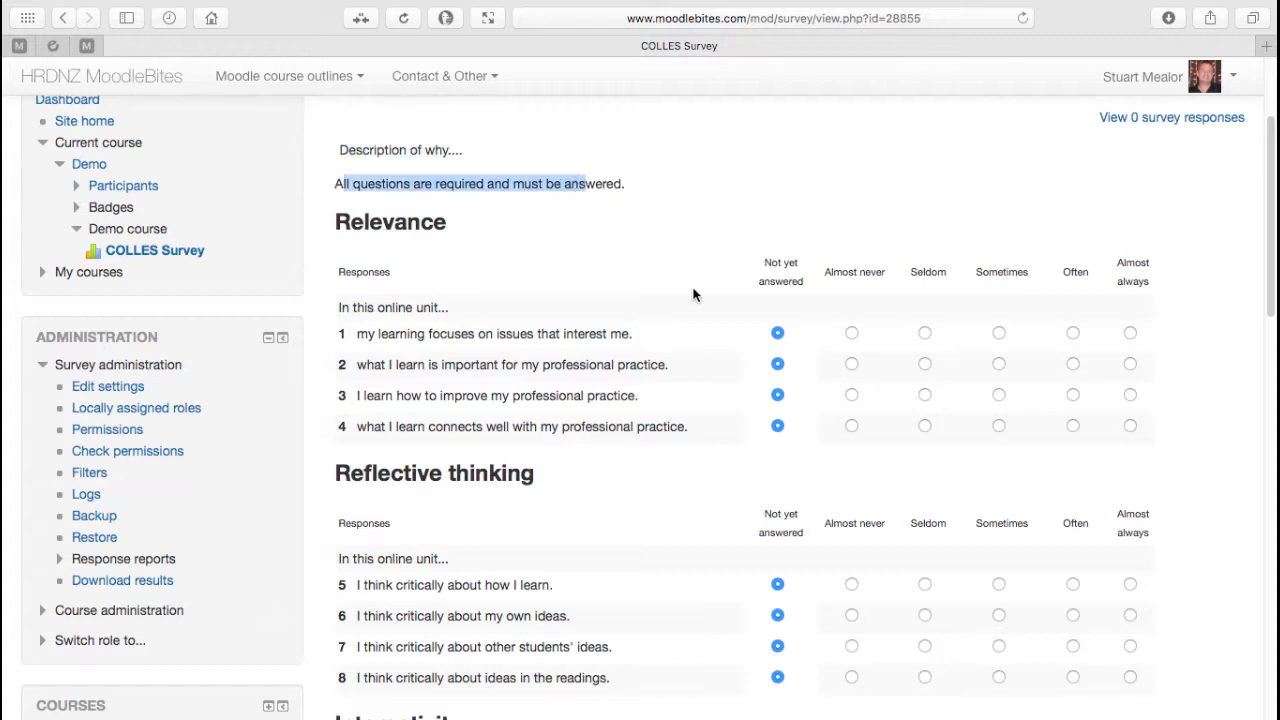
{"action": "mouse_move", "coordinate": [434, 248]}
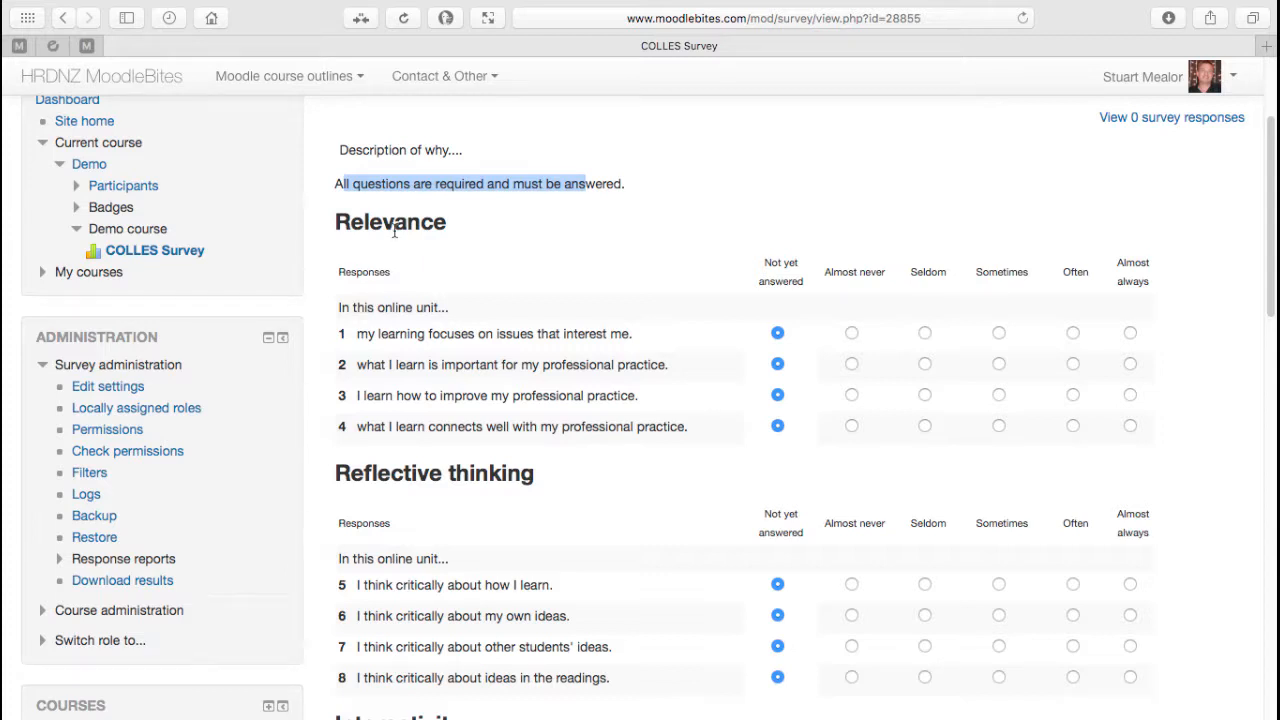
{"action": "mouse_move", "coordinate": [456, 256]}
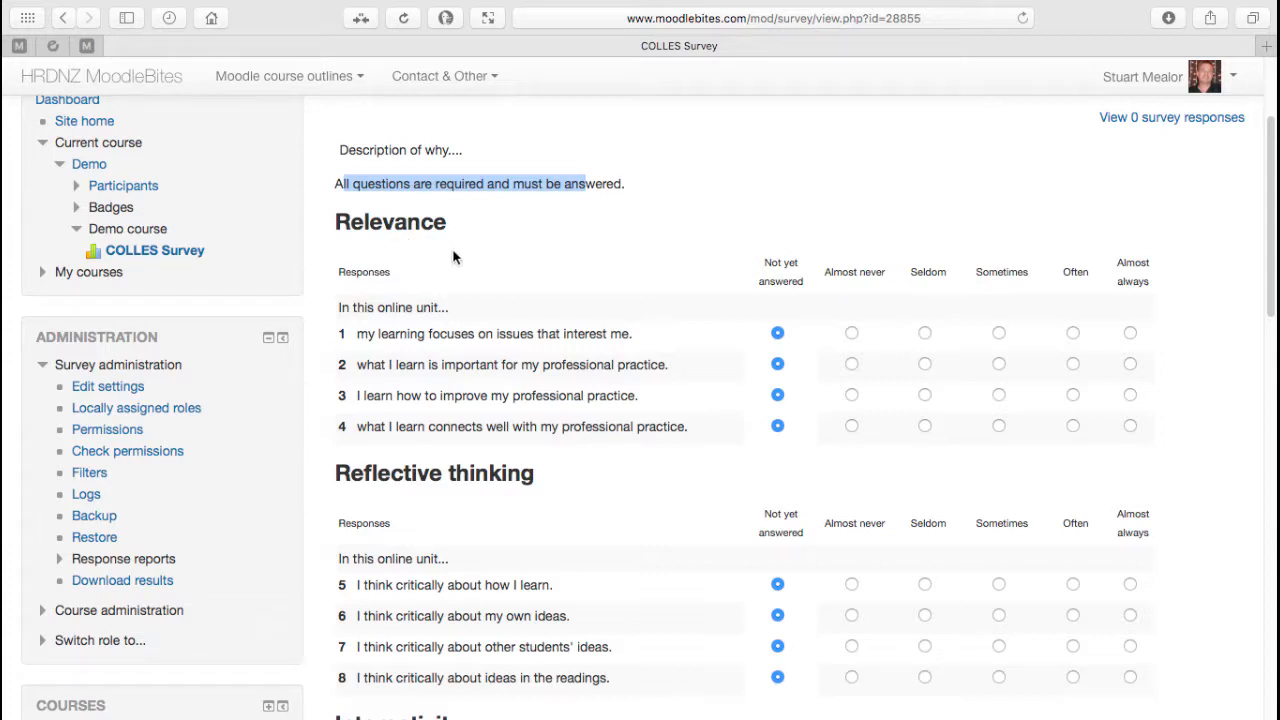
{"action": "mouse_move", "coordinate": [414, 340]}
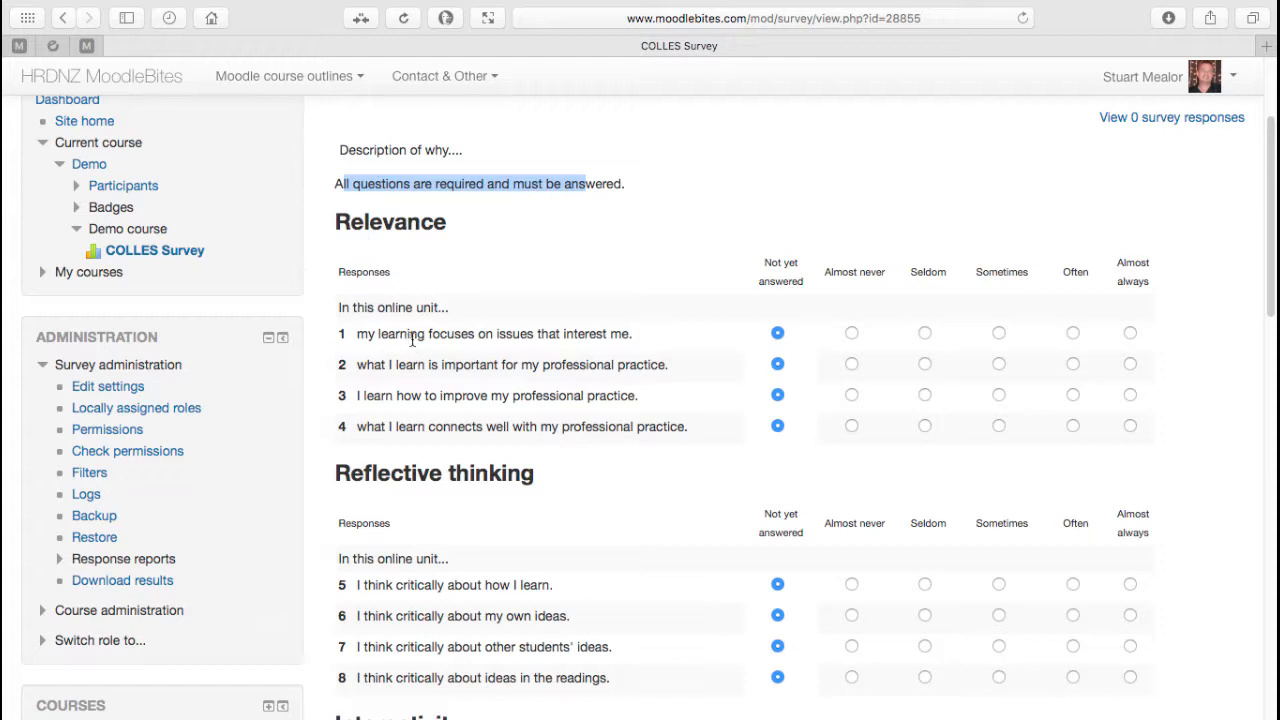
{"action": "mouse_move", "coordinate": [852, 338]}
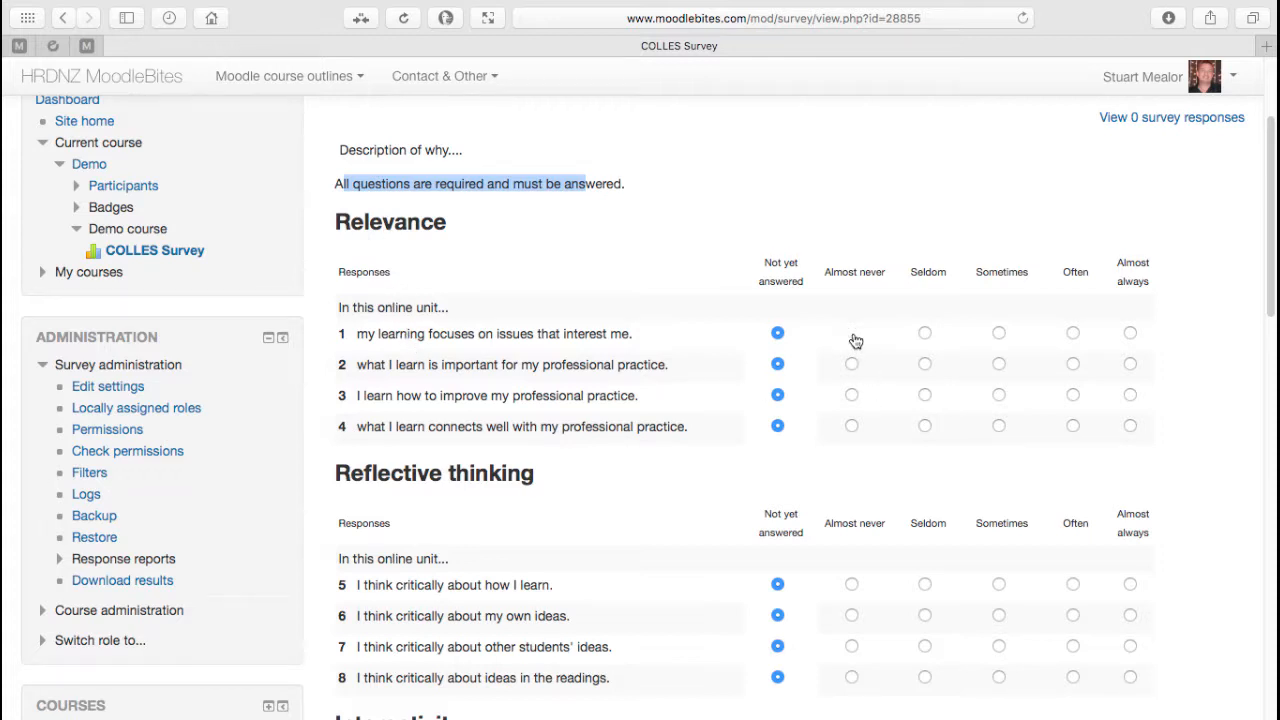
{"action": "left_click", "coordinate": [852, 332]}
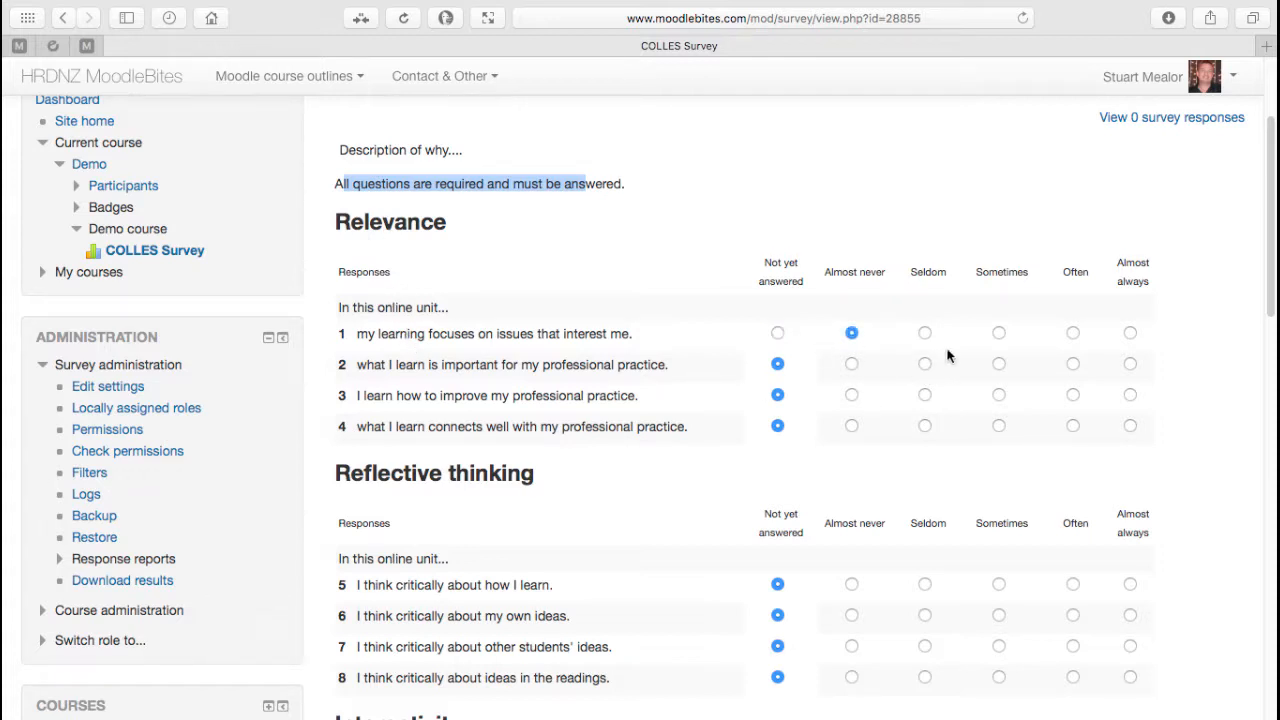
{"action": "mouse_move", "coordinate": [846, 396]}
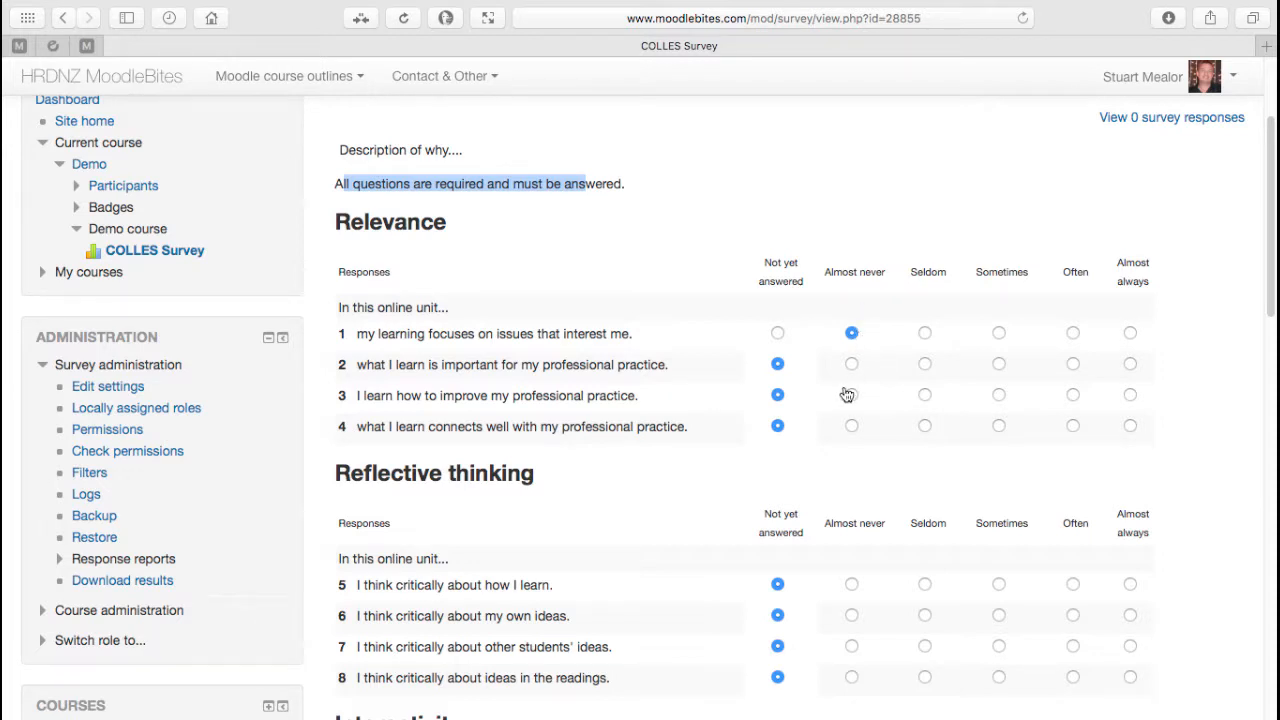
{"action": "mouse_move", "coordinate": [930, 374]}
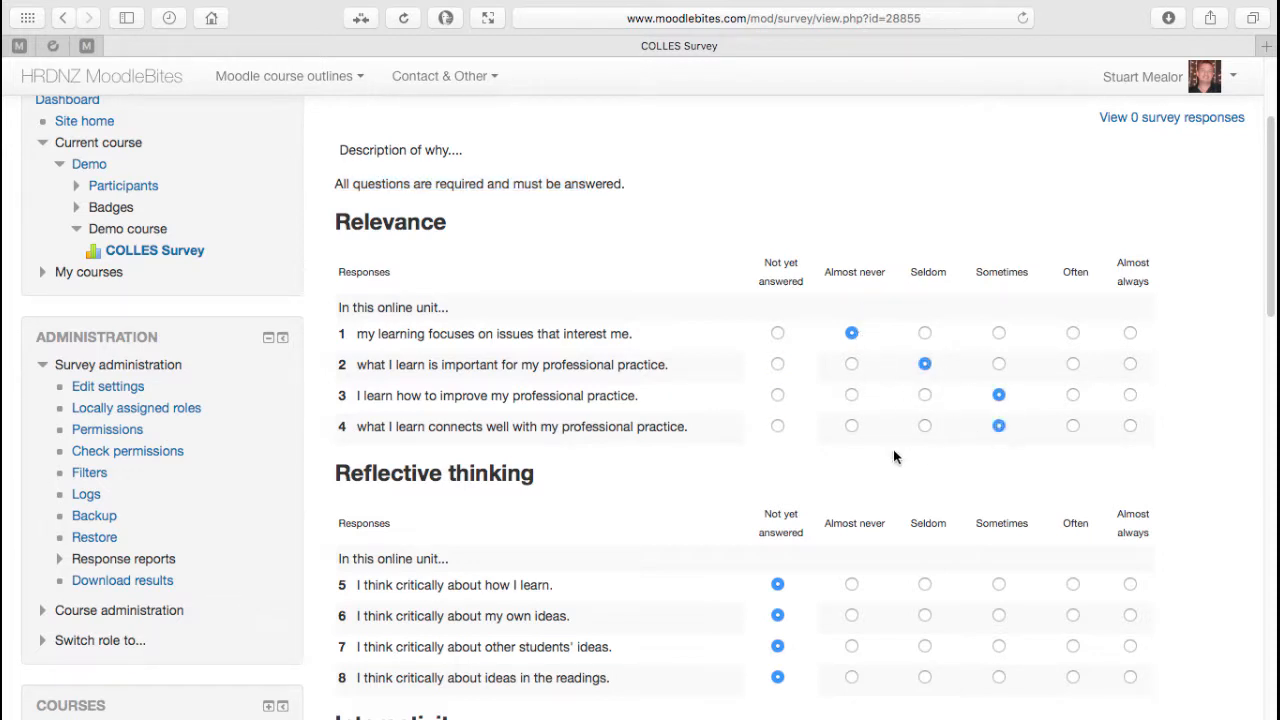
{"action": "mouse_move", "coordinate": [724, 434]}
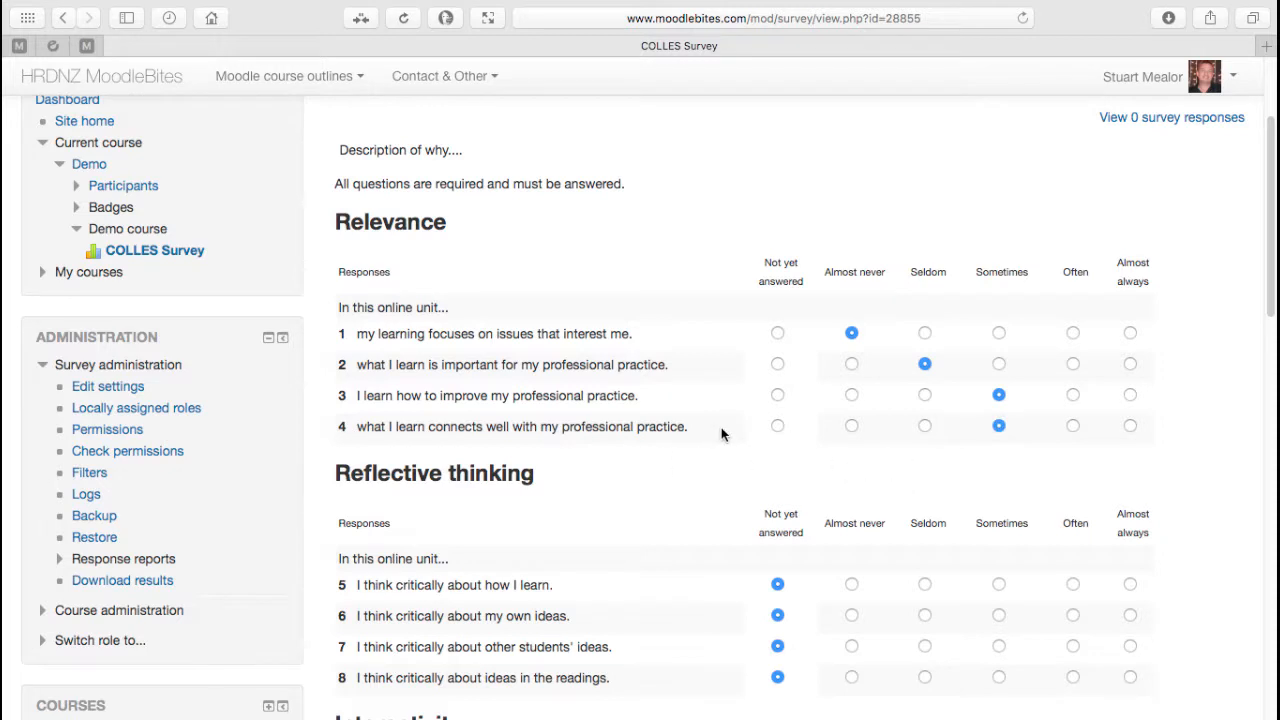
{"action": "mouse_move", "coordinate": [1200, 494]}
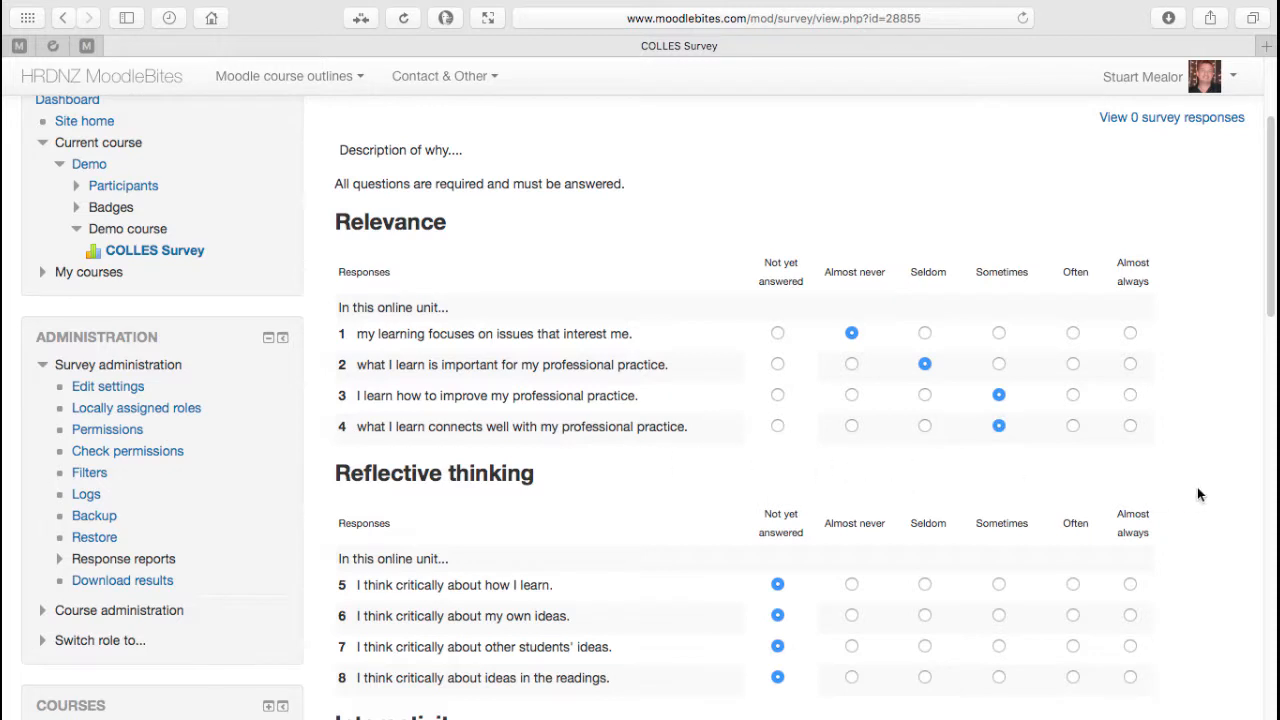
Answer question 25 with 4-5 min as the completion time and move to the comments box.
{"action": "scroll", "scroll_direction": "down", "scroll_amount": 3}
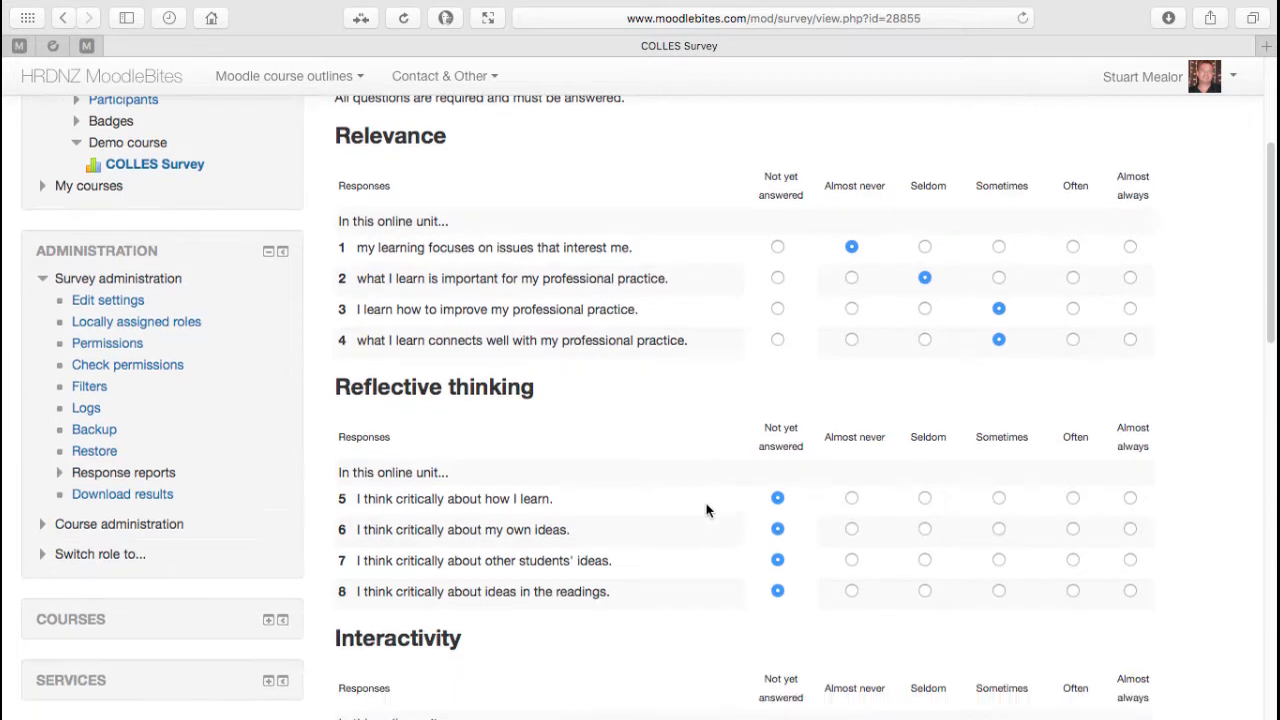
{"action": "scroll", "scroll_direction": "down", "scroll_amount": 3}
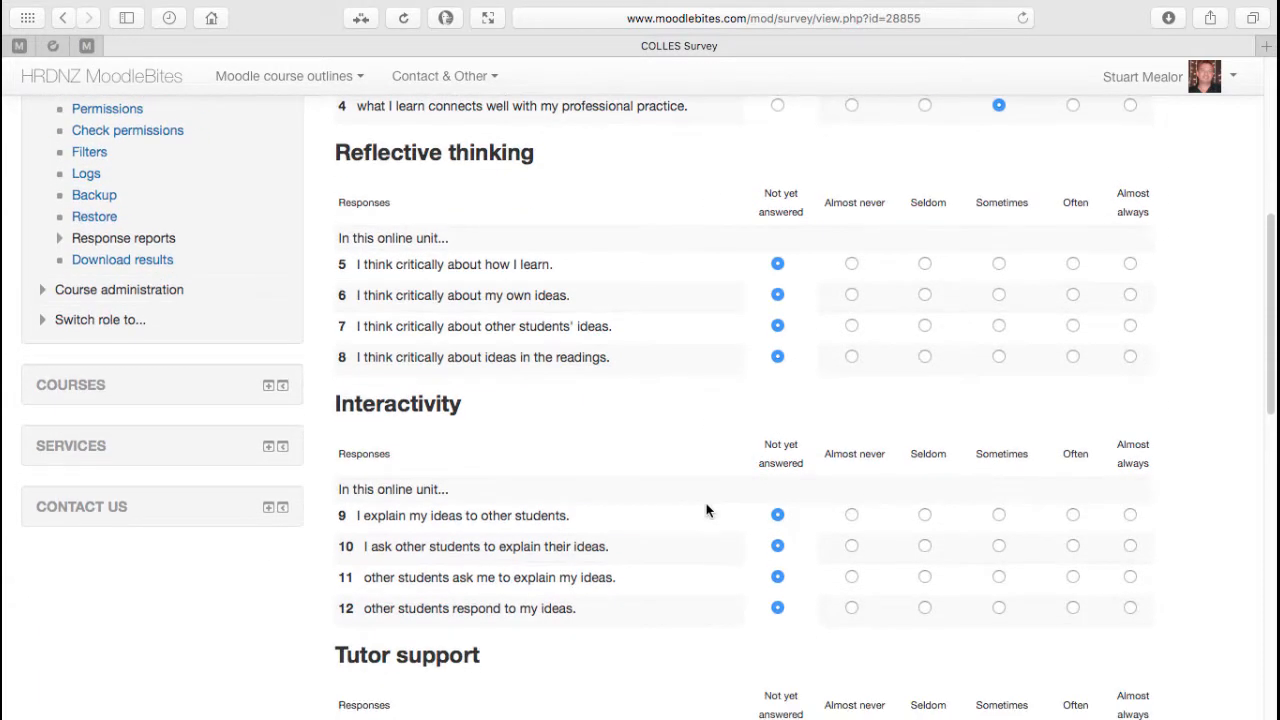
{"action": "scroll", "scroll_direction": "down", "scroll_amount": 3}
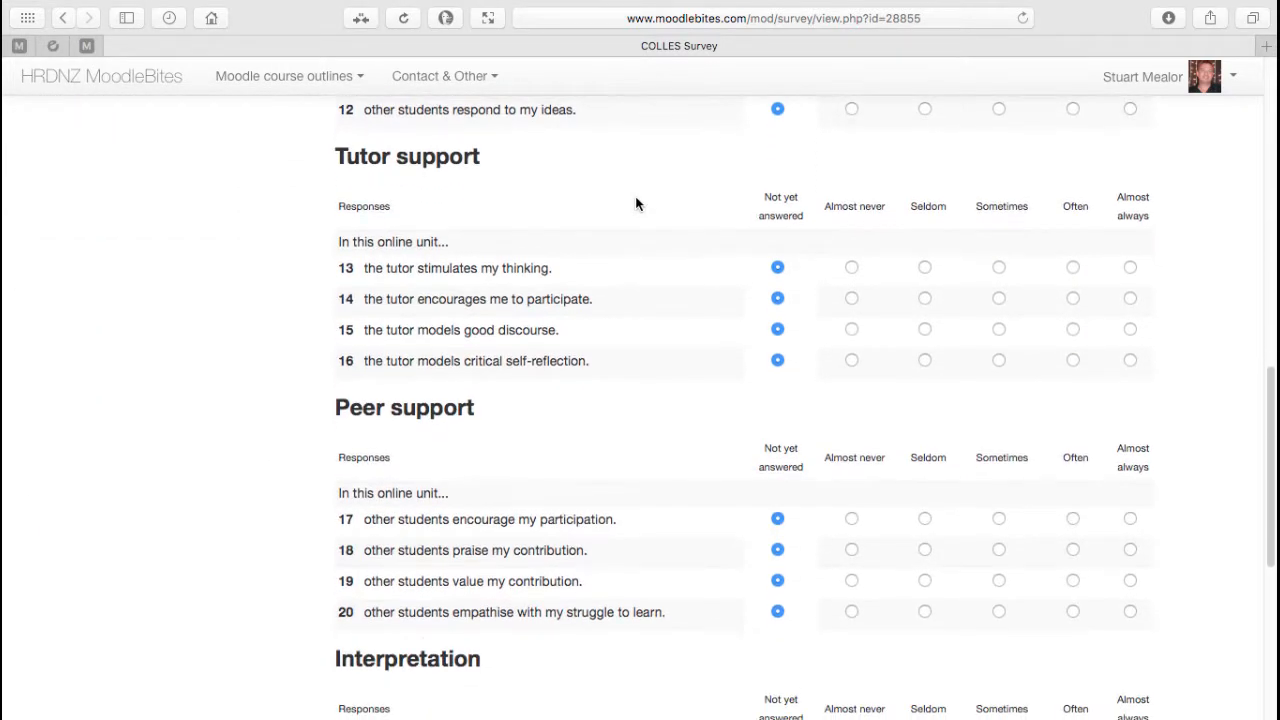
{"action": "mouse_move", "coordinate": [668, 444]}
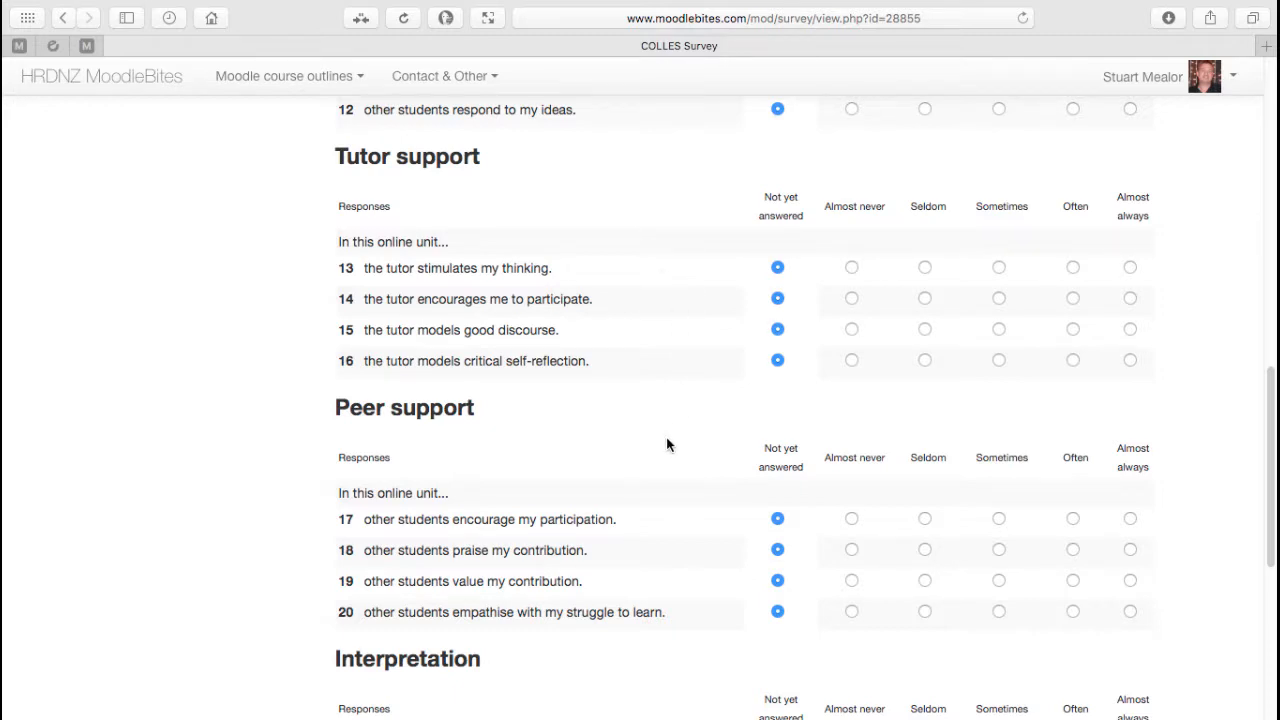
{"action": "scroll", "scroll_direction": "down", "scroll_amount": 3}
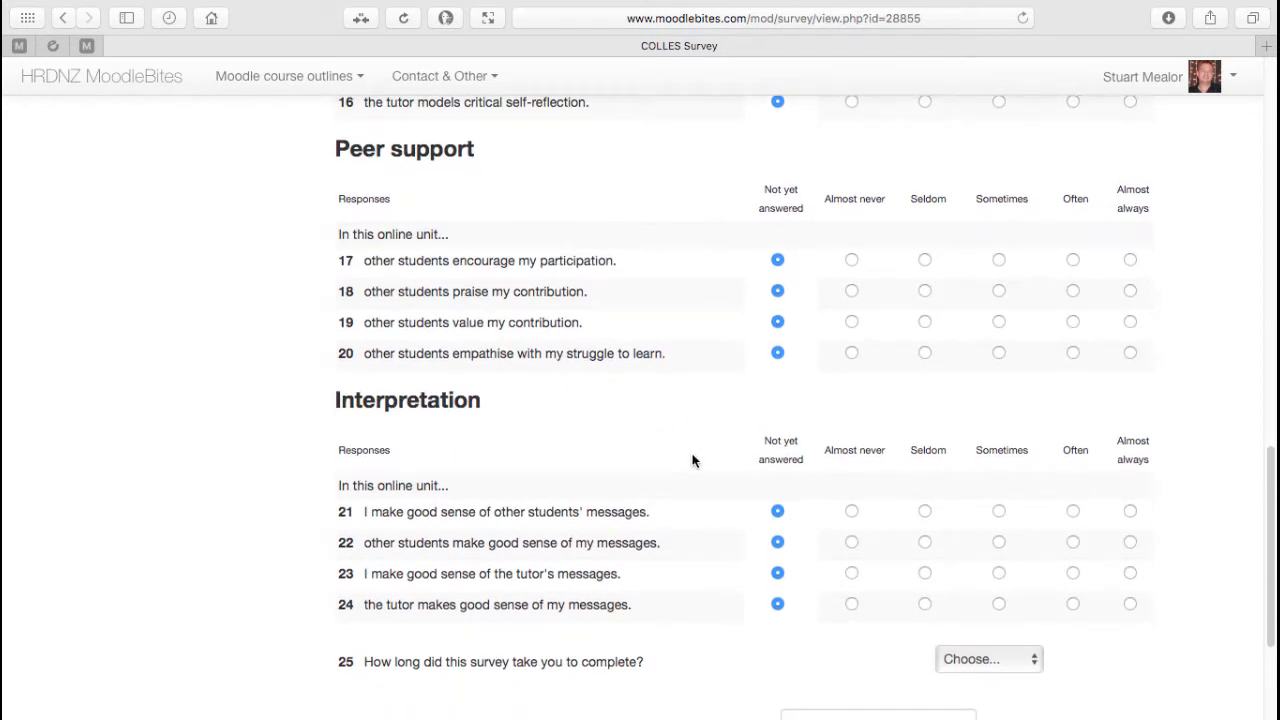
{"action": "scroll", "scroll_direction": "down", "scroll_amount": 3}
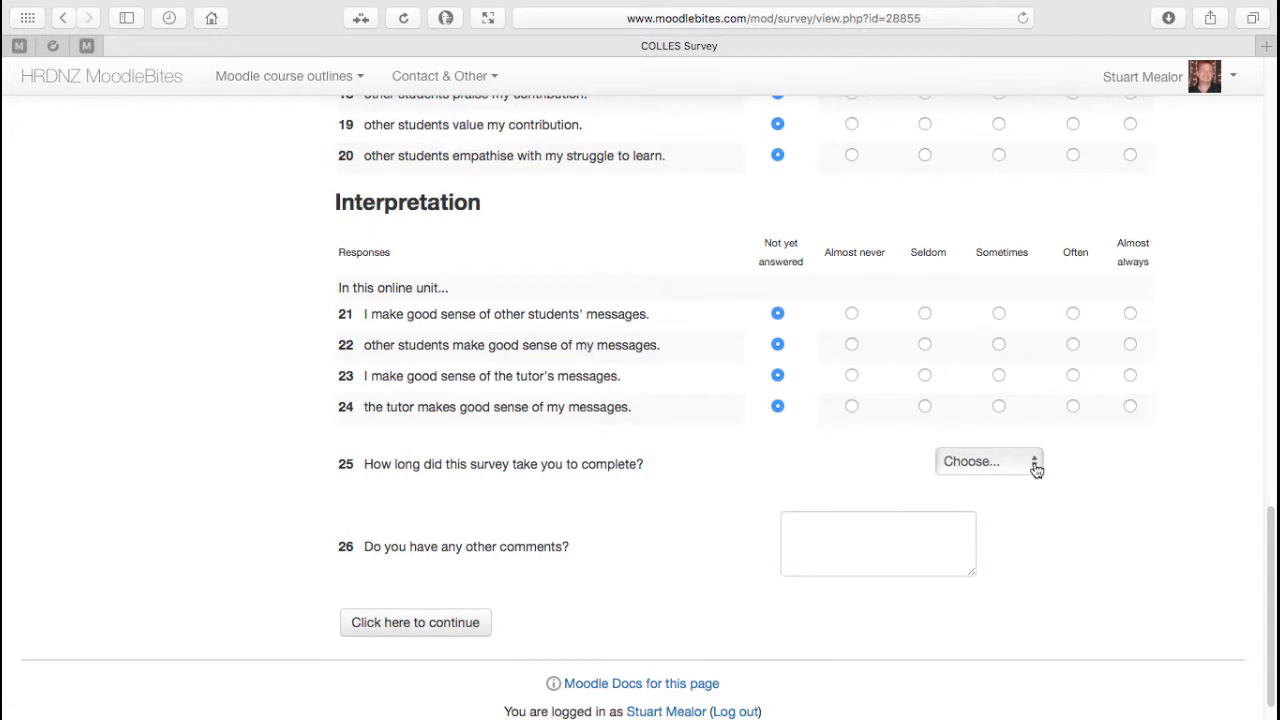
{"action": "left_click", "coordinate": [988, 460]}
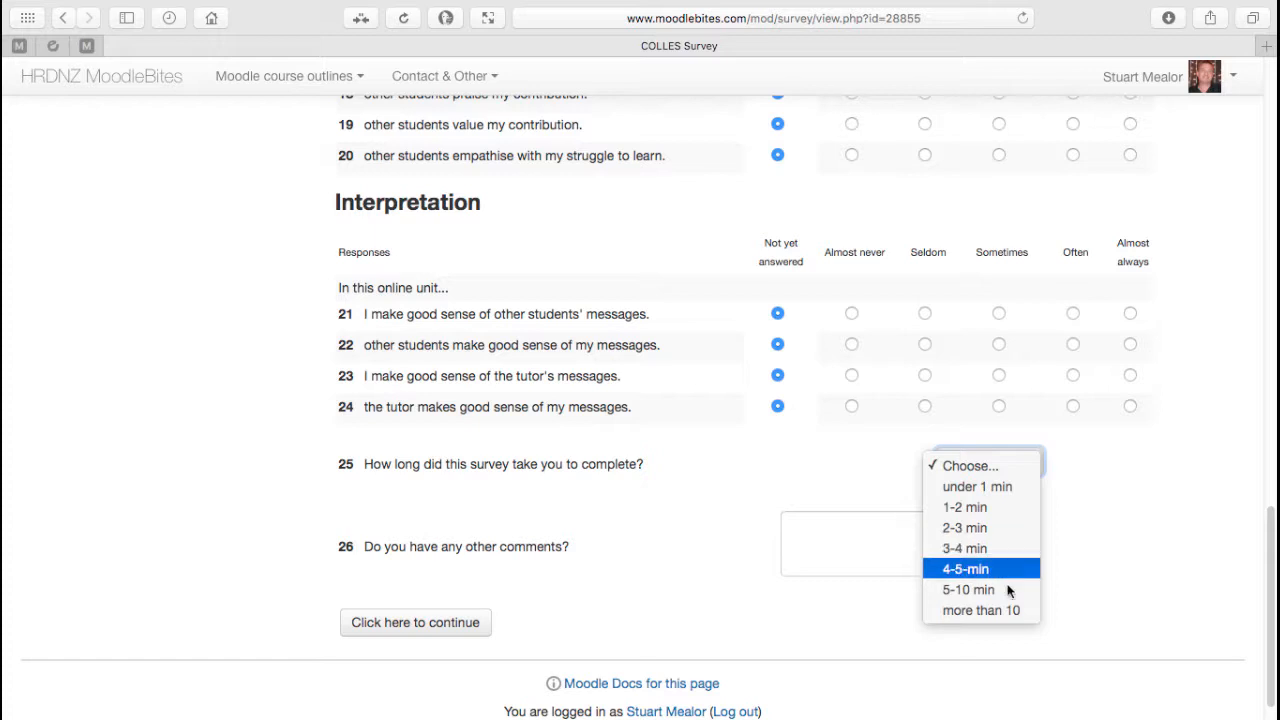
{"action": "left_click", "coordinate": [964, 568]}
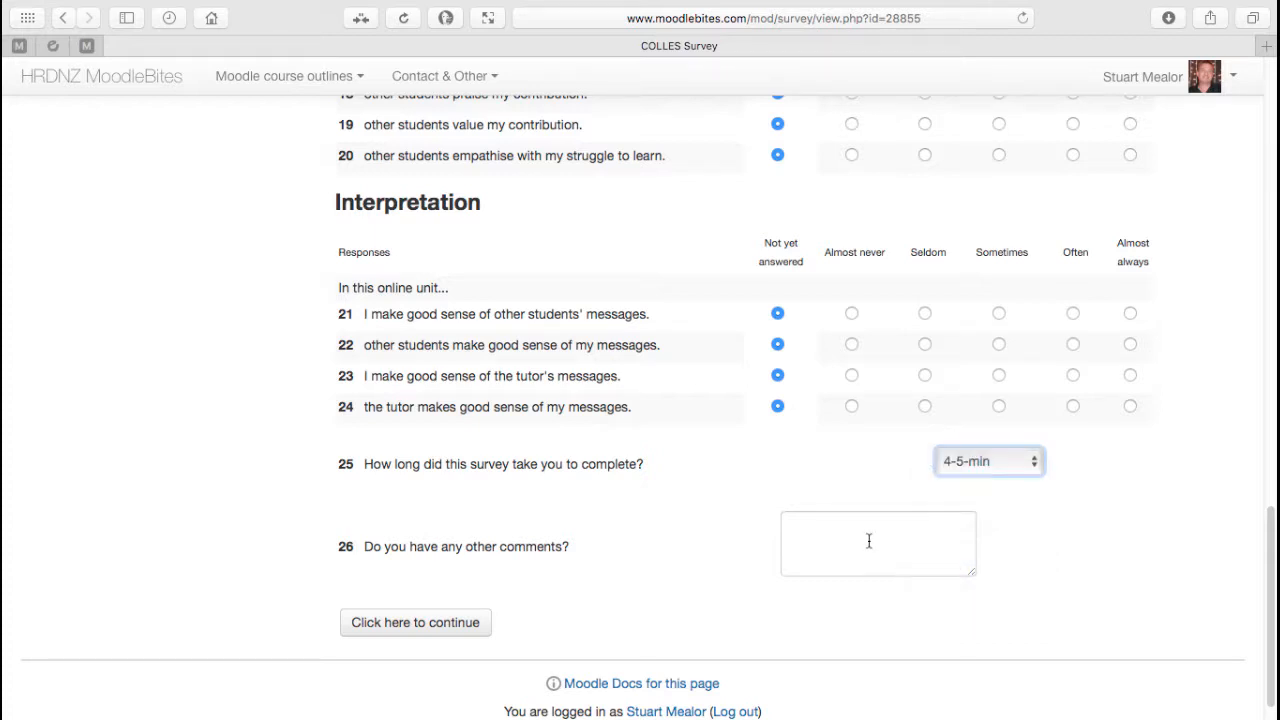
{"action": "left_click", "coordinate": [876, 544]}
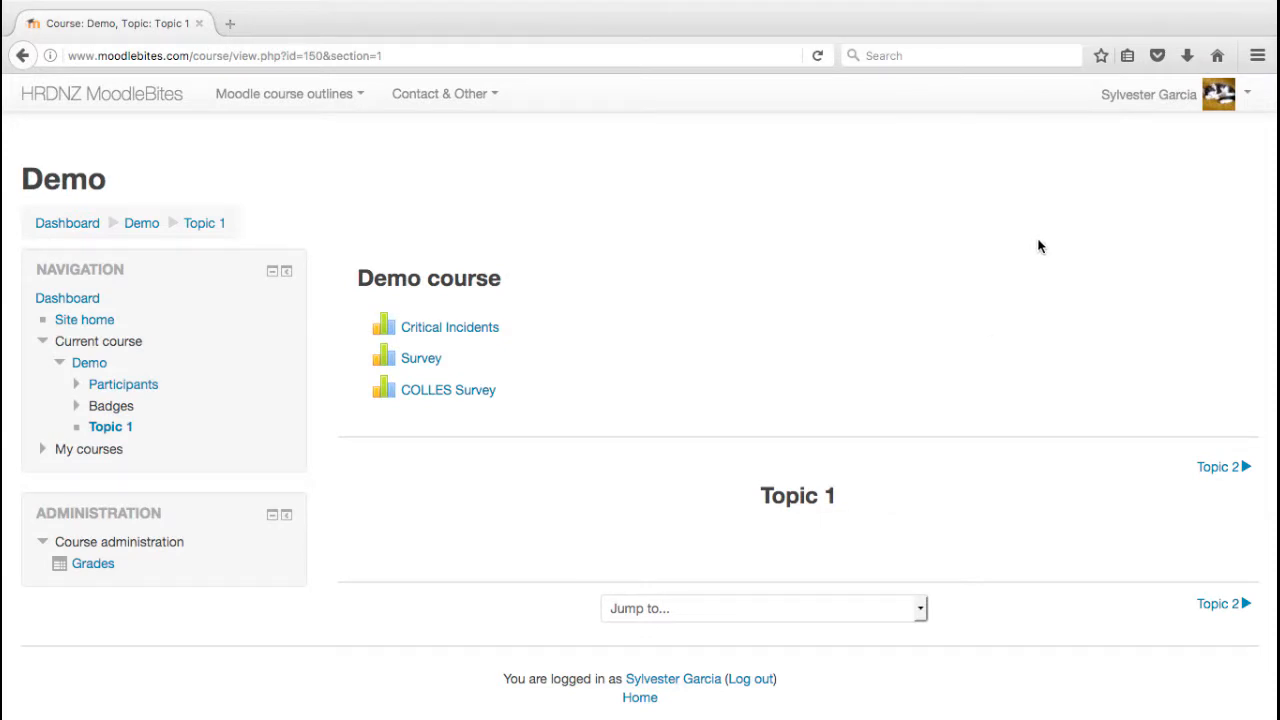
{"action": "mouse_move", "coordinate": [1180, 132]}
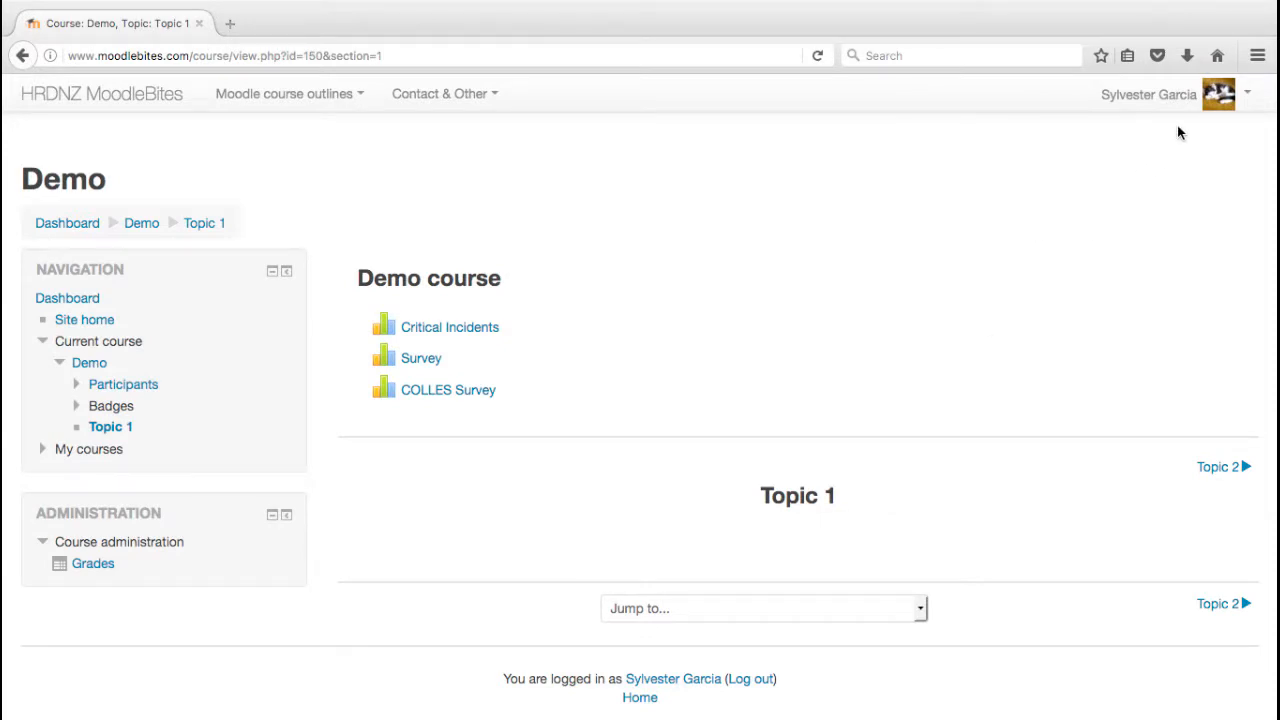
{"action": "mouse_move", "coordinate": [1160, 140]}
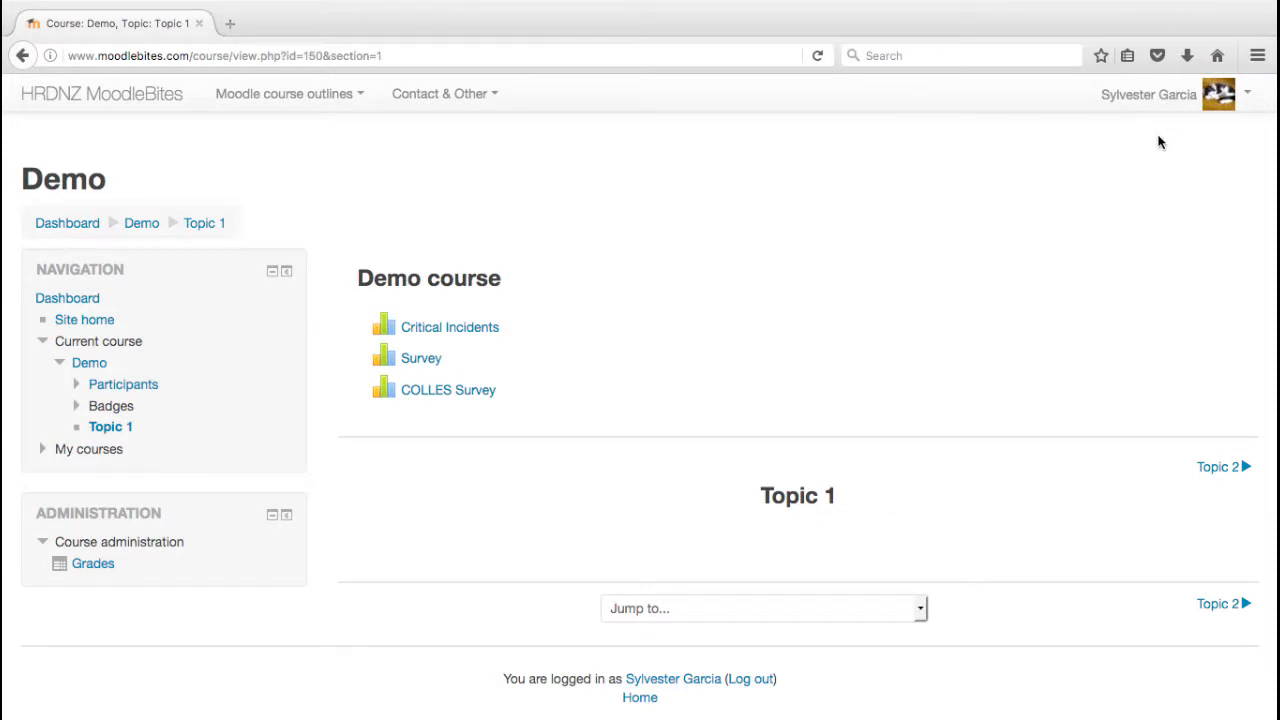
{"action": "mouse_move", "coordinate": [594, 396]}
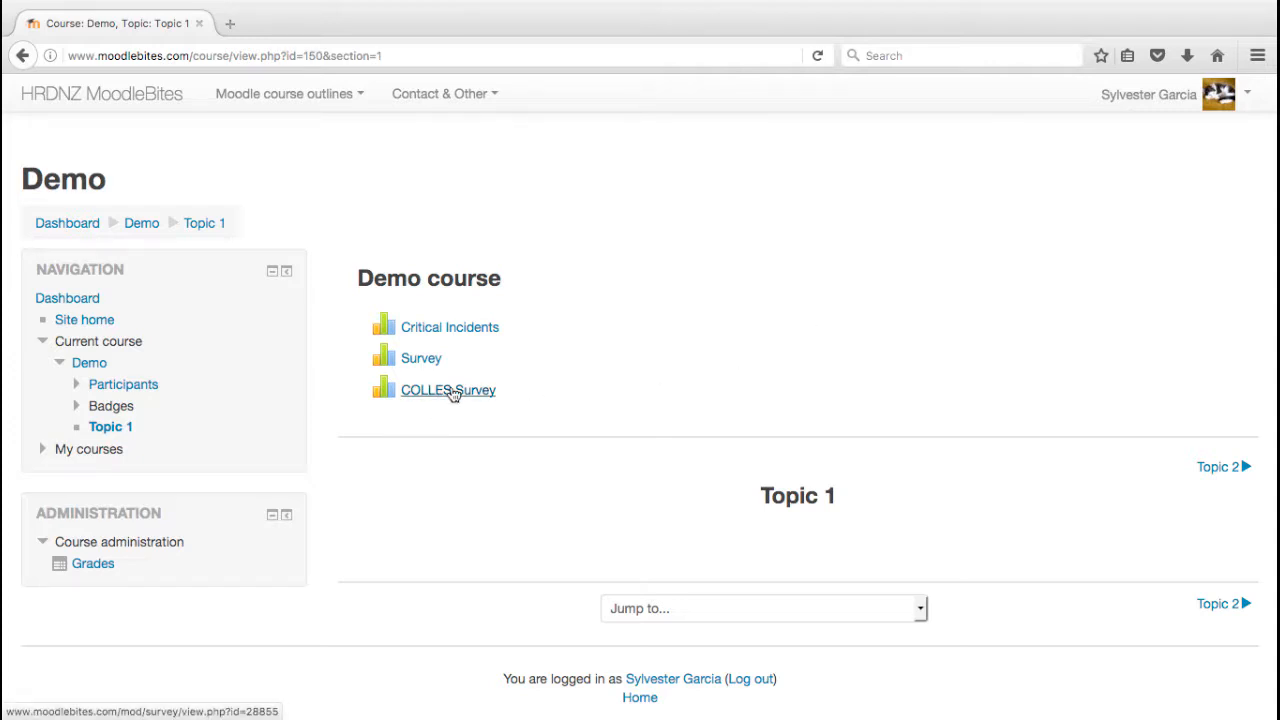
As a student, answer the COLLES Survey with a 3-4 min completion time and the comment 'None'.
{"action": "left_click", "coordinate": [448, 390]}
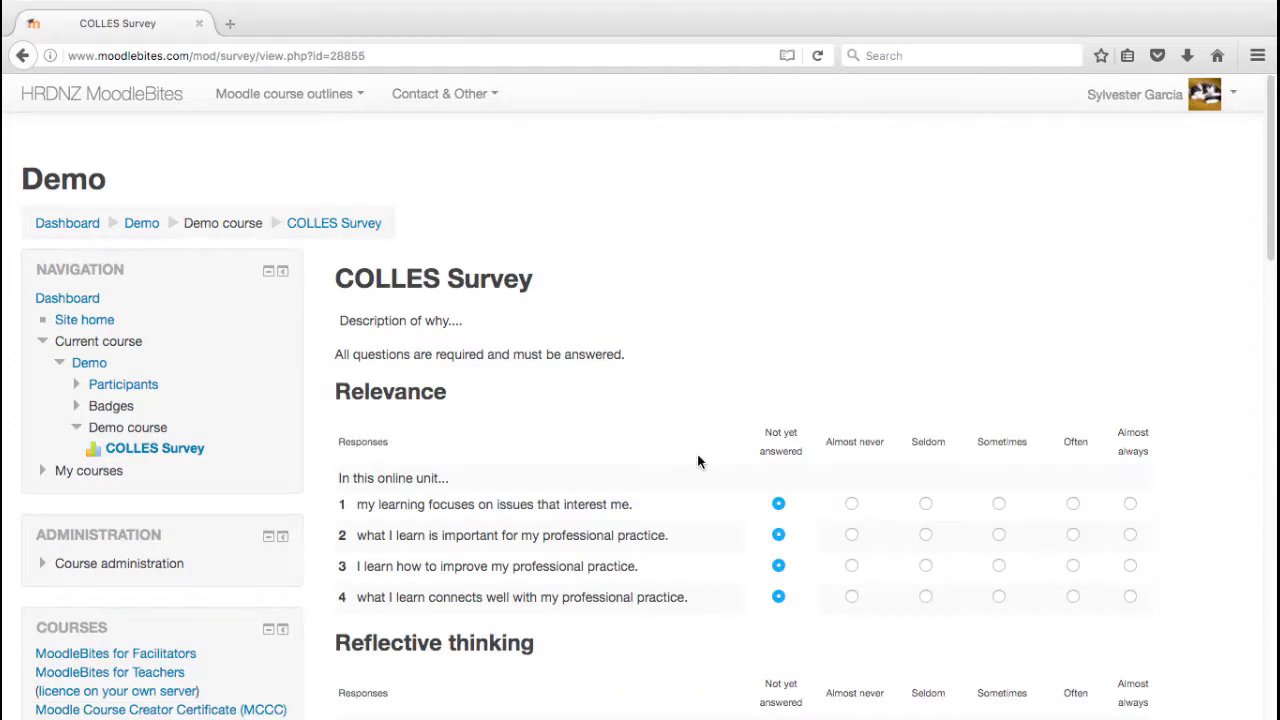
{"action": "scroll", "scroll_direction": "down", "scroll_amount": 3}
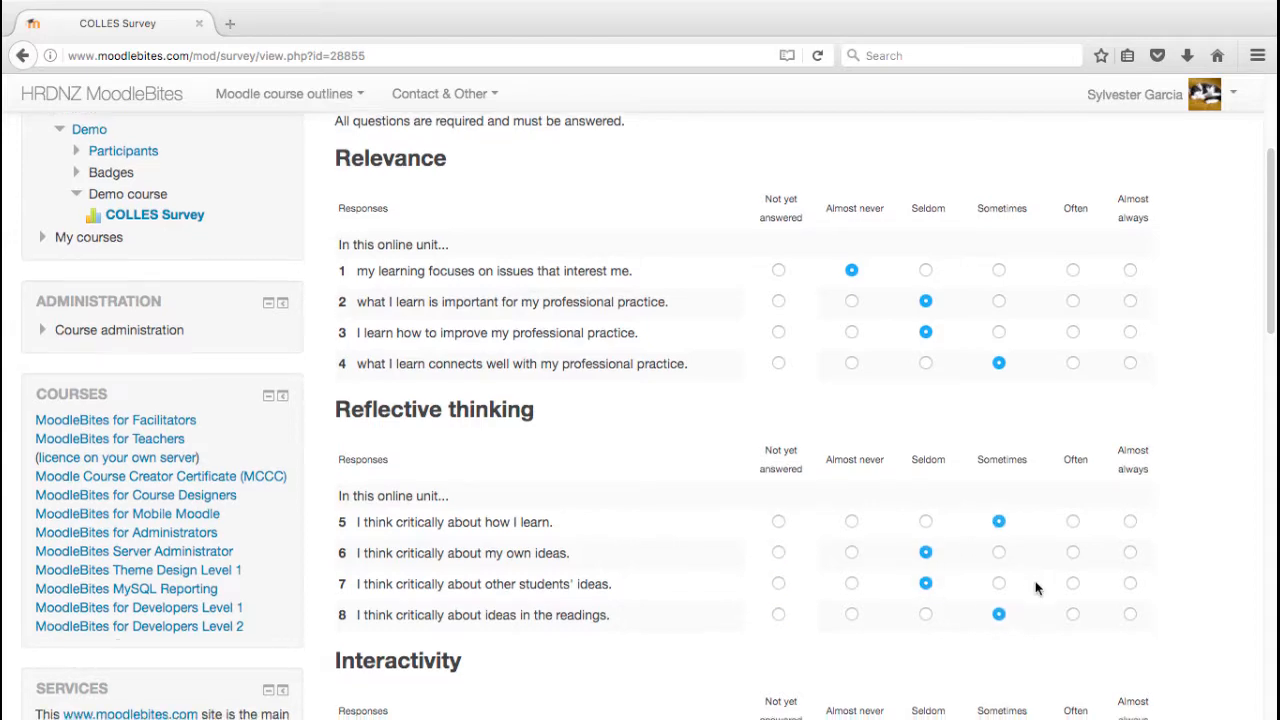
{"action": "scroll", "scroll_direction": "down", "scroll_amount": 3}
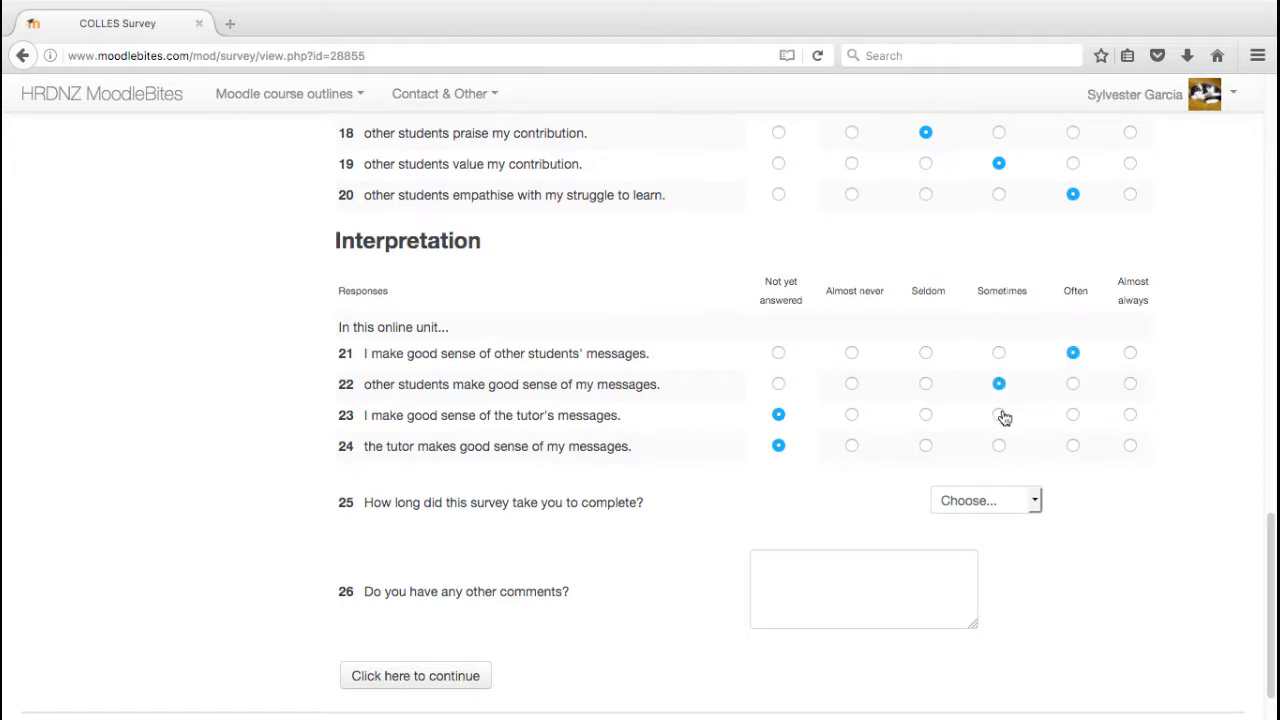
{"action": "left_click", "coordinate": [984, 500]}
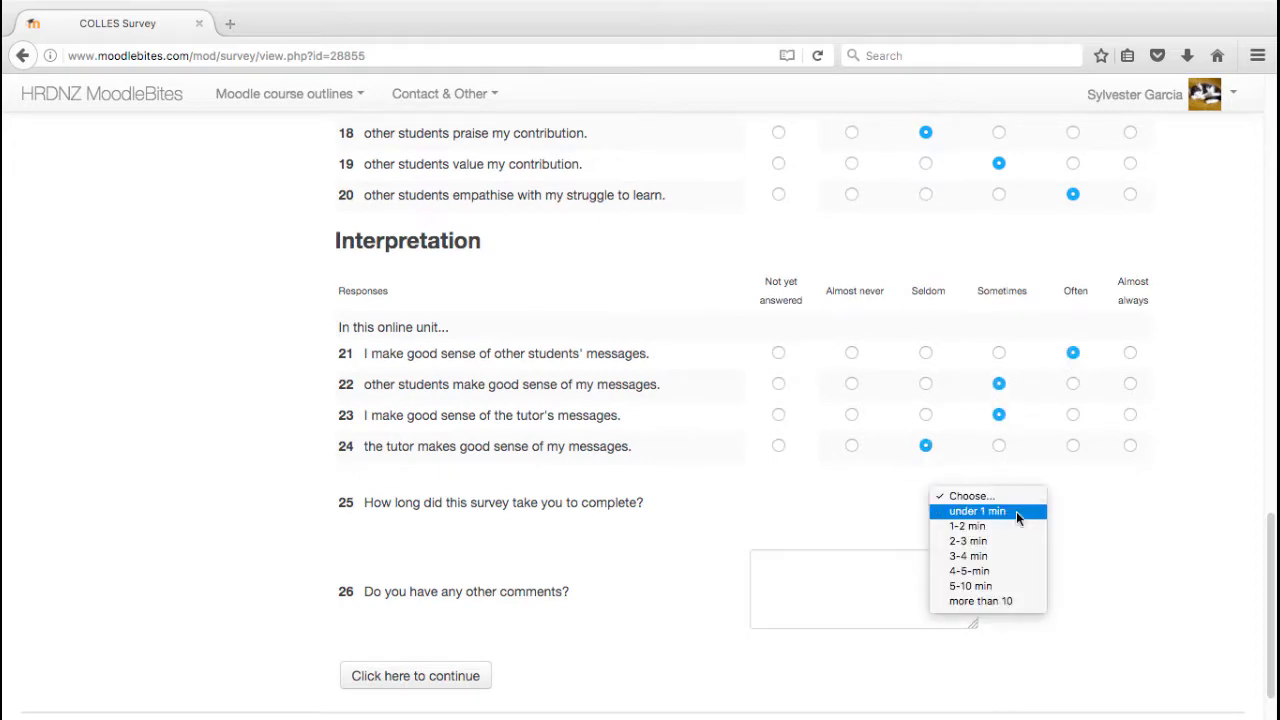
{"action": "left_click", "coordinate": [968, 556]}
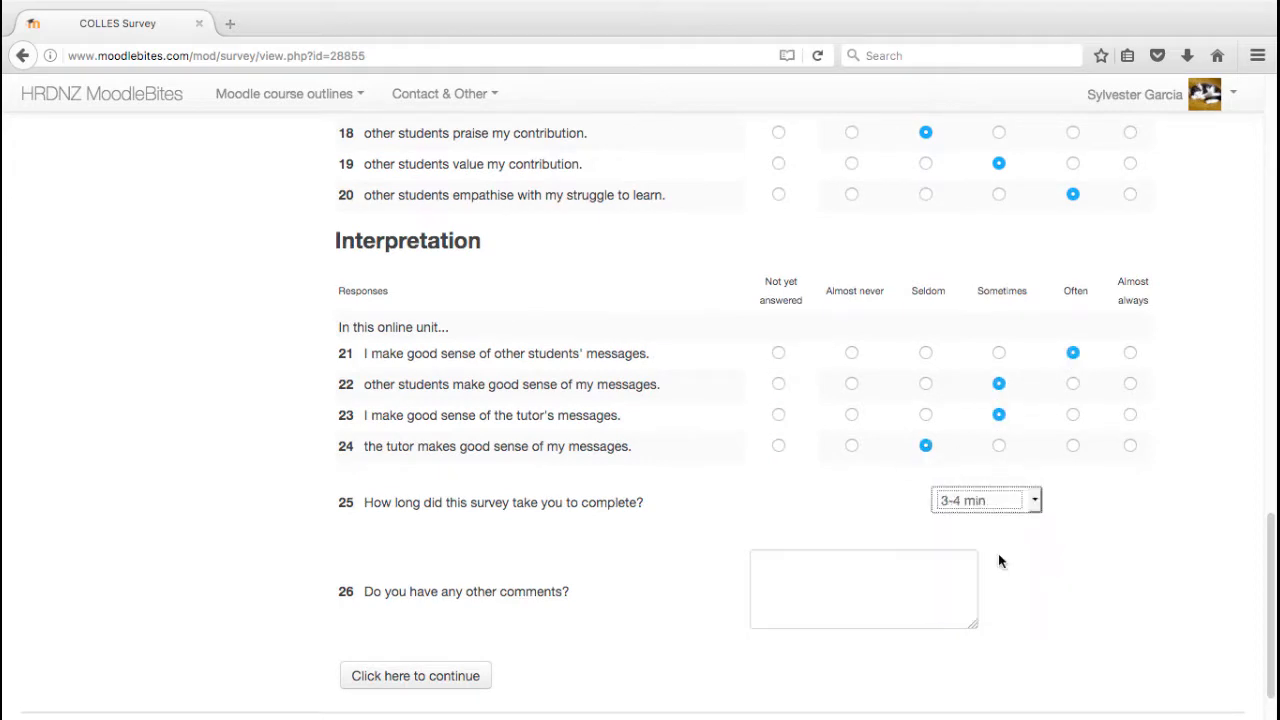
{"action": "type", "text": "None"}
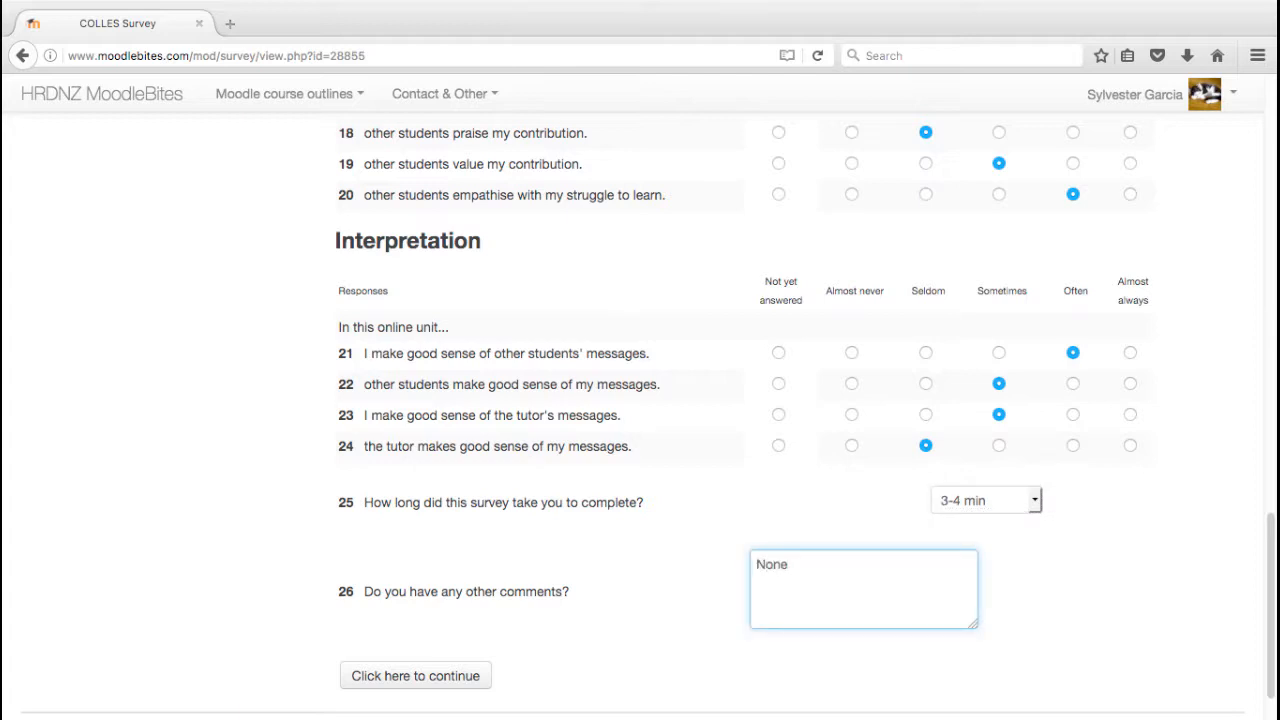
Submit the completed COLLES Survey answers and return to the Demo course.
{"action": "left_click", "coordinate": [414, 676]}
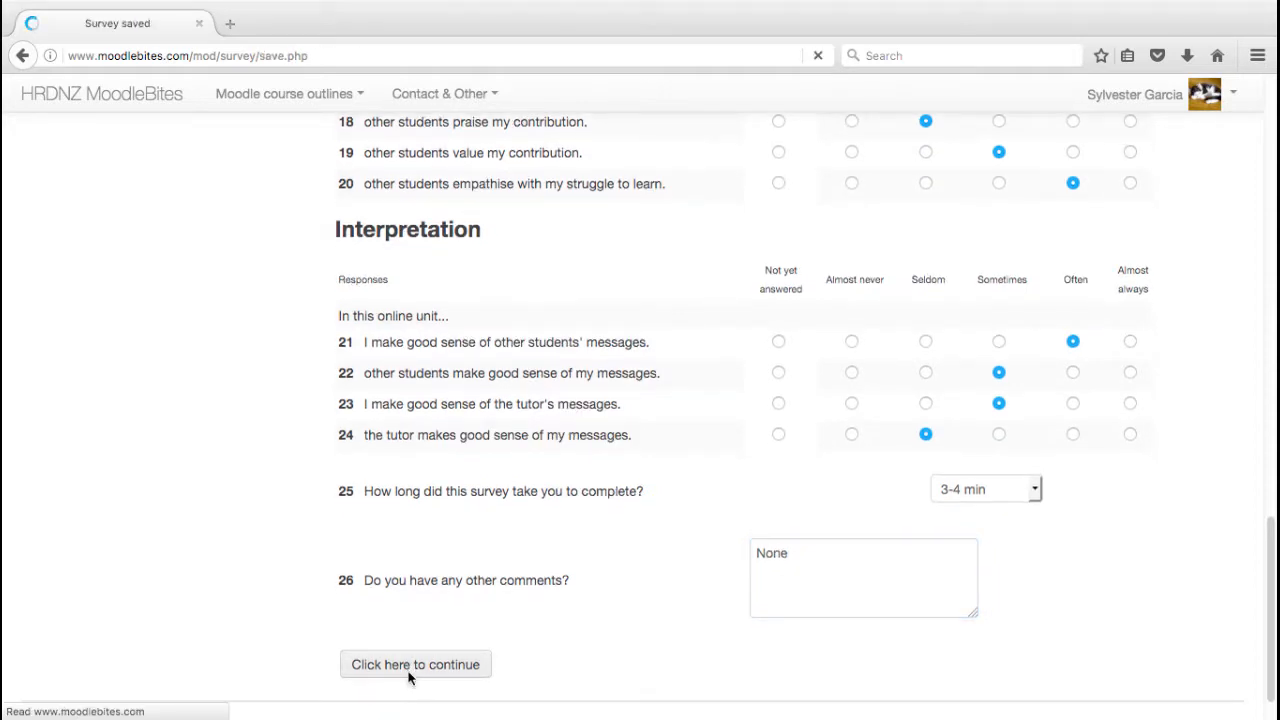
{"action": "left_click", "coordinate": [416, 664]}
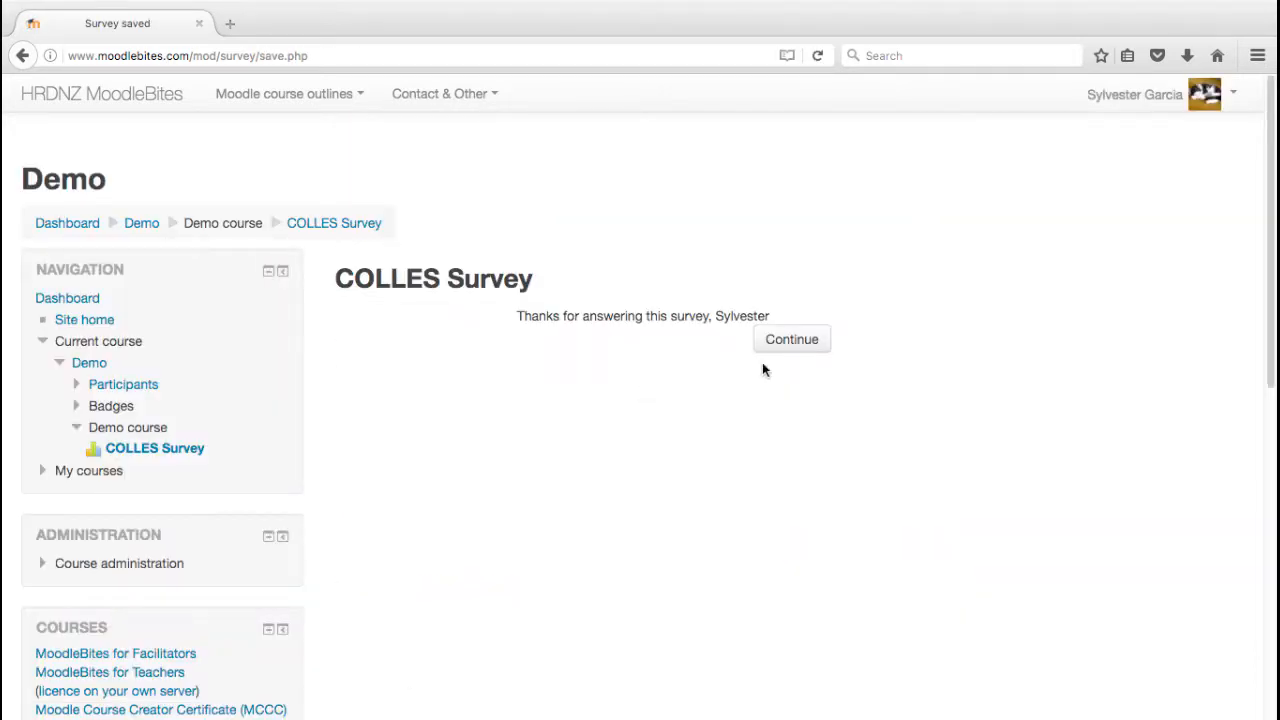
{"action": "mouse_move", "coordinate": [792, 340]}
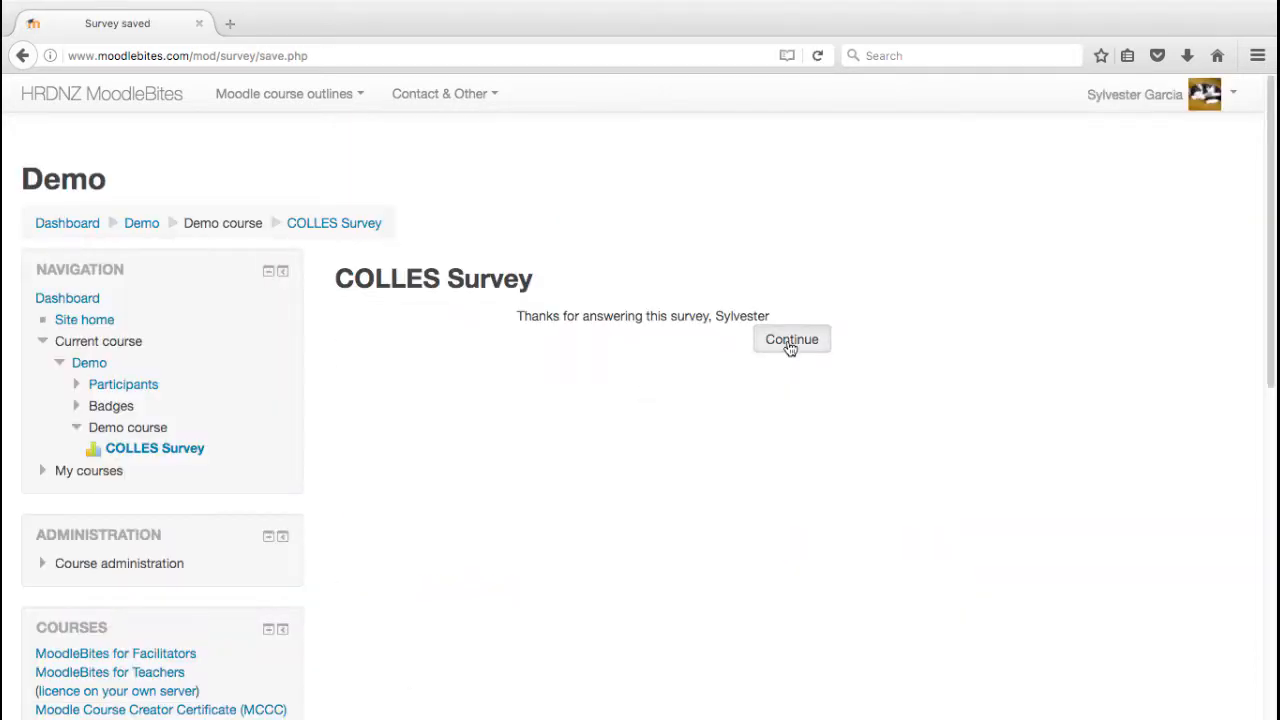
{"action": "left_click", "coordinate": [792, 340]}
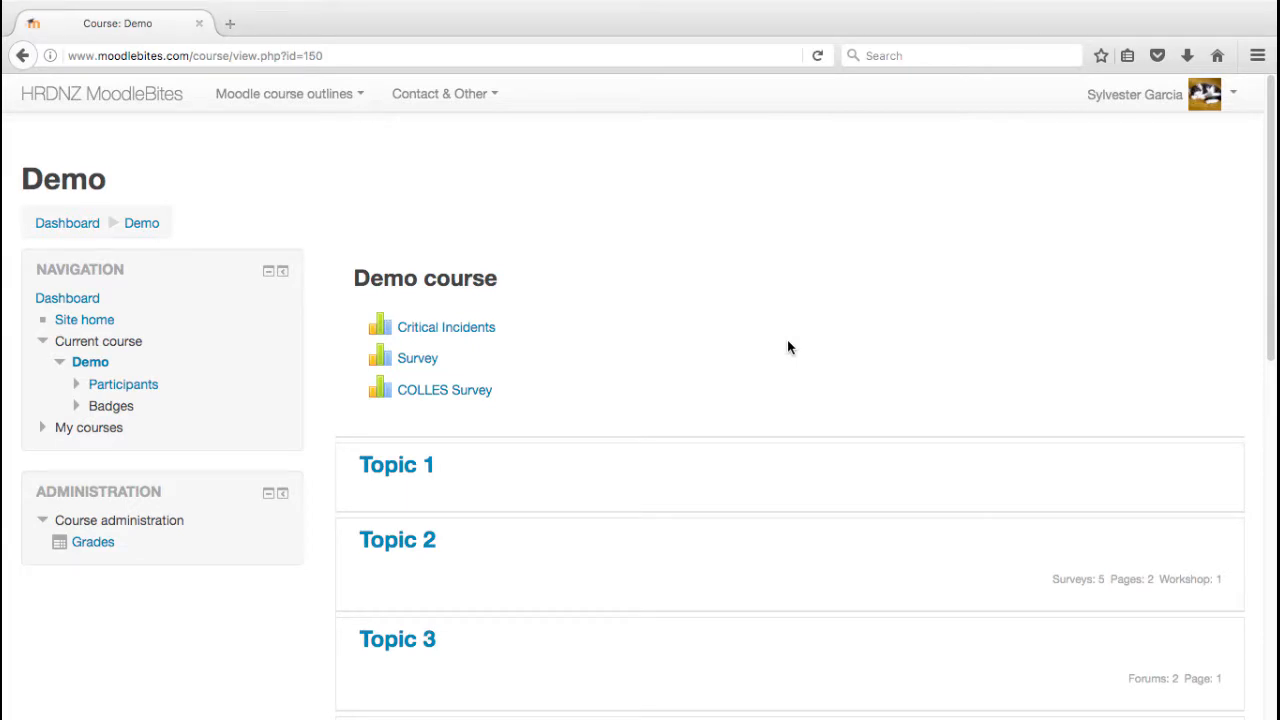
Reopen the COLLES Survey and review the summary graph of your answers against the class.
{"action": "left_click", "coordinate": [444, 388]}
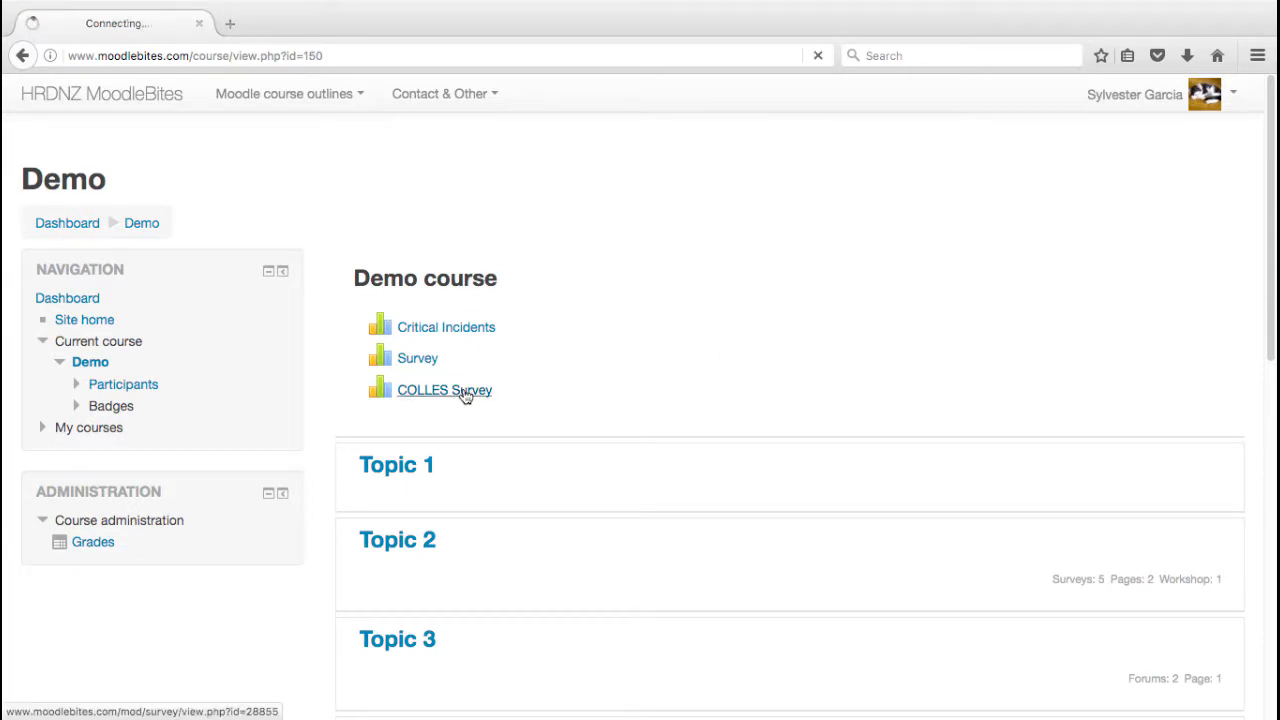
{"action": "left_click", "coordinate": [444, 390]}
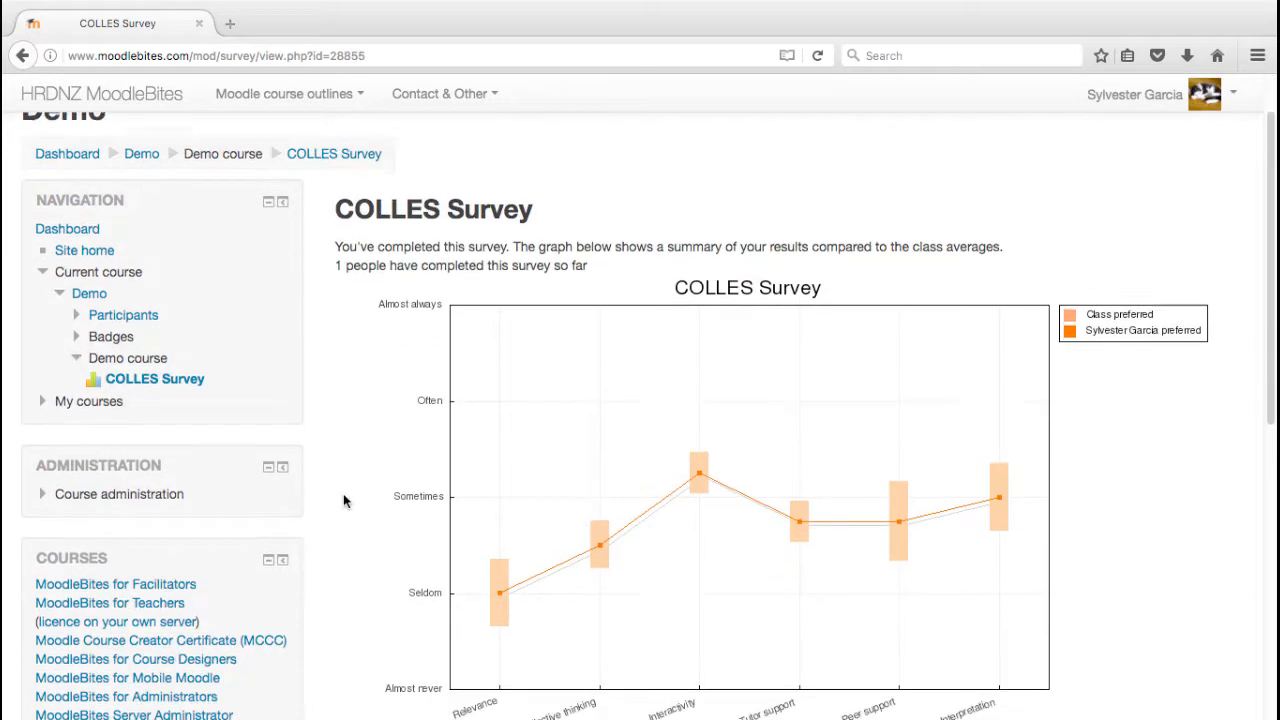
{"action": "scroll", "scroll_direction": "down", "scroll_amount": 3}
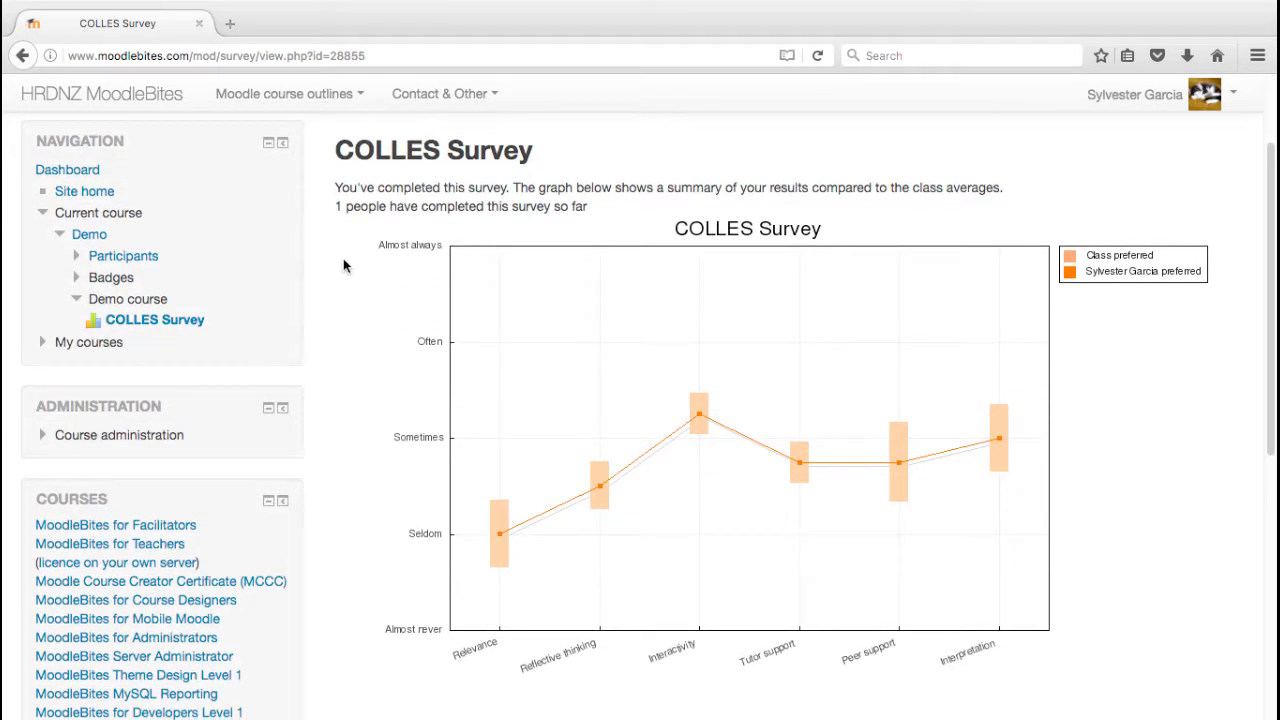
{"action": "mouse_move", "coordinate": [504, 228]}
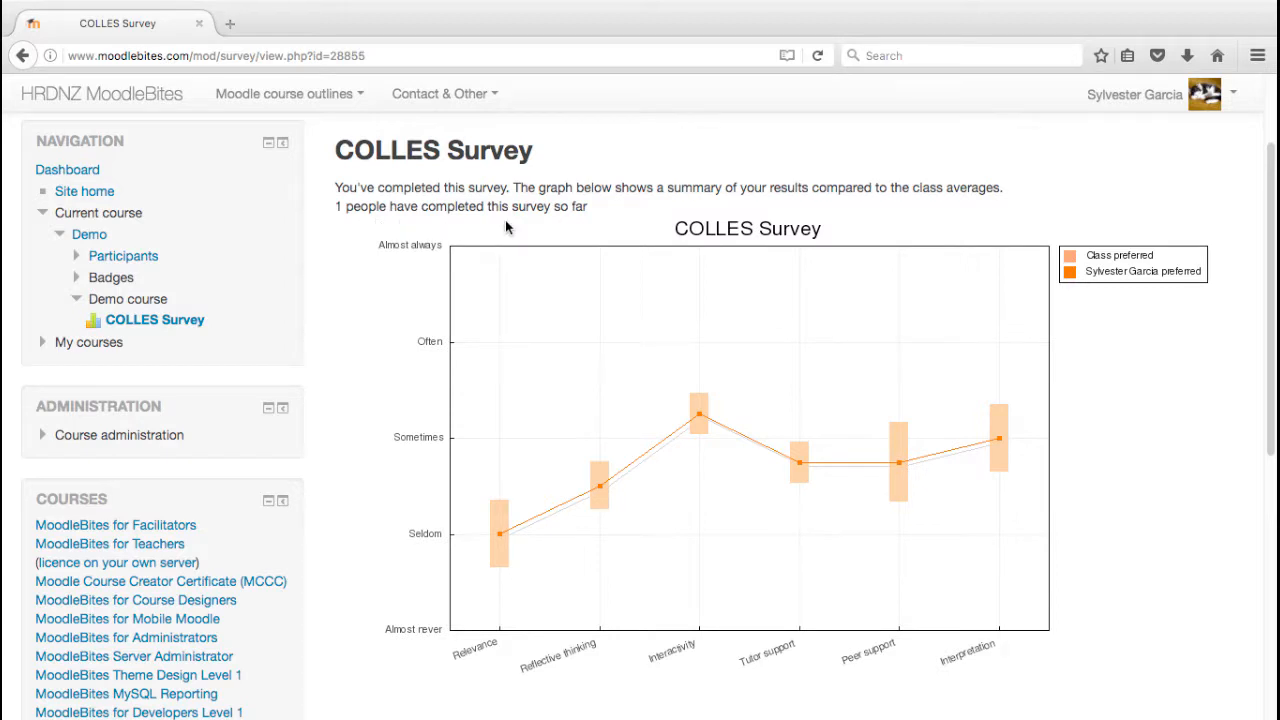
{"action": "mouse_move", "coordinate": [1104, 348]}
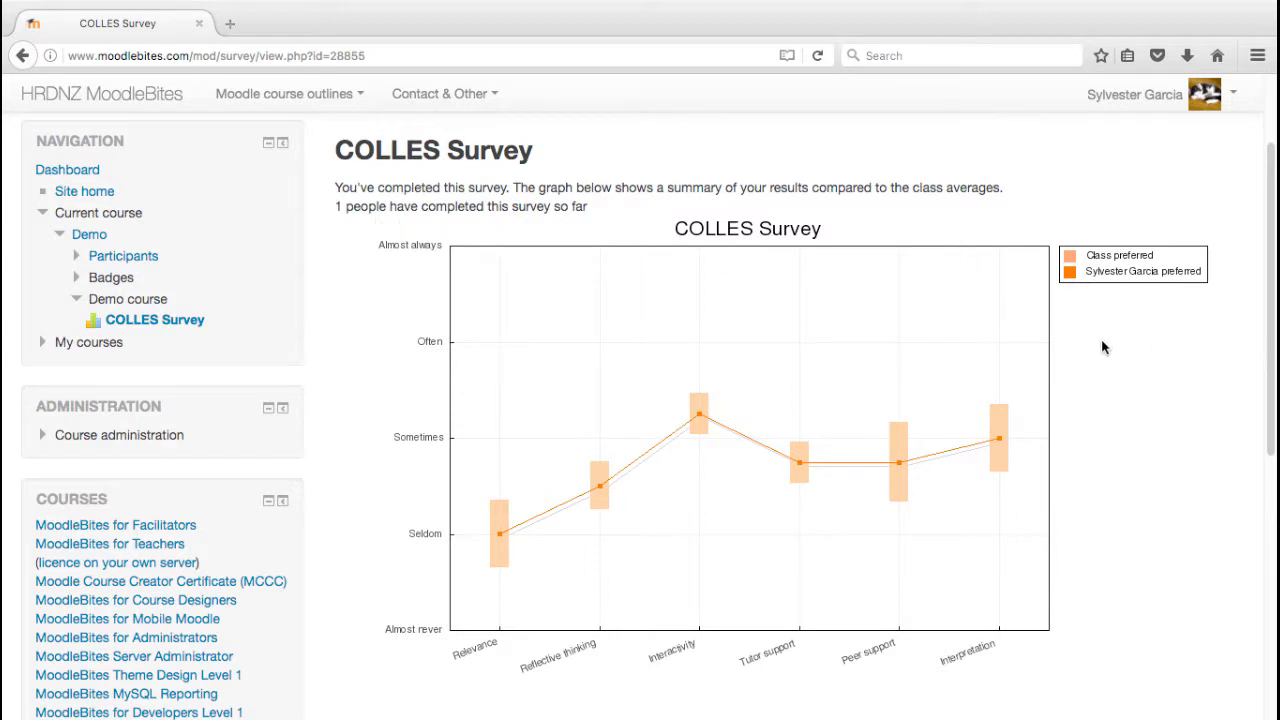
{"action": "mouse_move", "coordinate": [832, 412]}
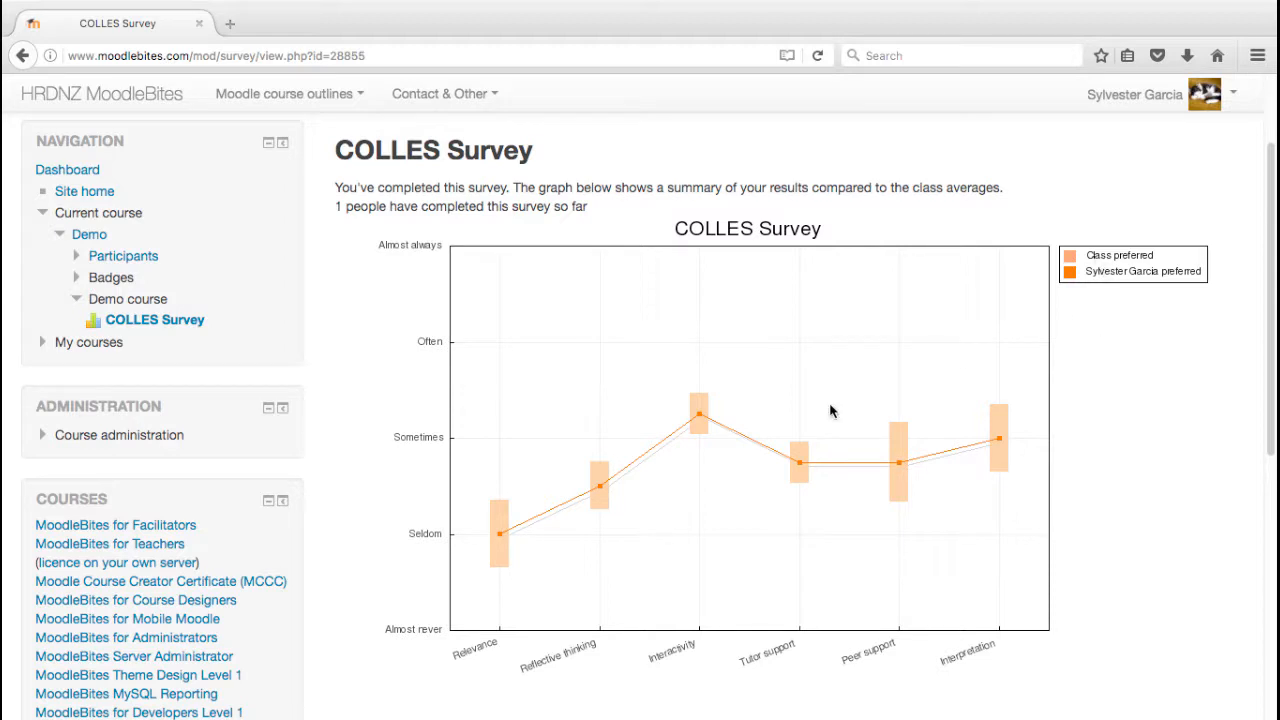
{"action": "mouse_move", "coordinate": [1080, 558]}
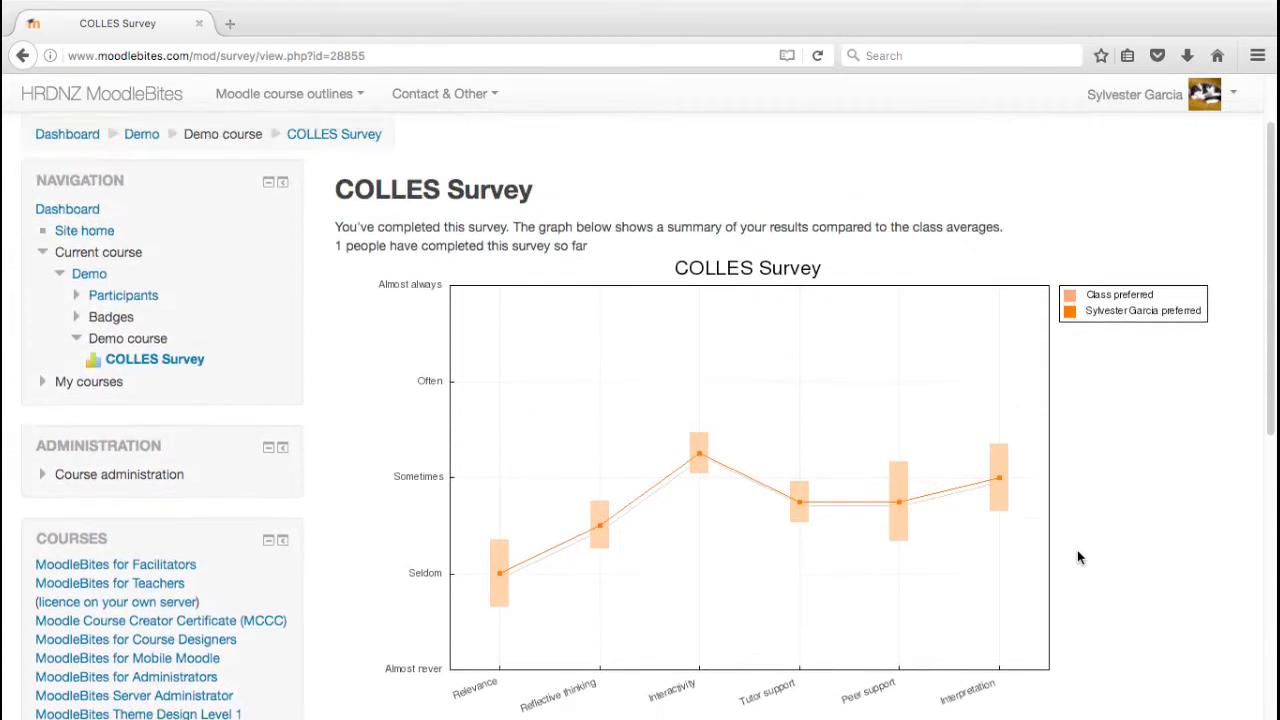
{"action": "scroll", "scroll_direction": "down", "scroll_amount": 3}
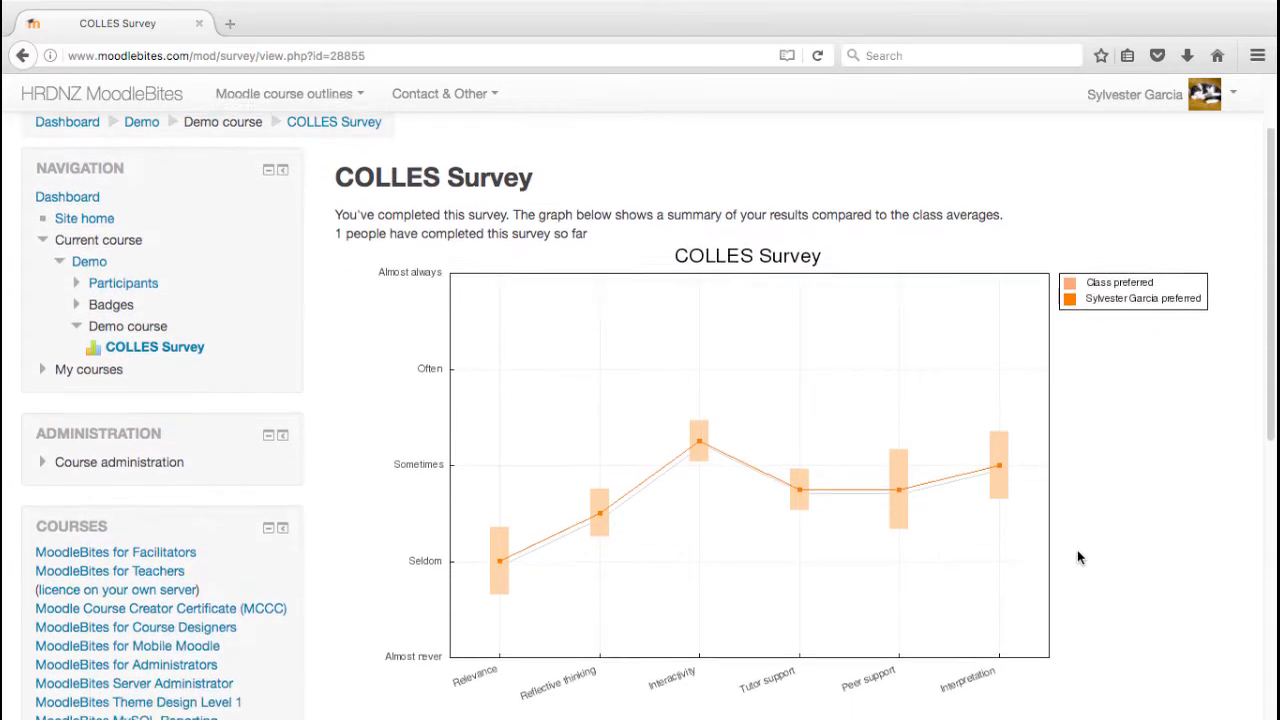
{"action": "scroll", "scroll_direction": "down", "scroll_amount": 3}
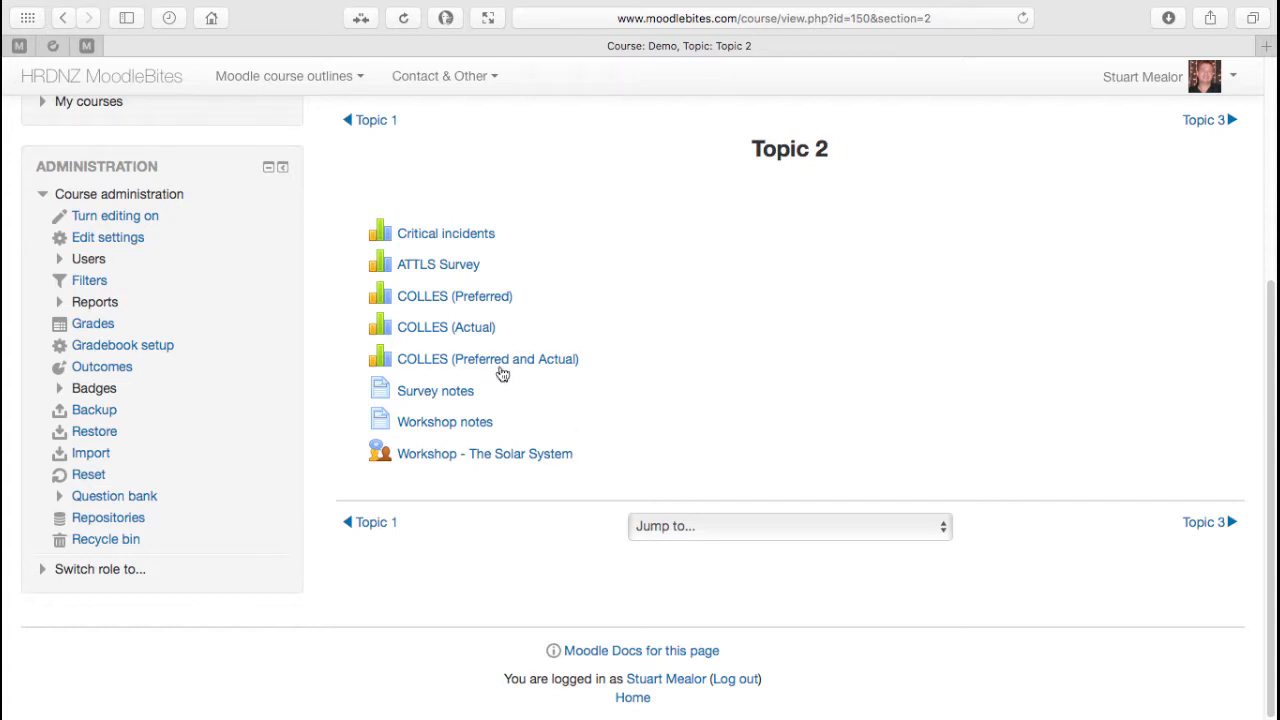
{"action": "mouse_move", "coordinate": [536, 320]}
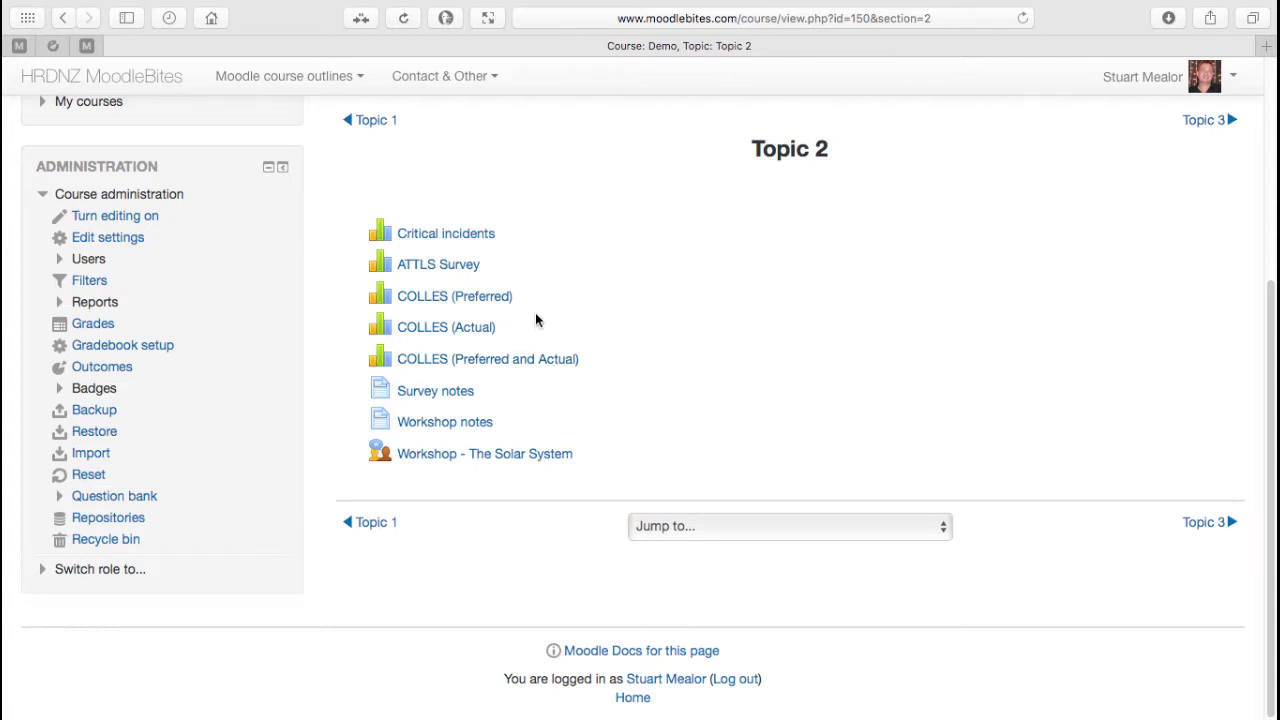
Open the COLLES (Preferred) survey and view the report of its 5 responses.
{"action": "left_click", "coordinate": [454, 296]}
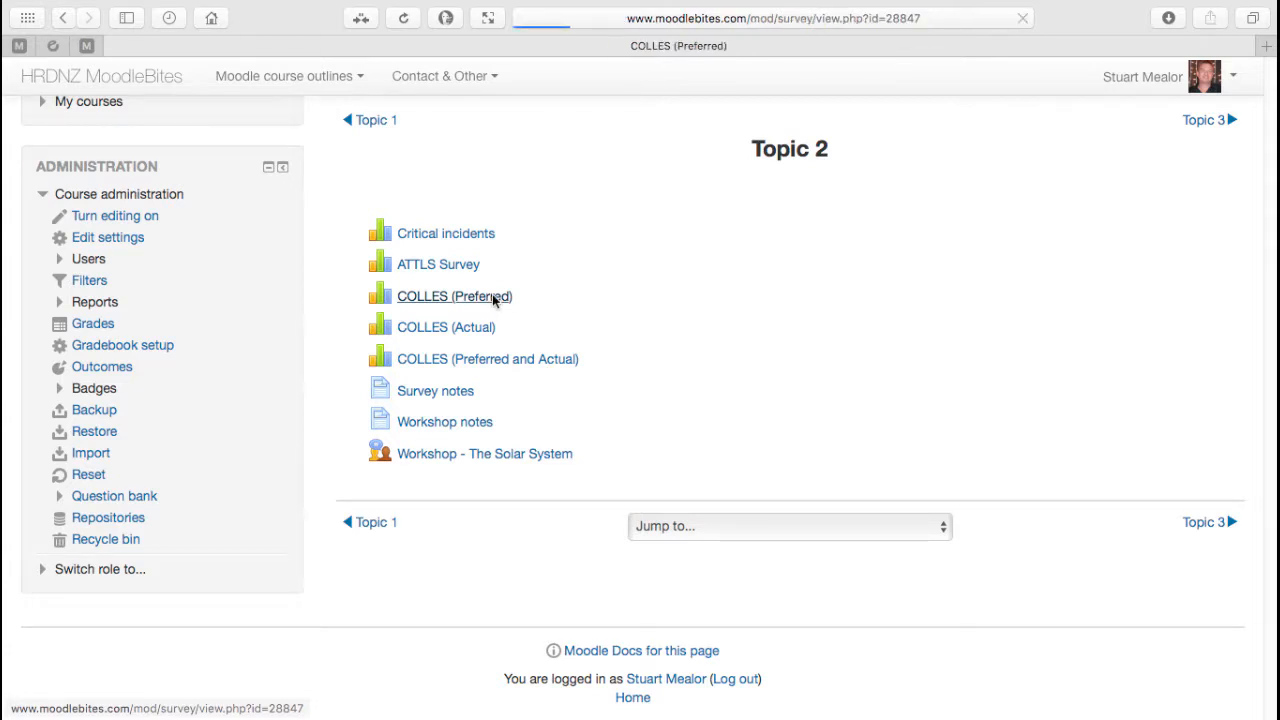
{"action": "left_click", "coordinate": [454, 296]}
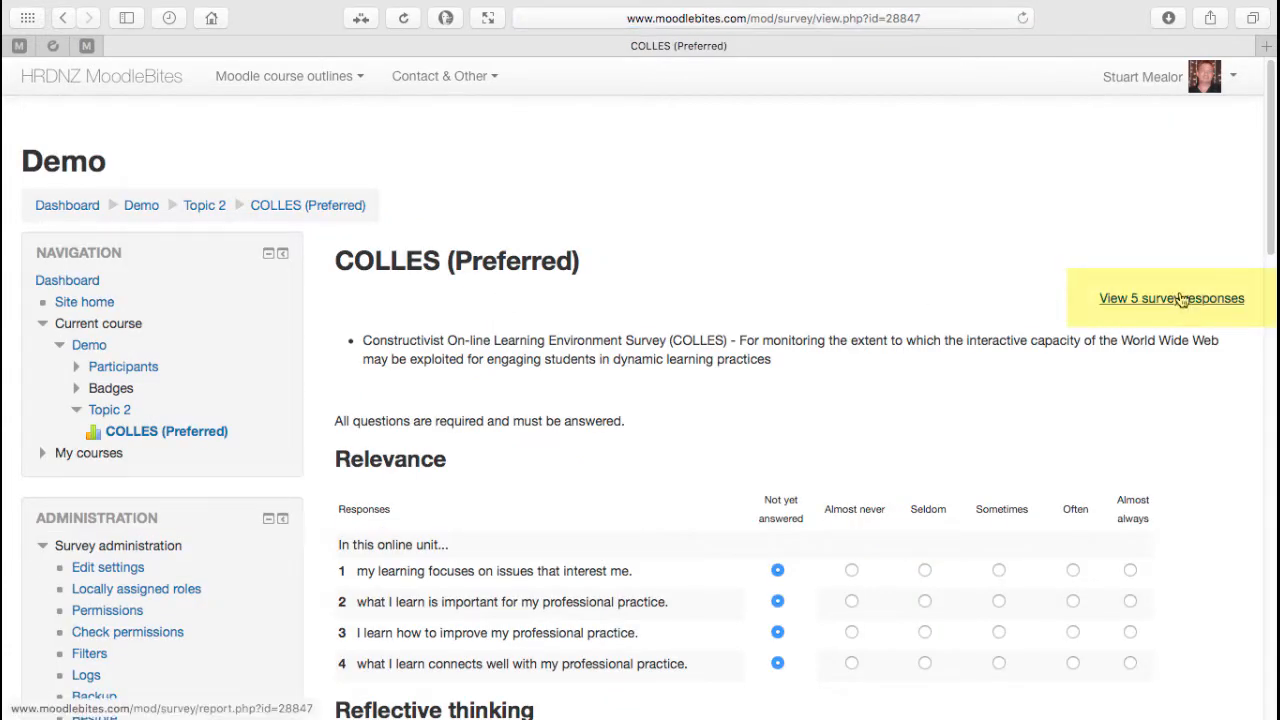
{"action": "left_click", "coordinate": [1172, 298]}
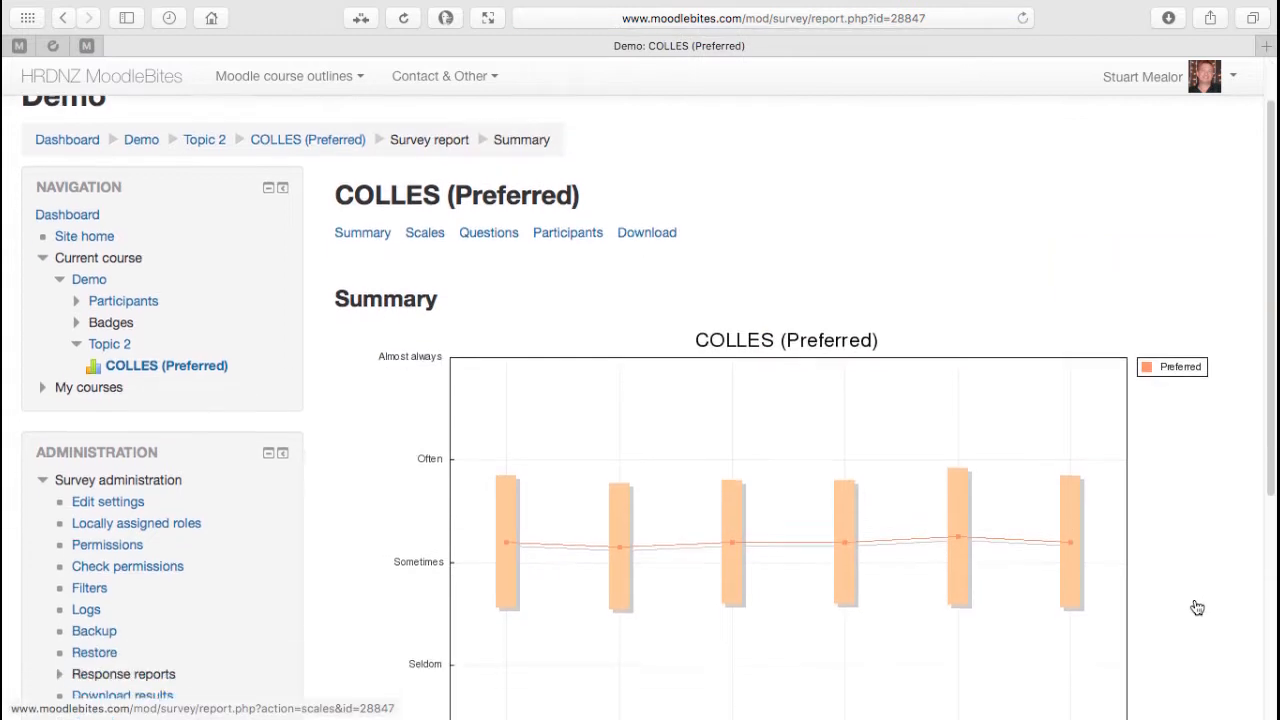
Scroll through the per-scale graphs from Relevance to Peer support and the Summary graph.
{"action": "scroll", "scroll_direction": "down", "scroll_amount": 3}
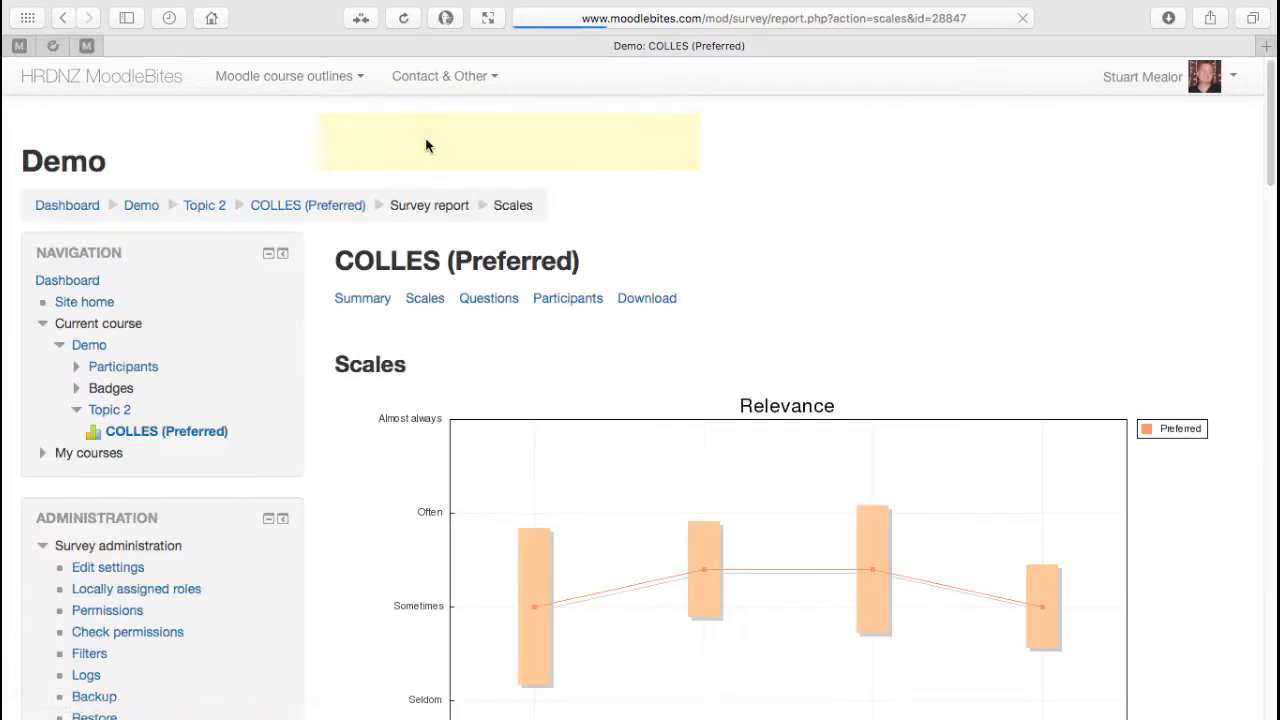
{"action": "scroll", "scroll_direction": "down", "scroll_amount": 3}
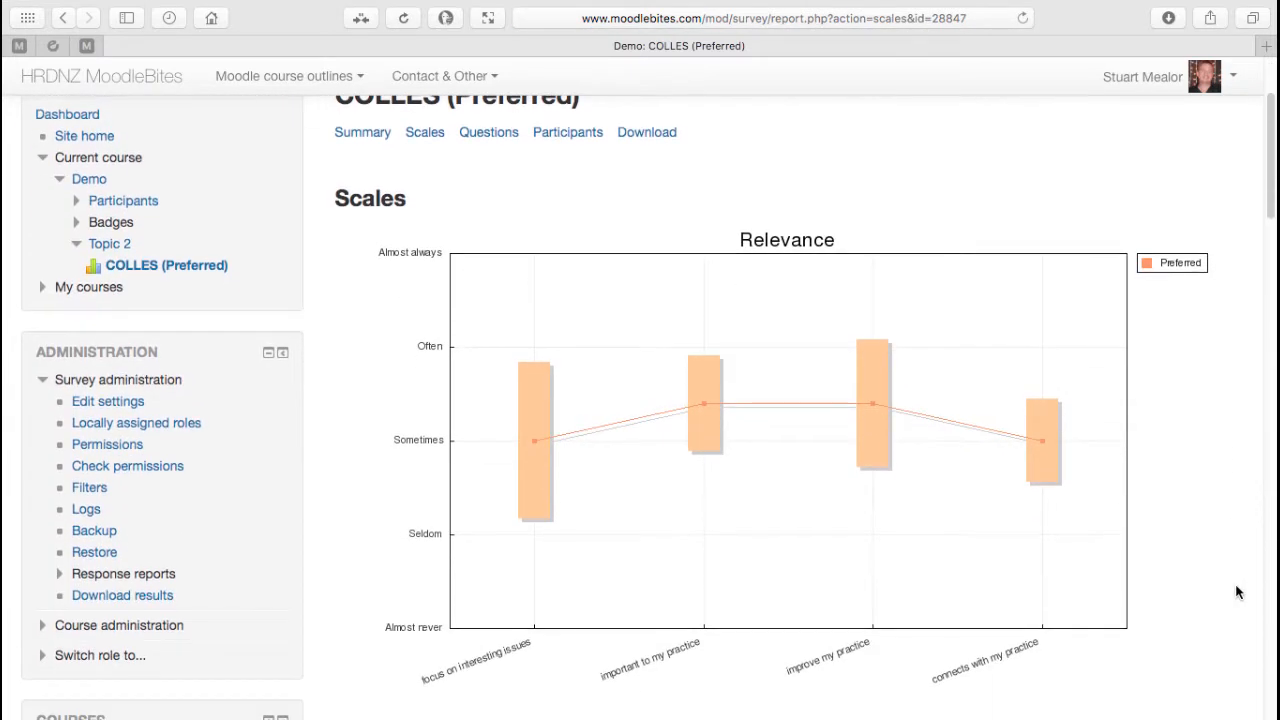
{"action": "scroll", "scroll_direction": "down", "scroll_amount": 3}
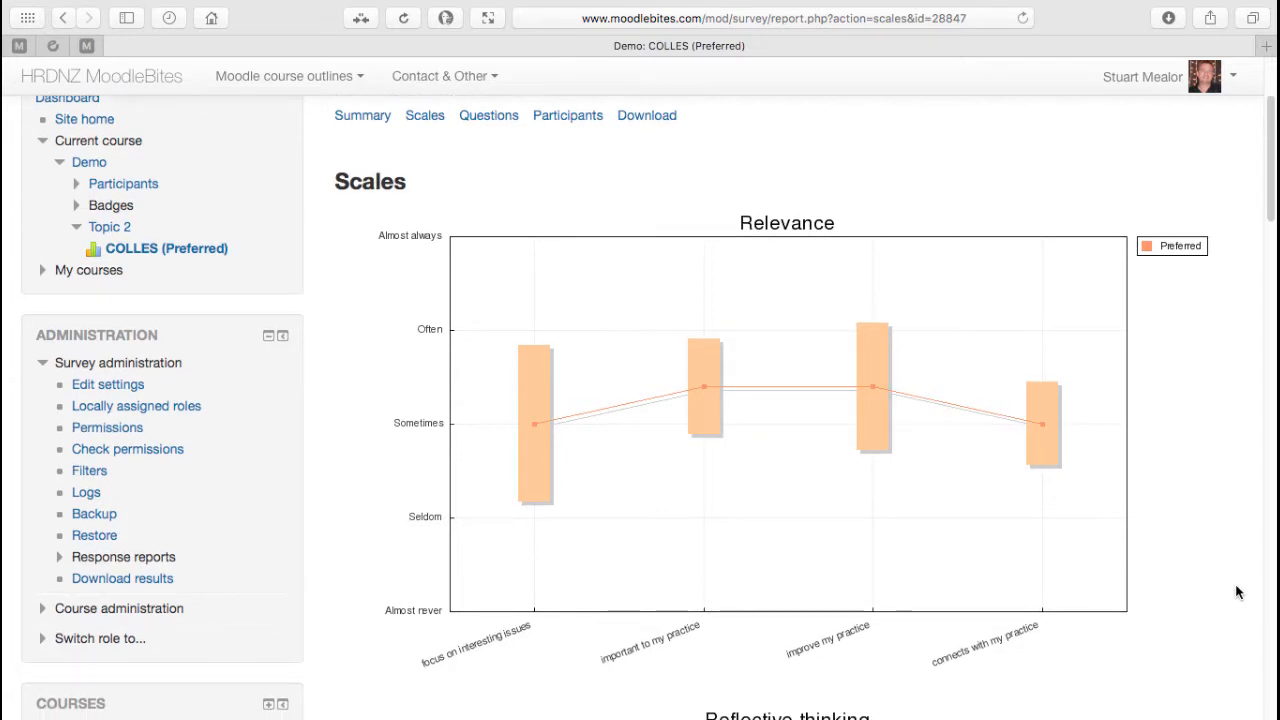
{"action": "mouse_move", "coordinate": [690, 620]}
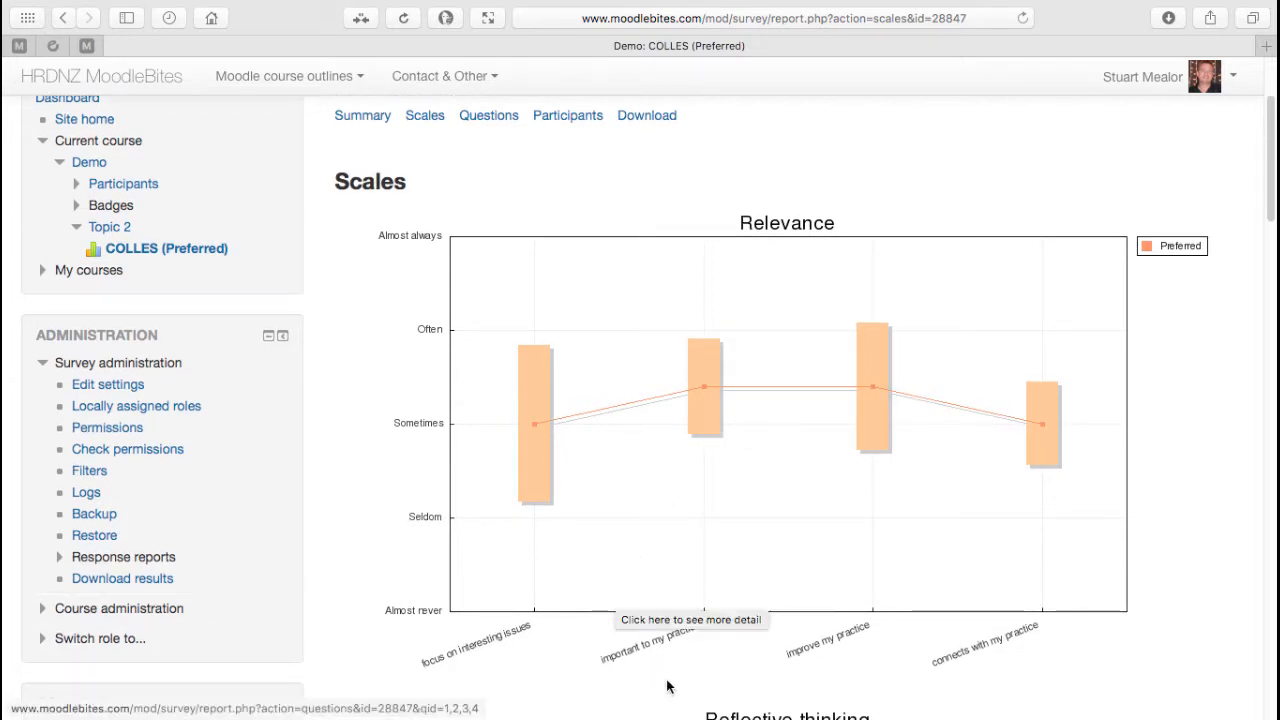
{"action": "mouse_move", "coordinate": [1224, 588]}
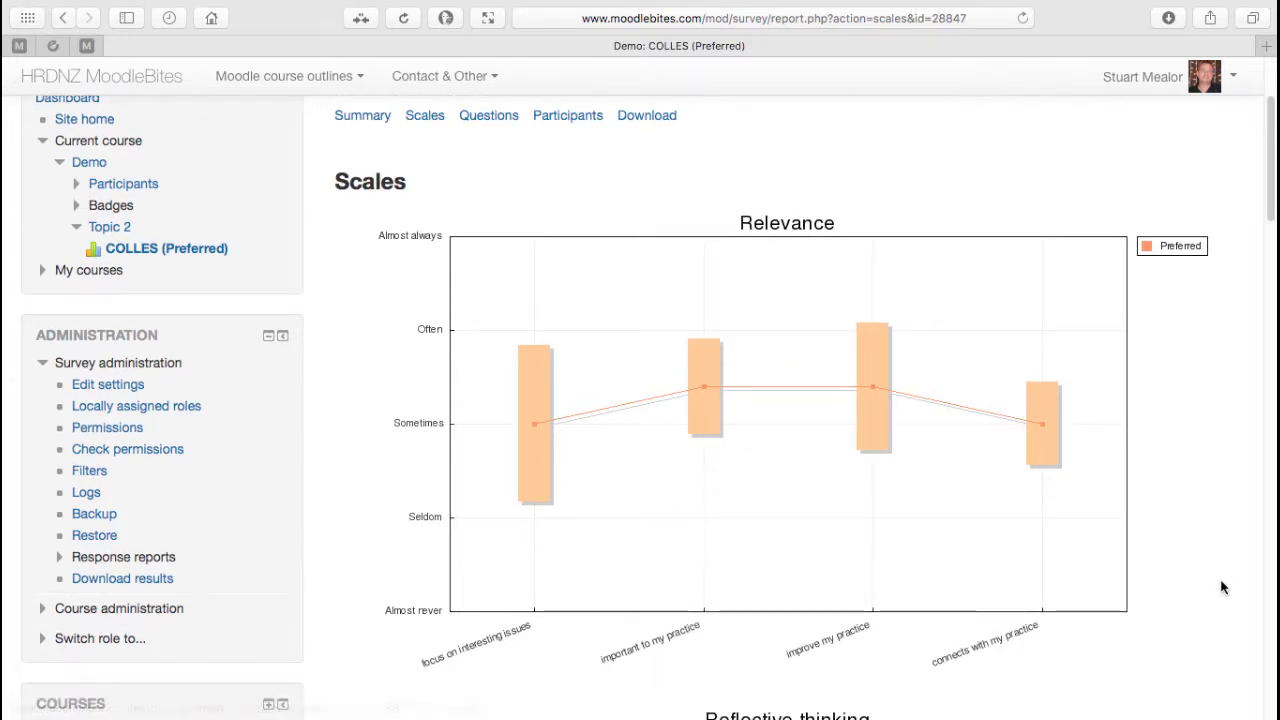
{"action": "scroll", "scroll_direction": "down", "scroll_amount": 3}
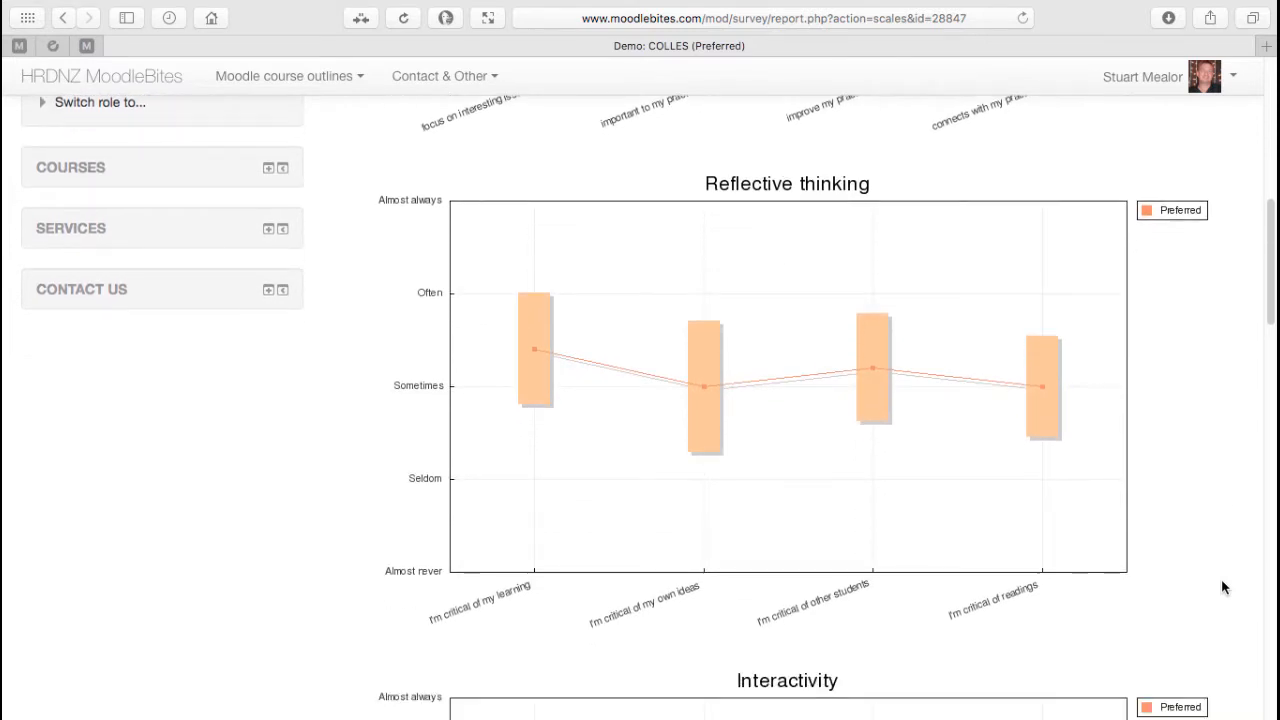
{"action": "scroll", "scroll_direction": "down", "scroll_amount": 3}
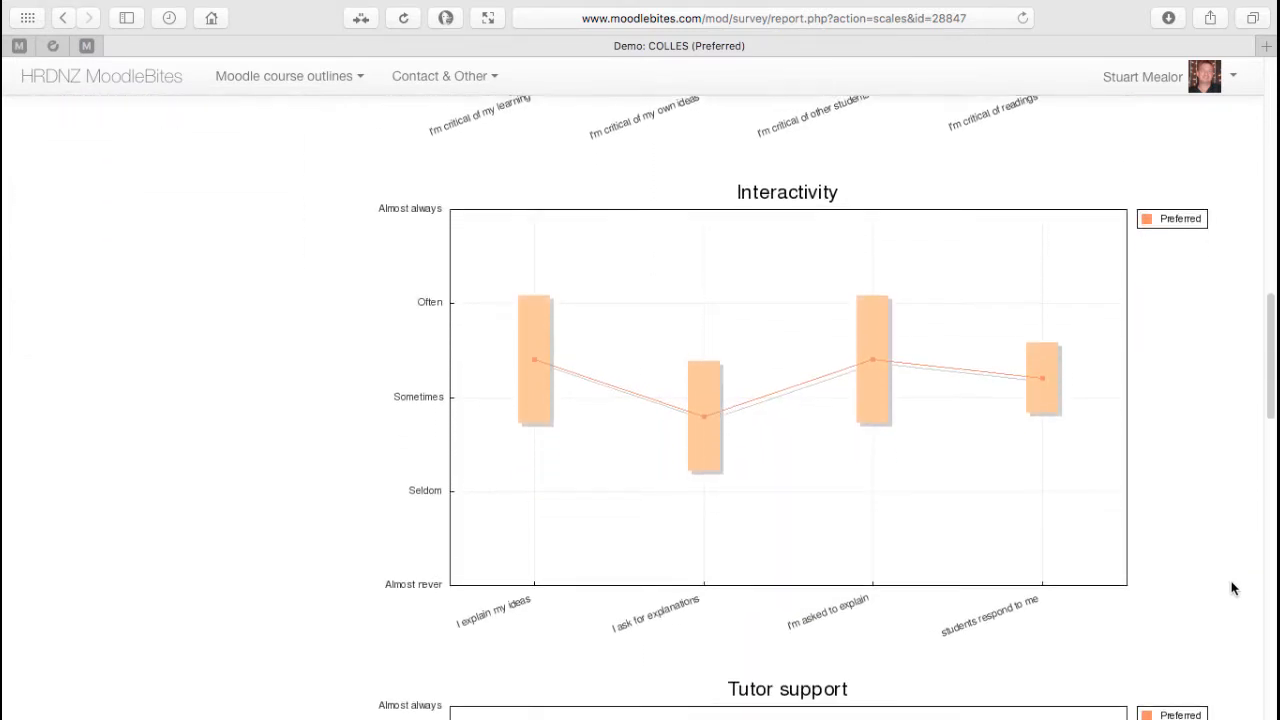
{"action": "scroll", "scroll_direction": "down", "scroll_amount": 3}
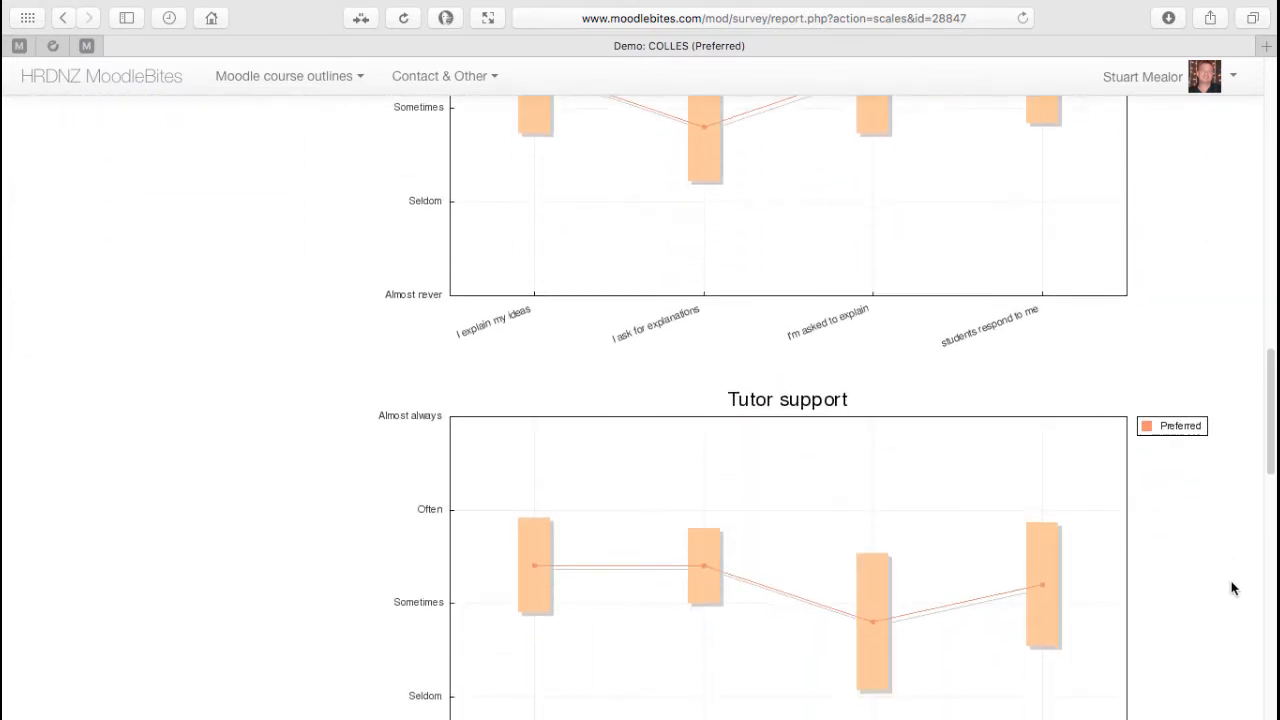
{"action": "scroll", "scroll_direction": "down", "scroll_amount": 3}
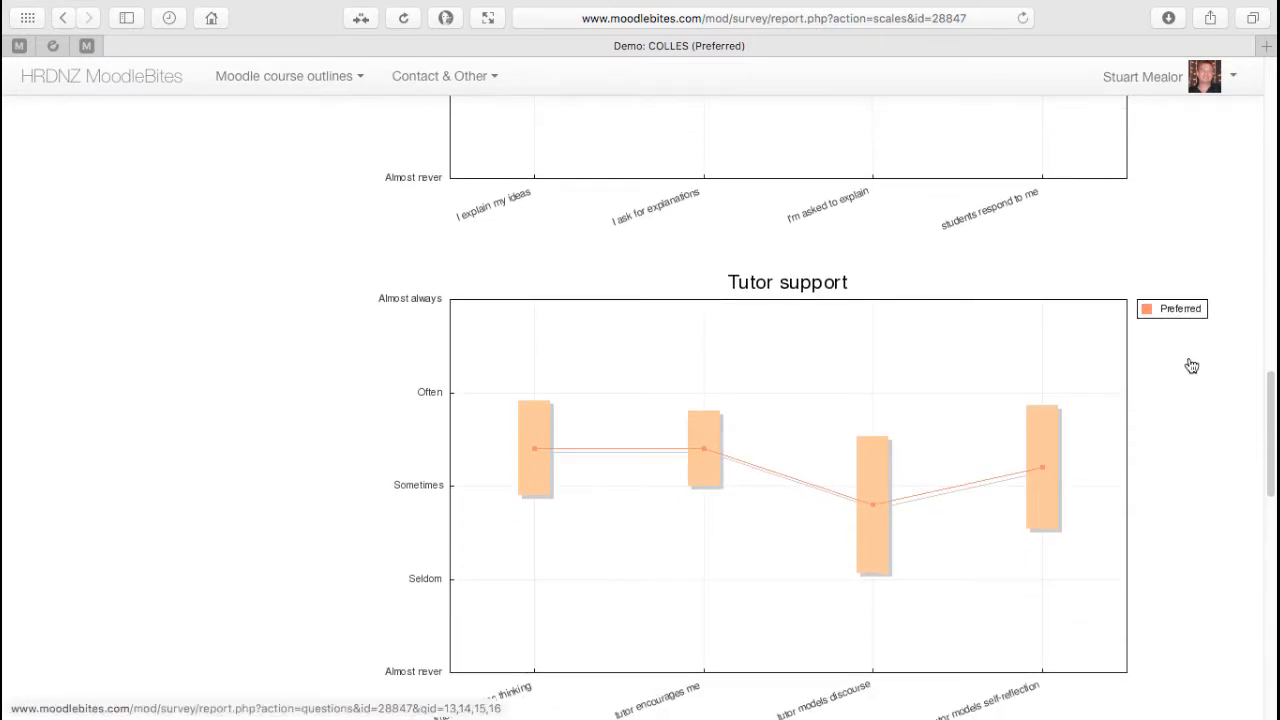
{"action": "scroll", "scroll_direction": "down", "scroll_amount": 3}
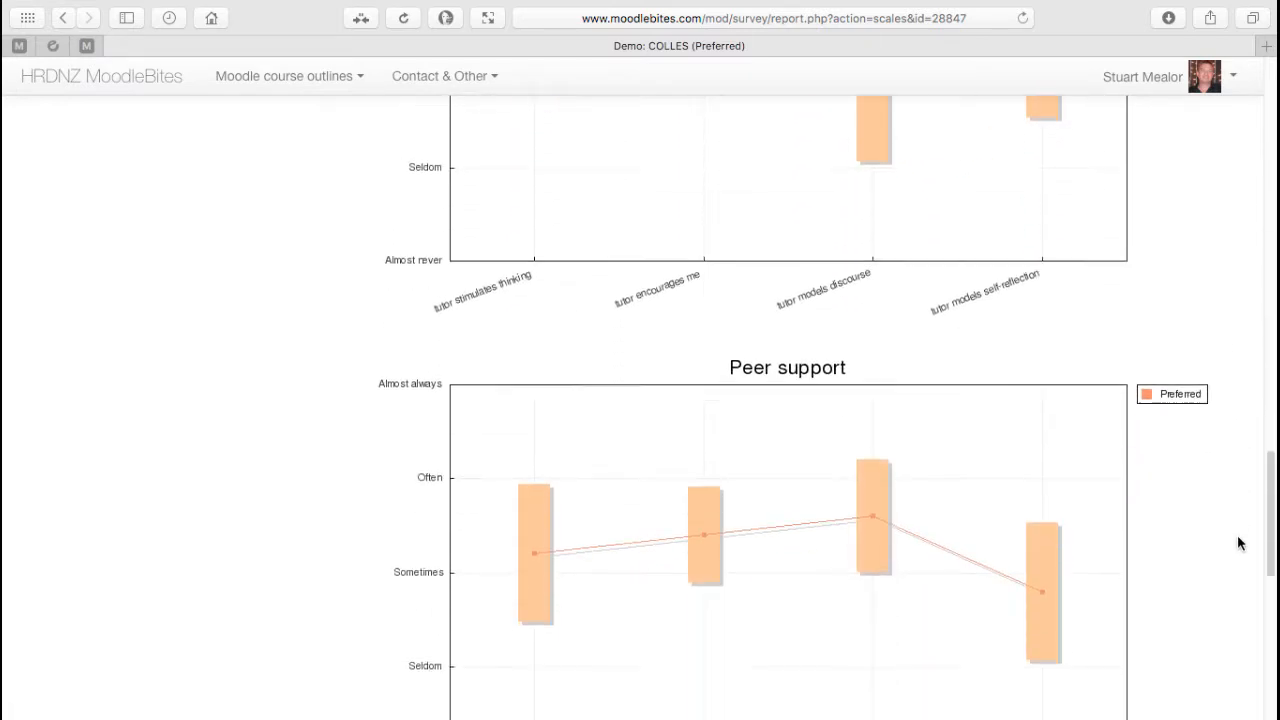
{"action": "scroll", "scroll_direction": "down", "scroll_amount": 3}
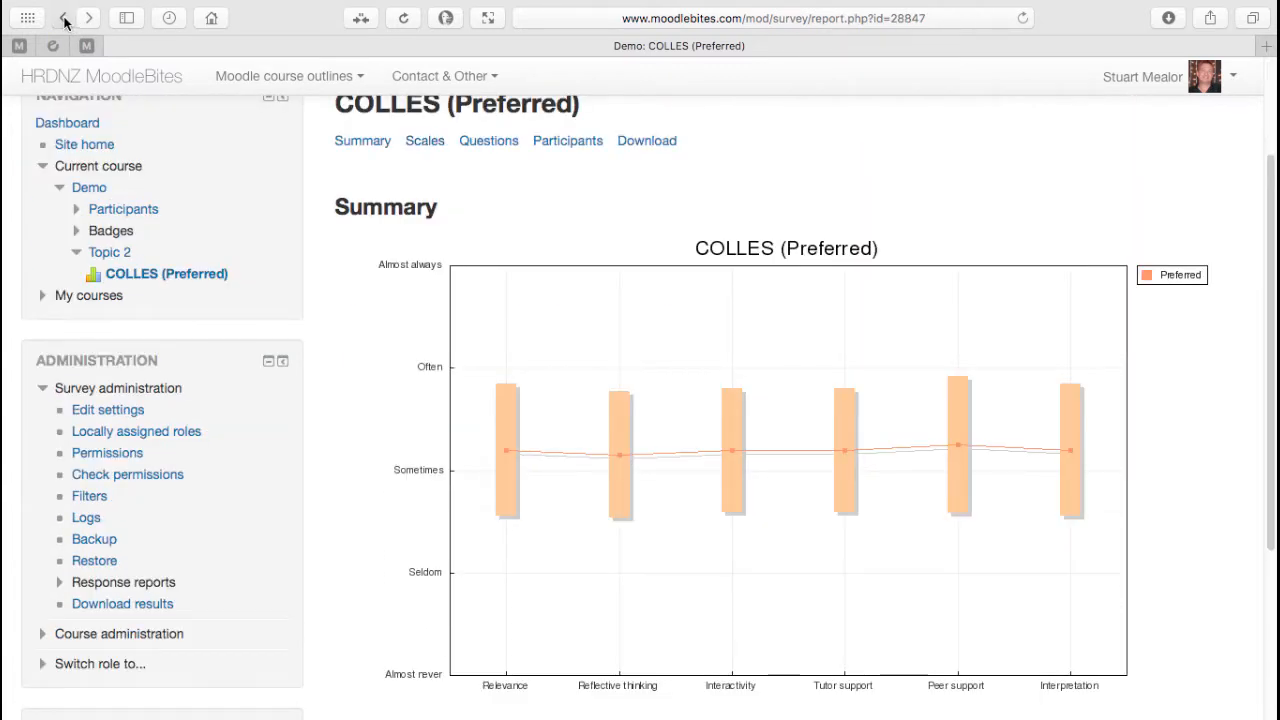
Return to Topic 2 and view the 5-response report of the COLLES (Preferred and Actual) survey.
{"action": "left_click", "coordinate": [64, 18]}
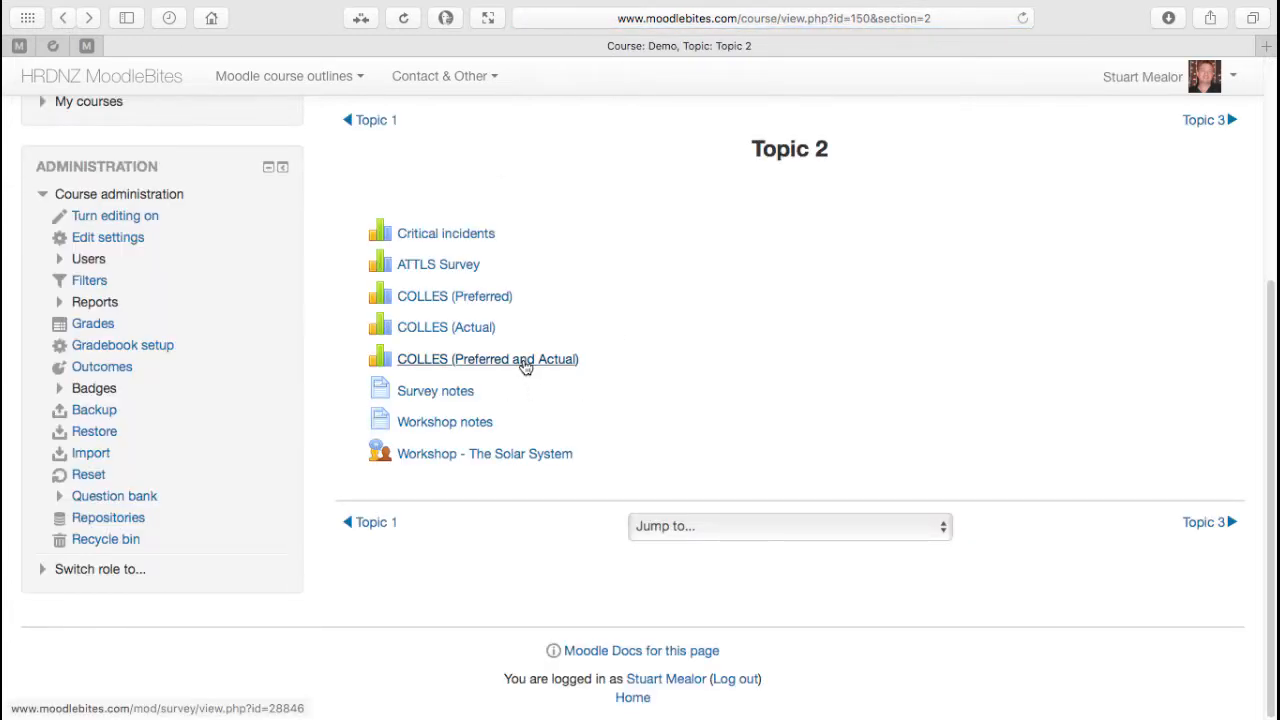
{"action": "left_click", "coordinate": [488, 358]}
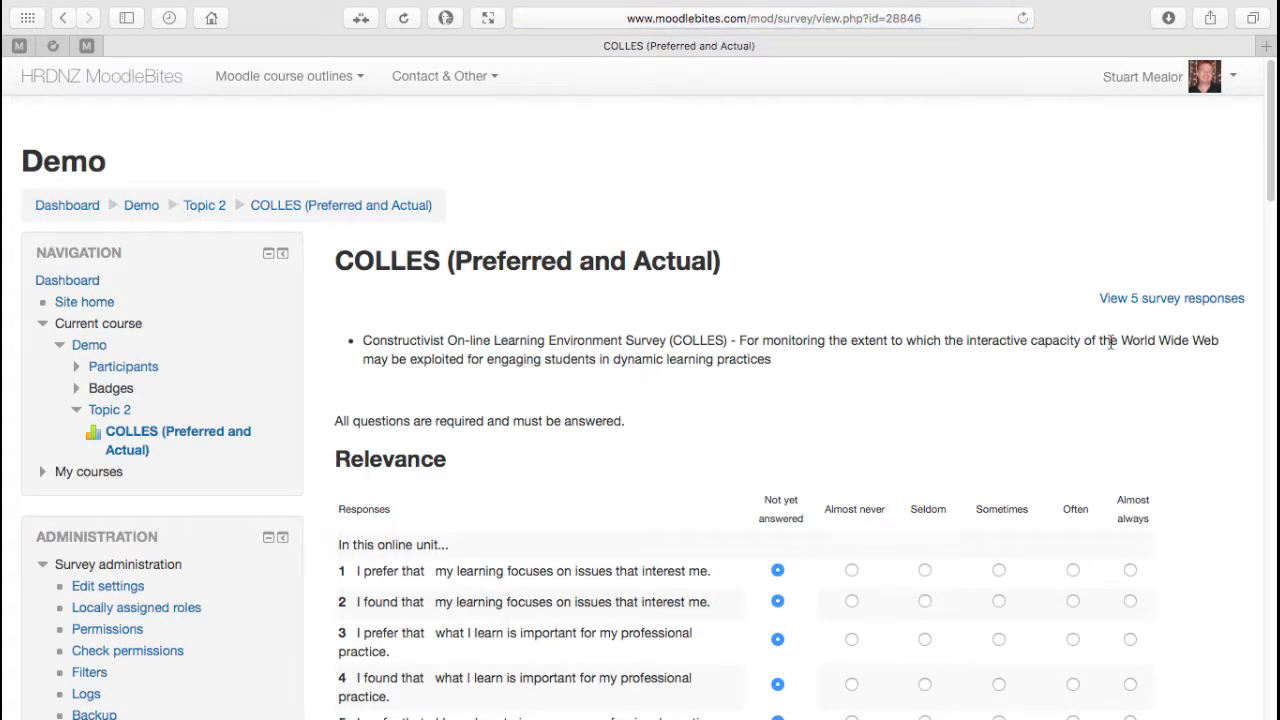
{"action": "left_click", "coordinate": [1172, 298]}
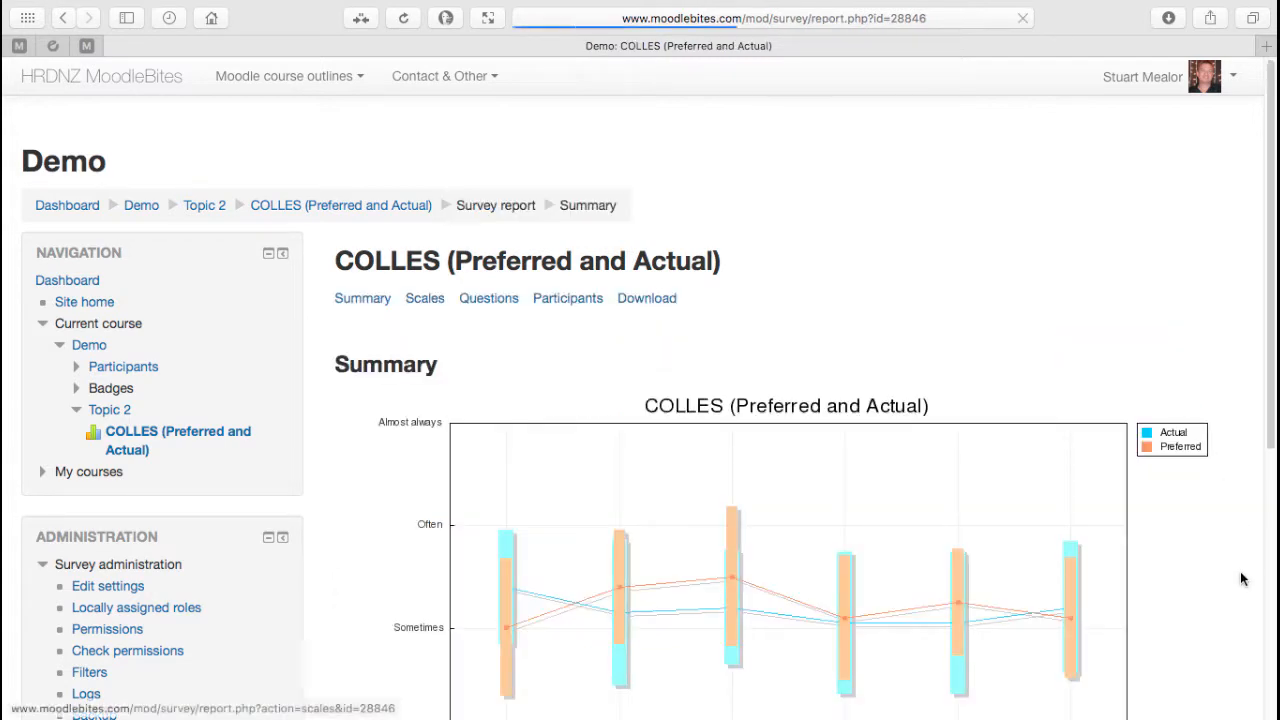
Scroll to the Summary graph comparing Actual and Preferred bars across the six scales.
{"action": "scroll", "scroll_direction": "down", "scroll_amount": 3}
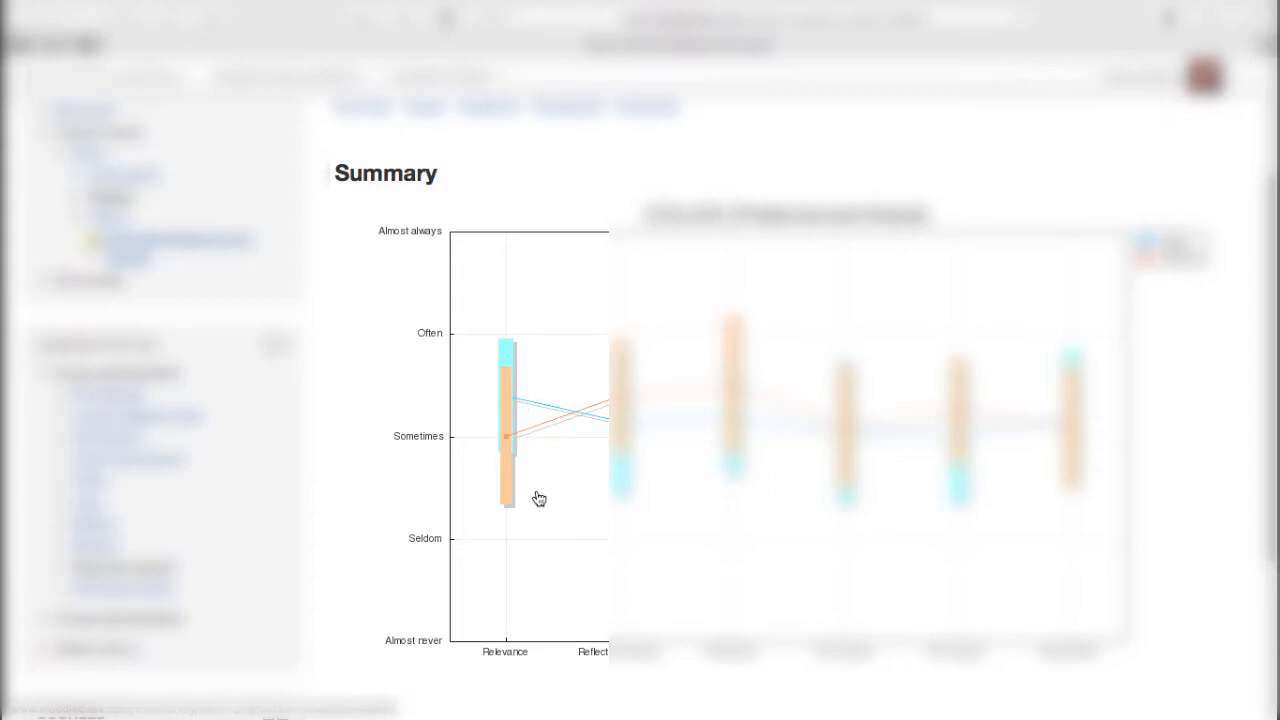
{"action": "mouse_move", "coordinate": [520, 568]}
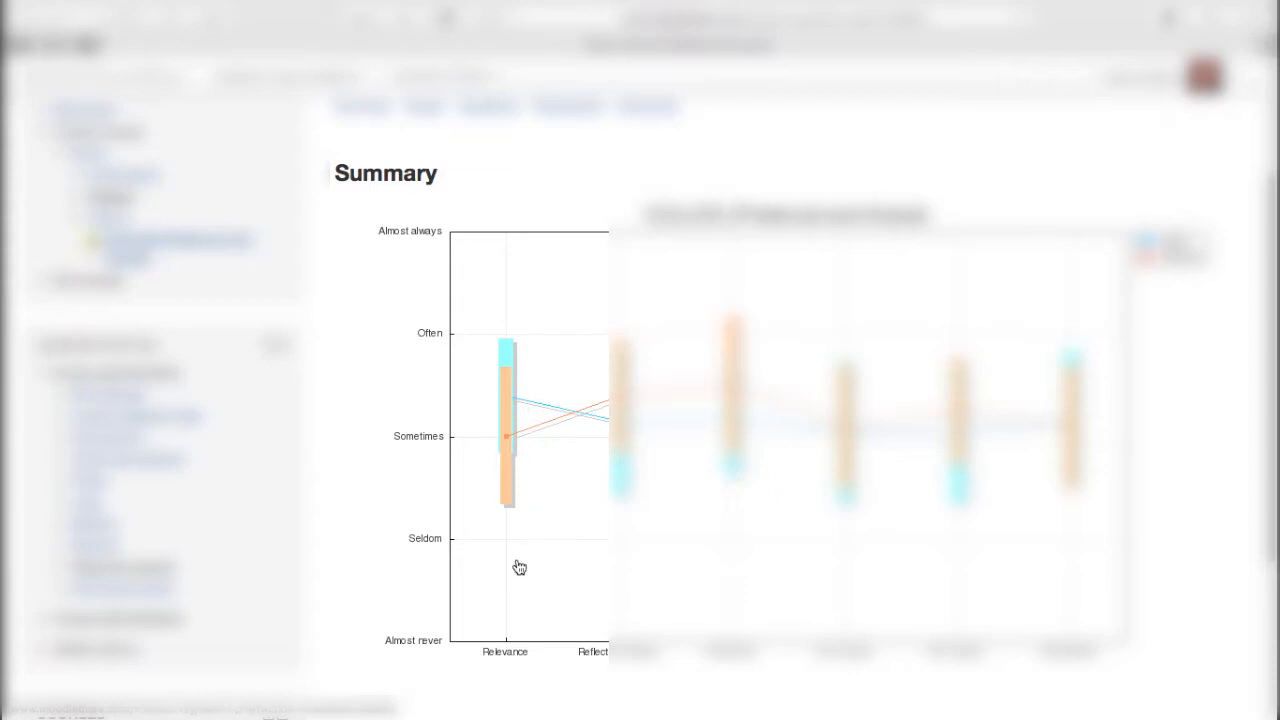
{"action": "mouse_move", "coordinate": [538, 504]}
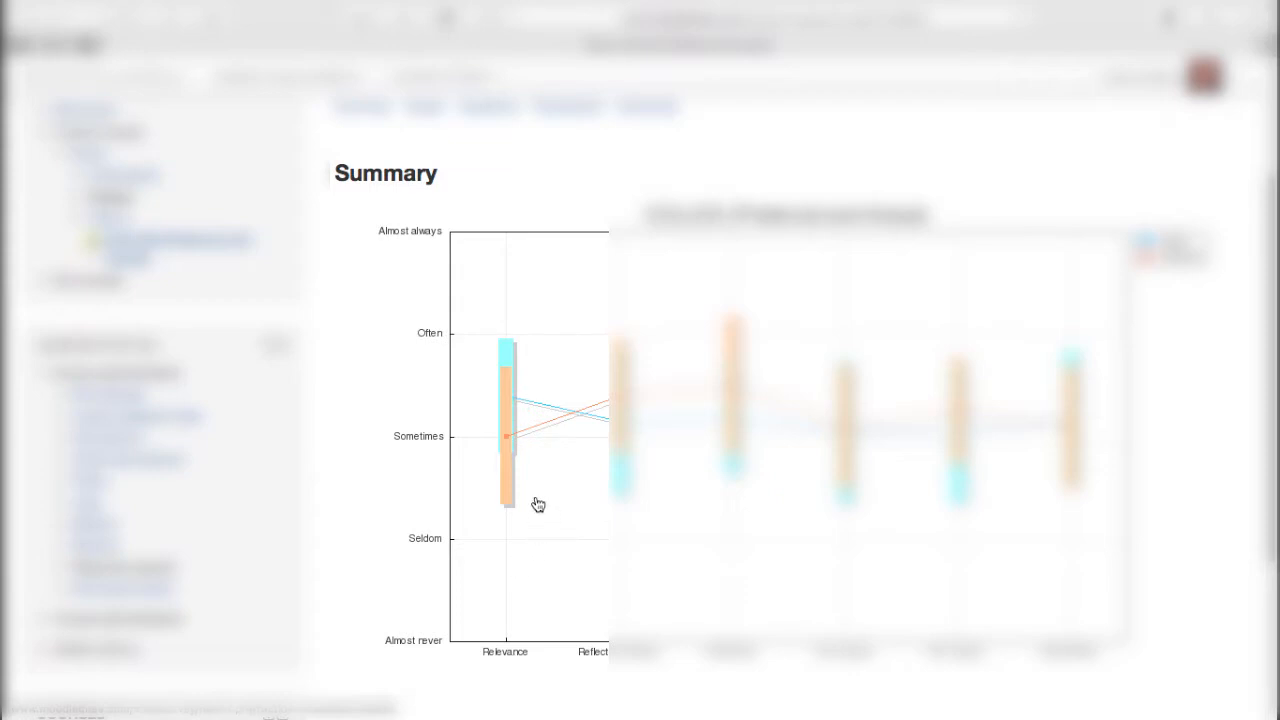
{"action": "mouse_move", "coordinate": [538, 388]}
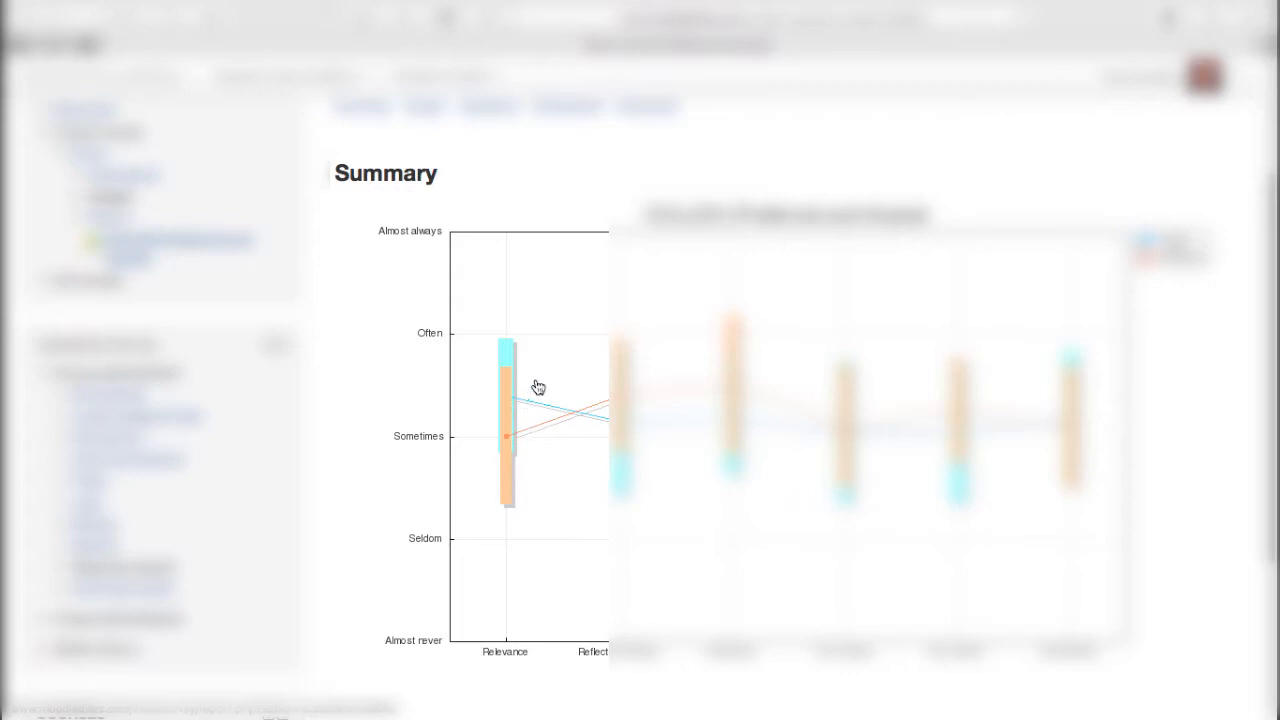
{"action": "mouse_move", "coordinate": [534, 418]}
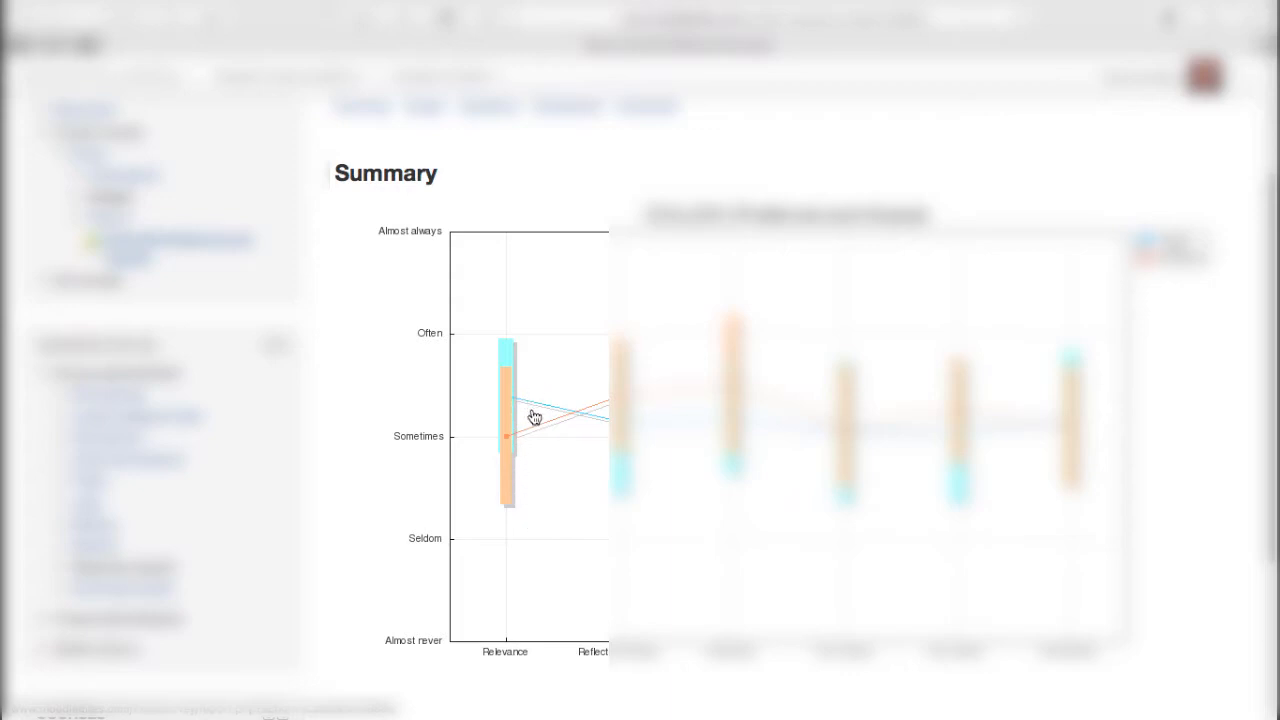
{"action": "mouse_move", "coordinate": [540, 452]}
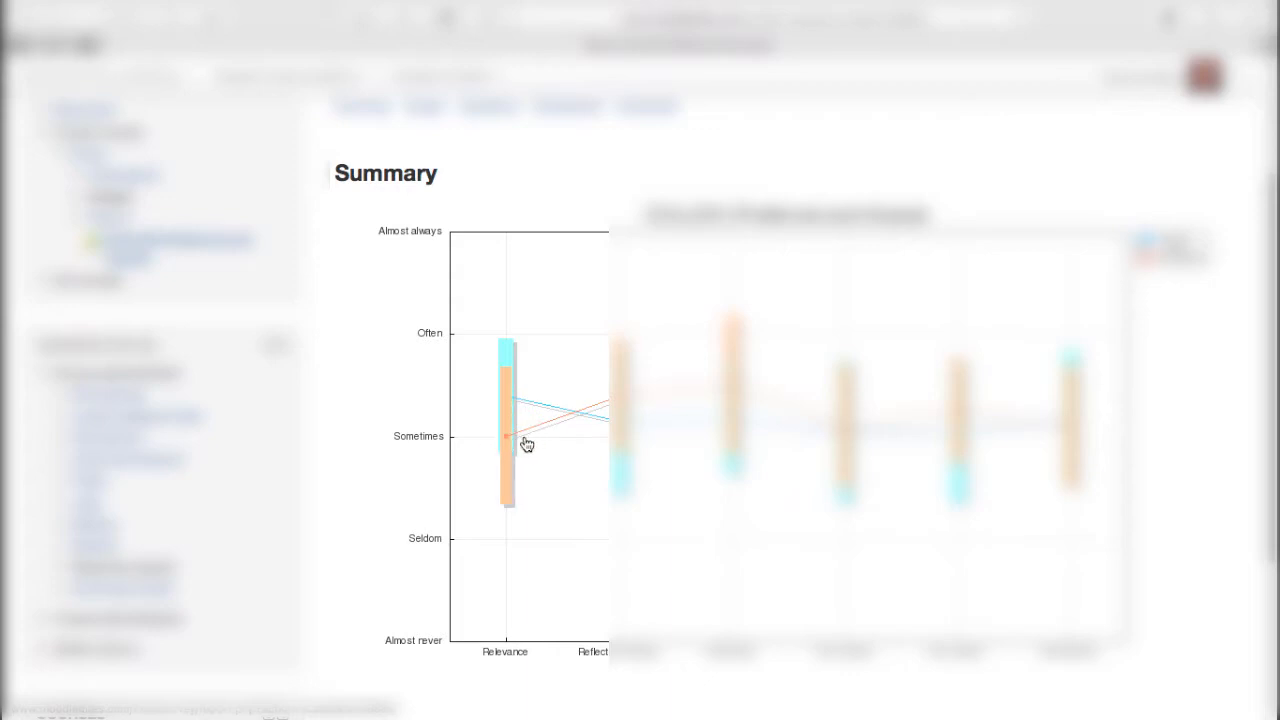
{"action": "mouse_move", "coordinate": [496, 404]}
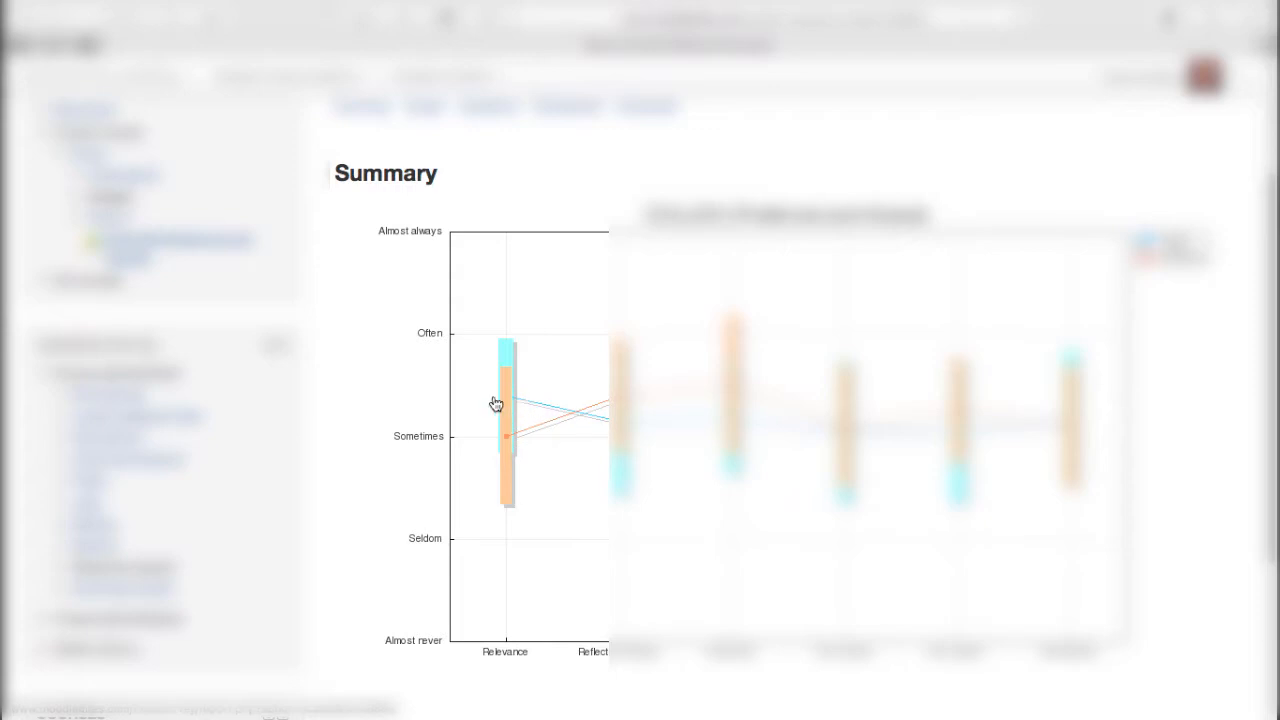
{"action": "mouse_move", "coordinate": [528, 364]}
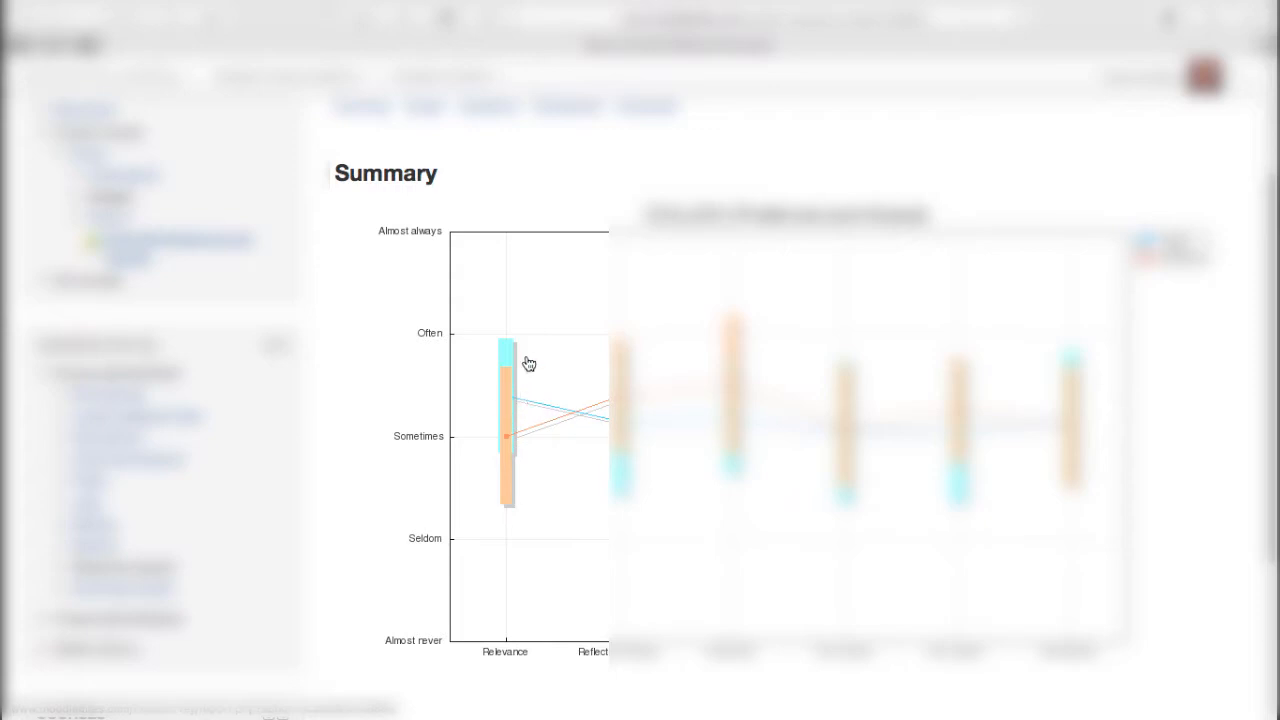
{"action": "mouse_move", "coordinate": [556, 366]}
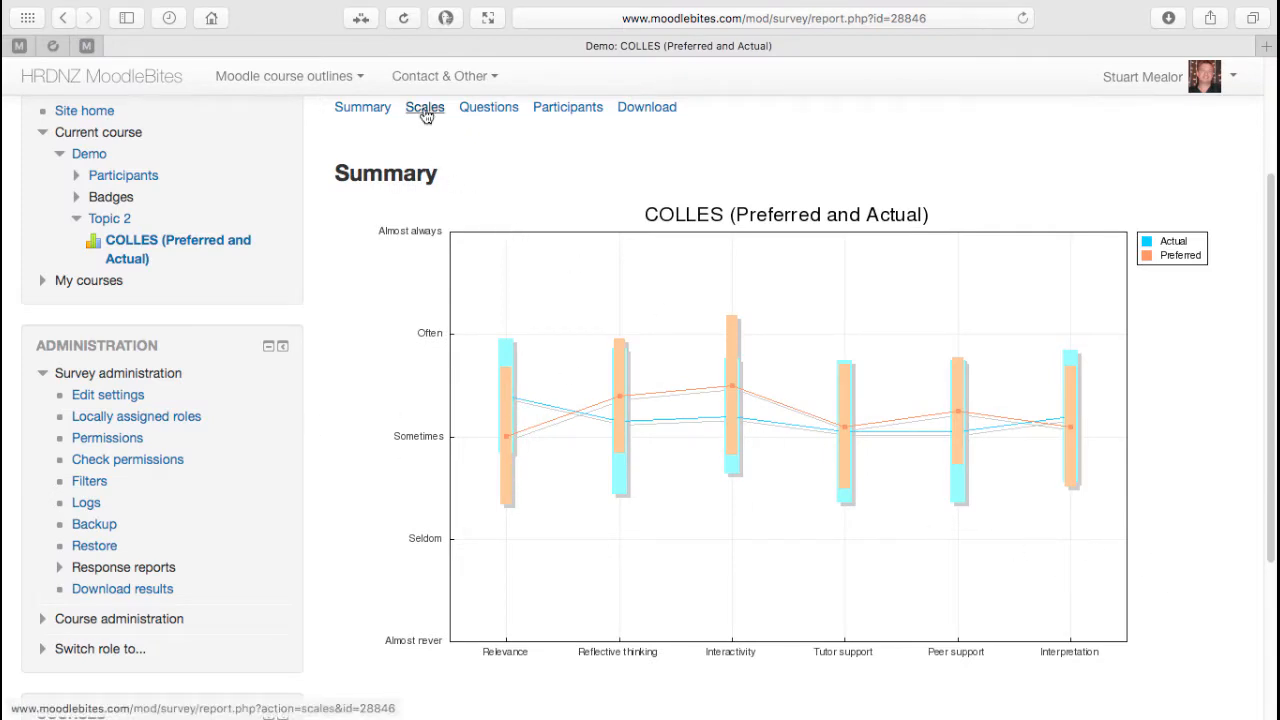
View the Scales graphs, scrolling from Relevance down through to the Interpretation scale.
{"action": "left_click", "coordinate": [424, 108]}
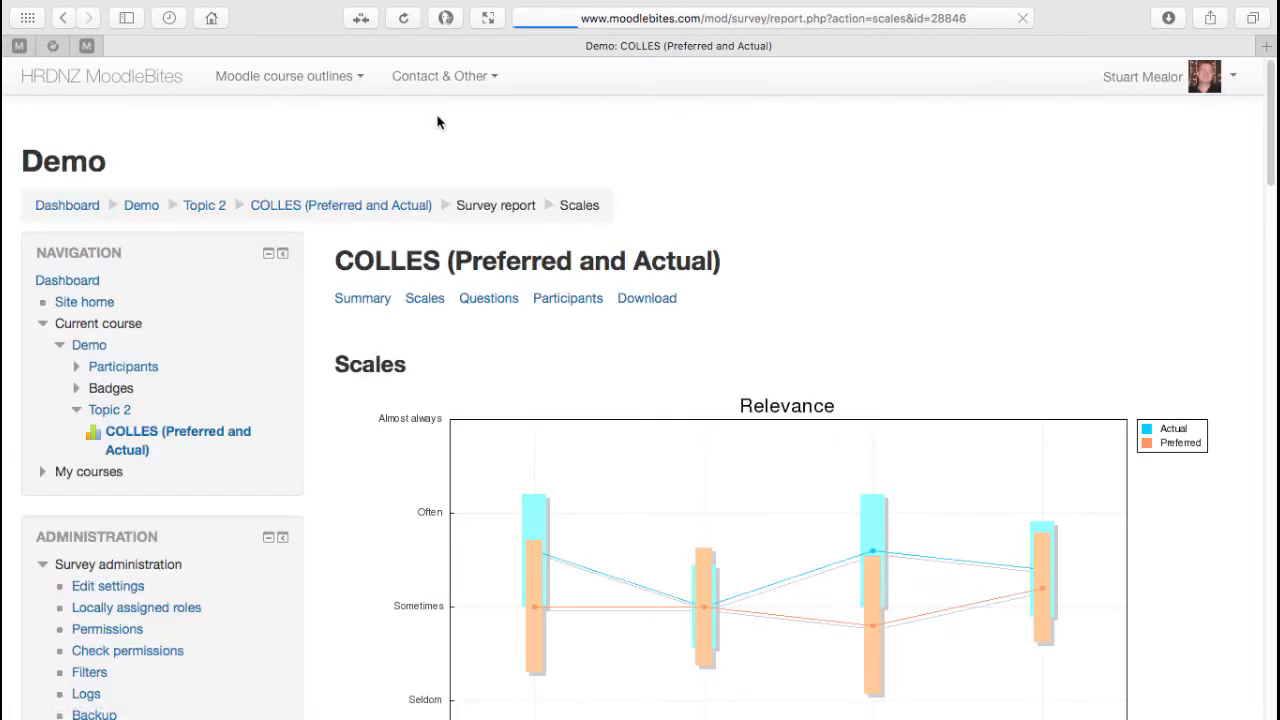
{"action": "scroll", "scroll_direction": "down", "scroll_amount": 3}
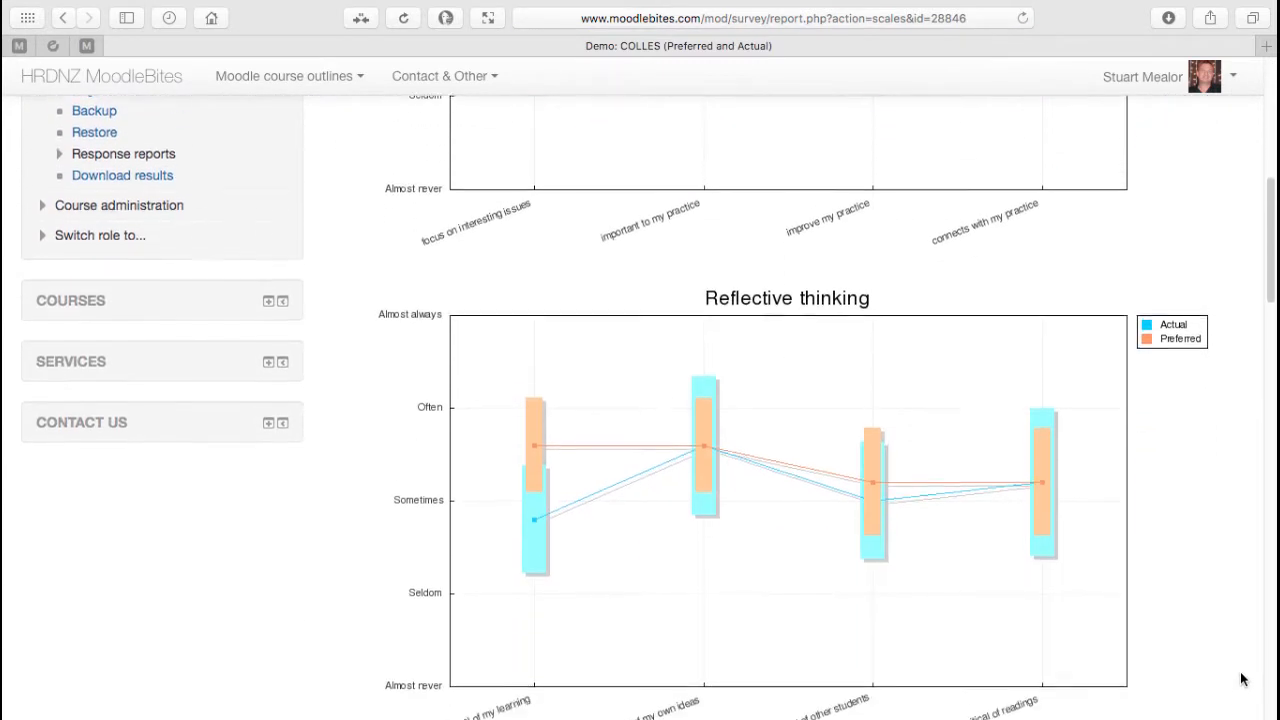
{"action": "scroll", "scroll_direction": "down", "scroll_amount": 3}
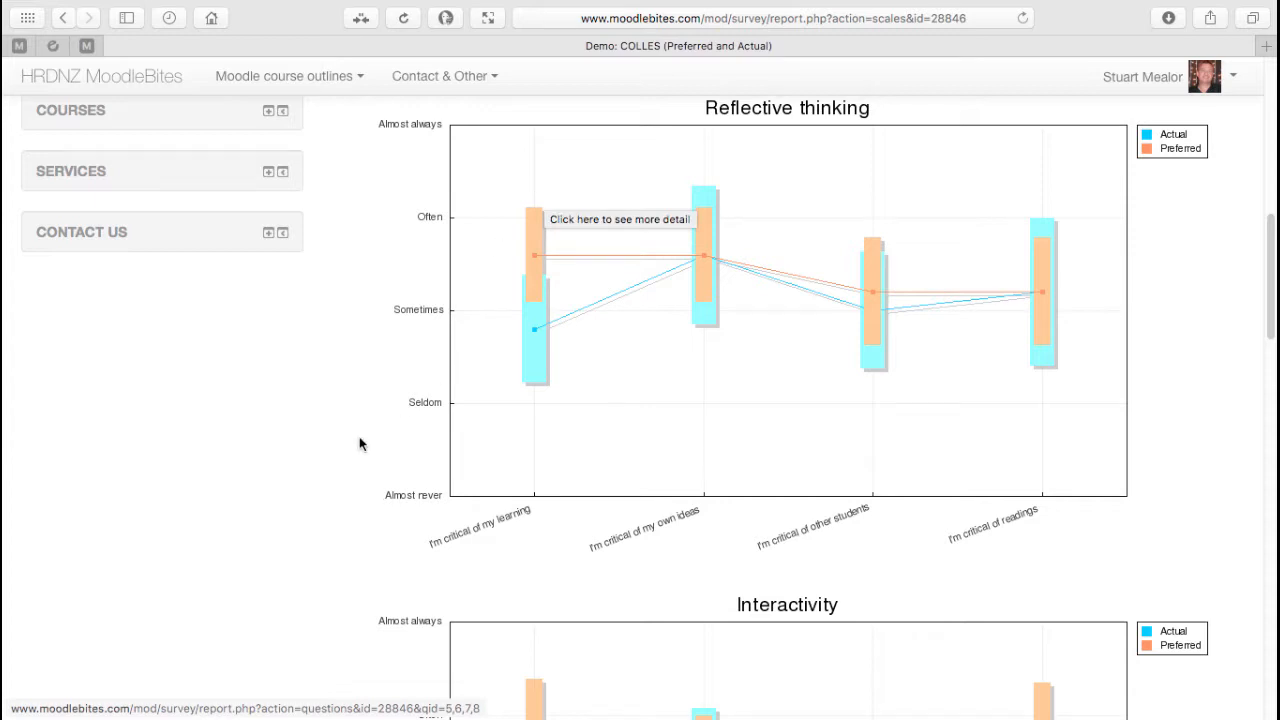
{"action": "scroll", "scroll_direction": "down", "scroll_amount": 3}
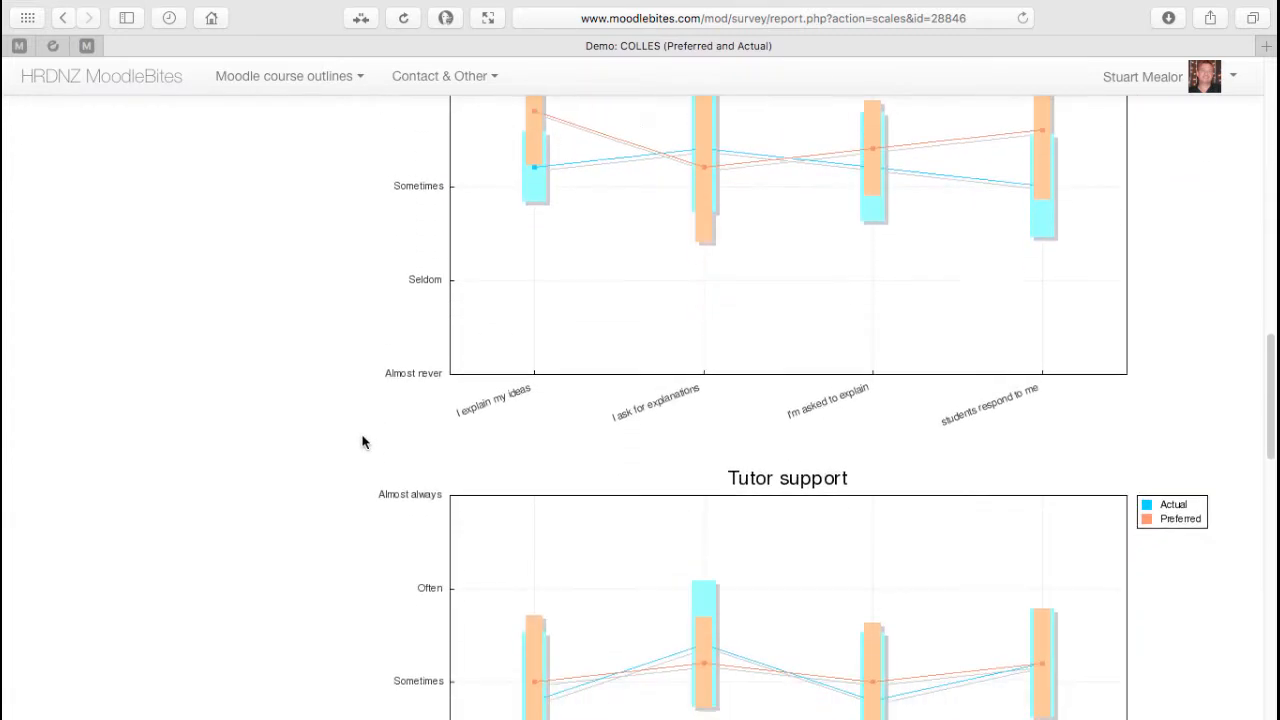
{"action": "scroll", "scroll_direction": "down", "scroll_amount": 3}
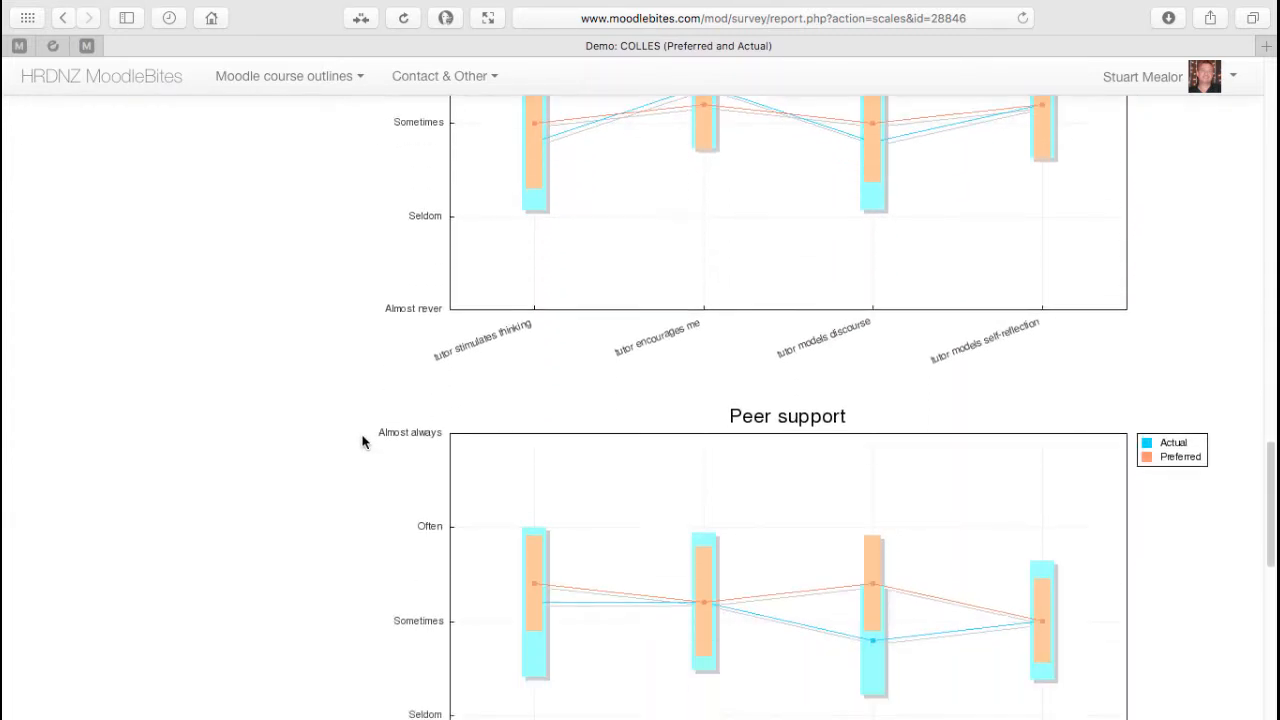
{"action": "scroll", "scroll_direction": "down", "scroll_amount": 3}
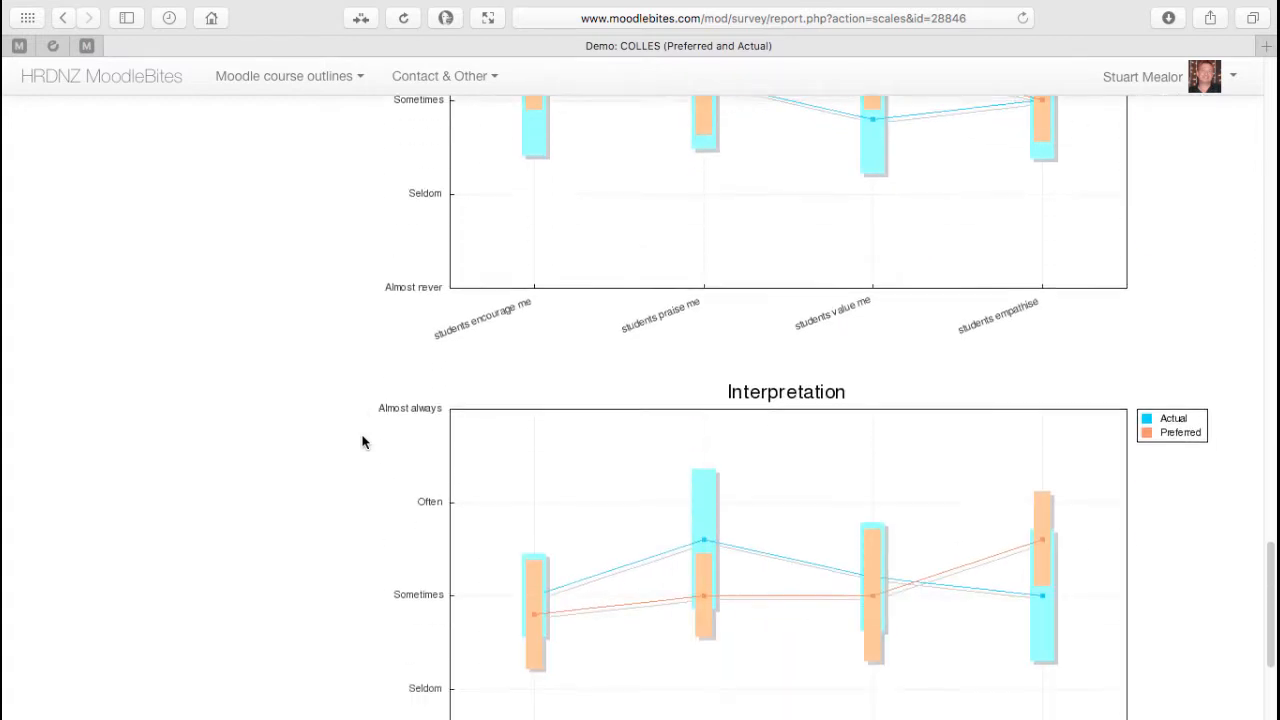
{"action": "scroll", "scroll_direction": "down", "scroll_amount": 3}
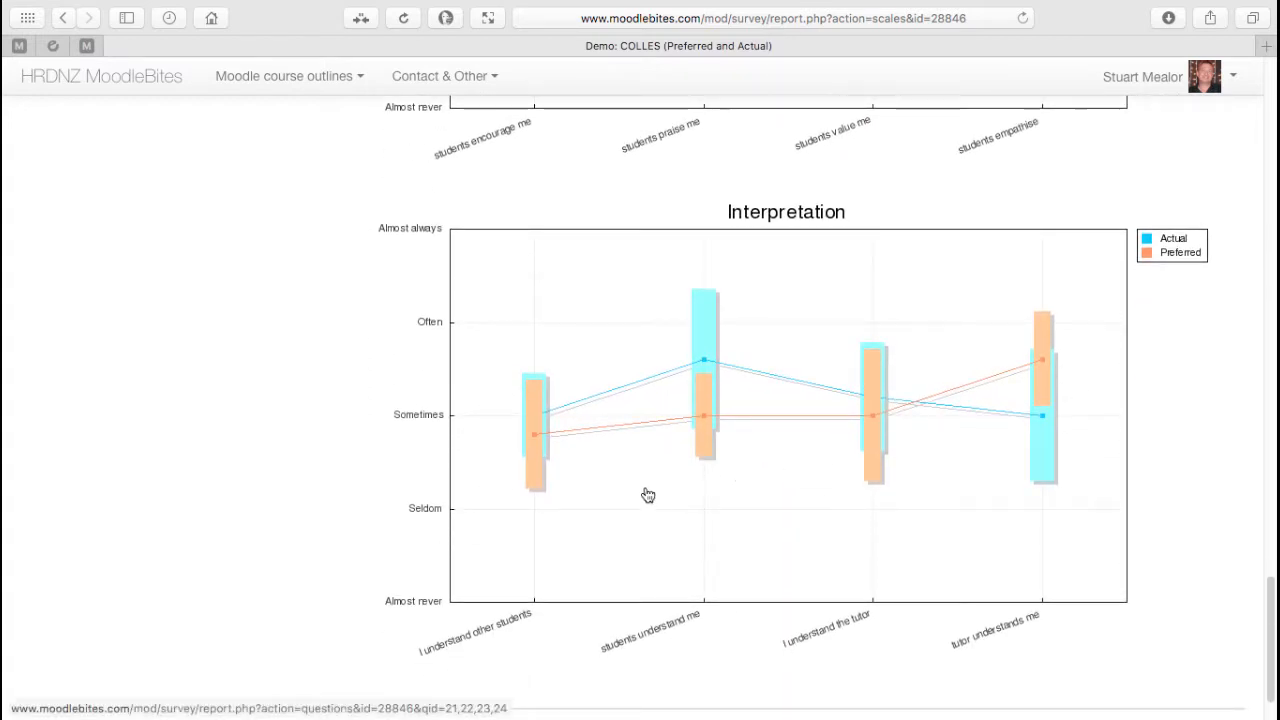
{"action": "mouse_move", "coordinate": [798, 470]}
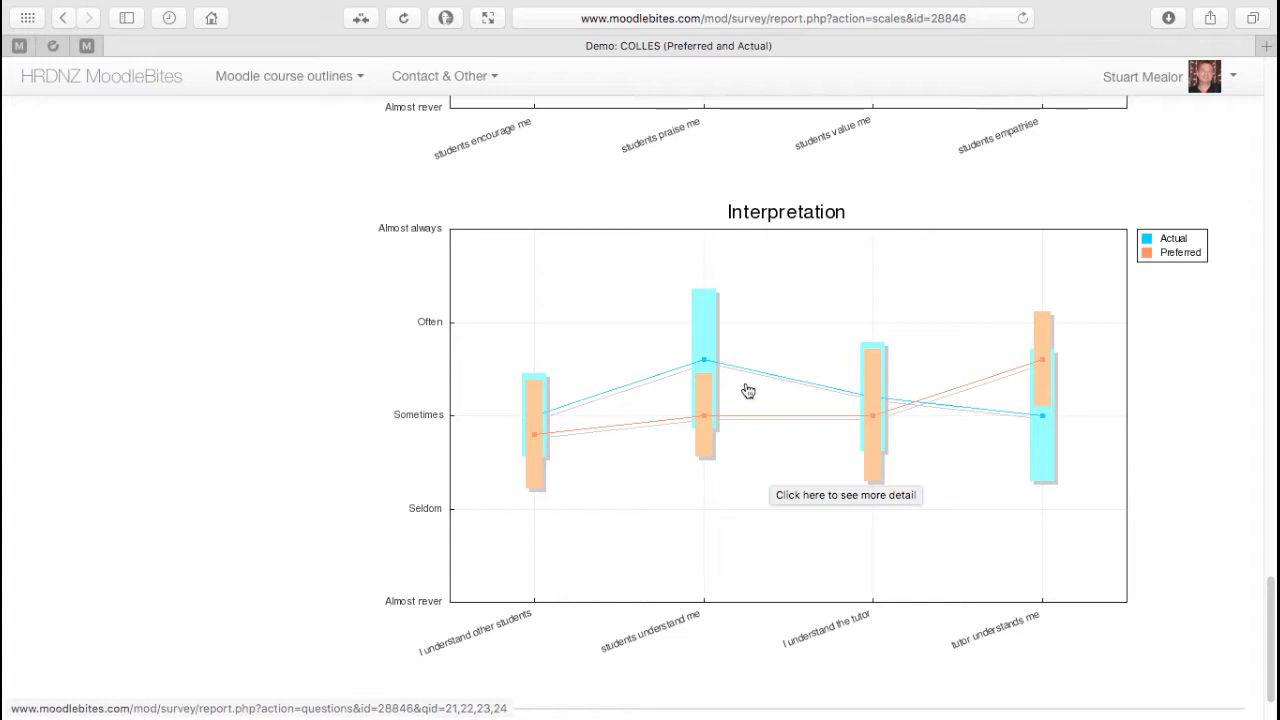
{"action": "mouse_move", "coordinate": [776, 480]}
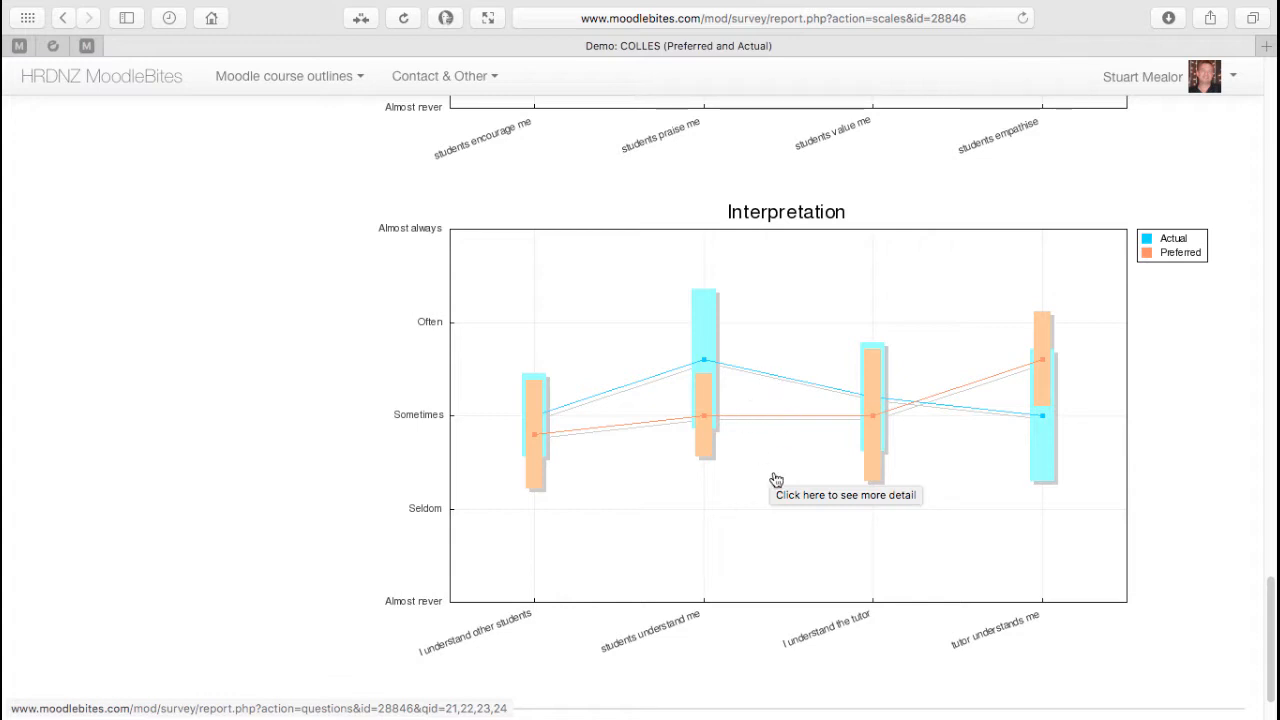
{"action": "mouse_move", "coordinate": [760, 382]}
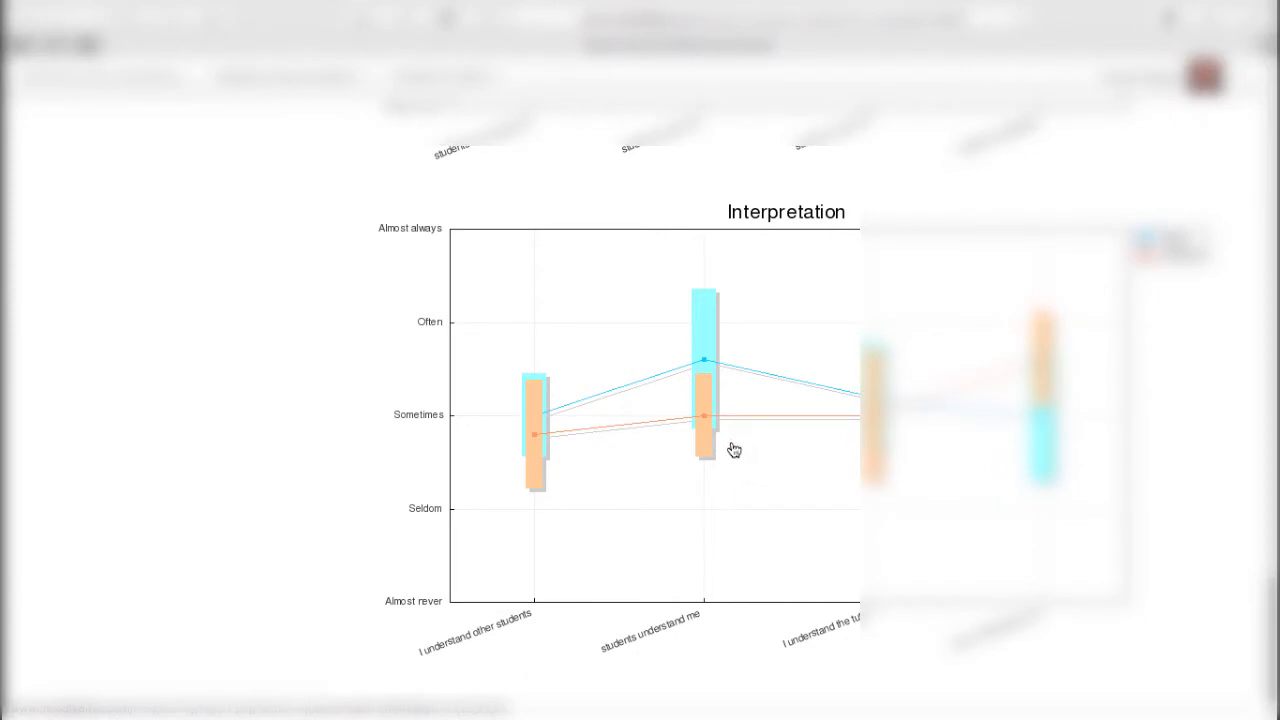
{"action": "mouse_move", "coordinate": [724, 472]}
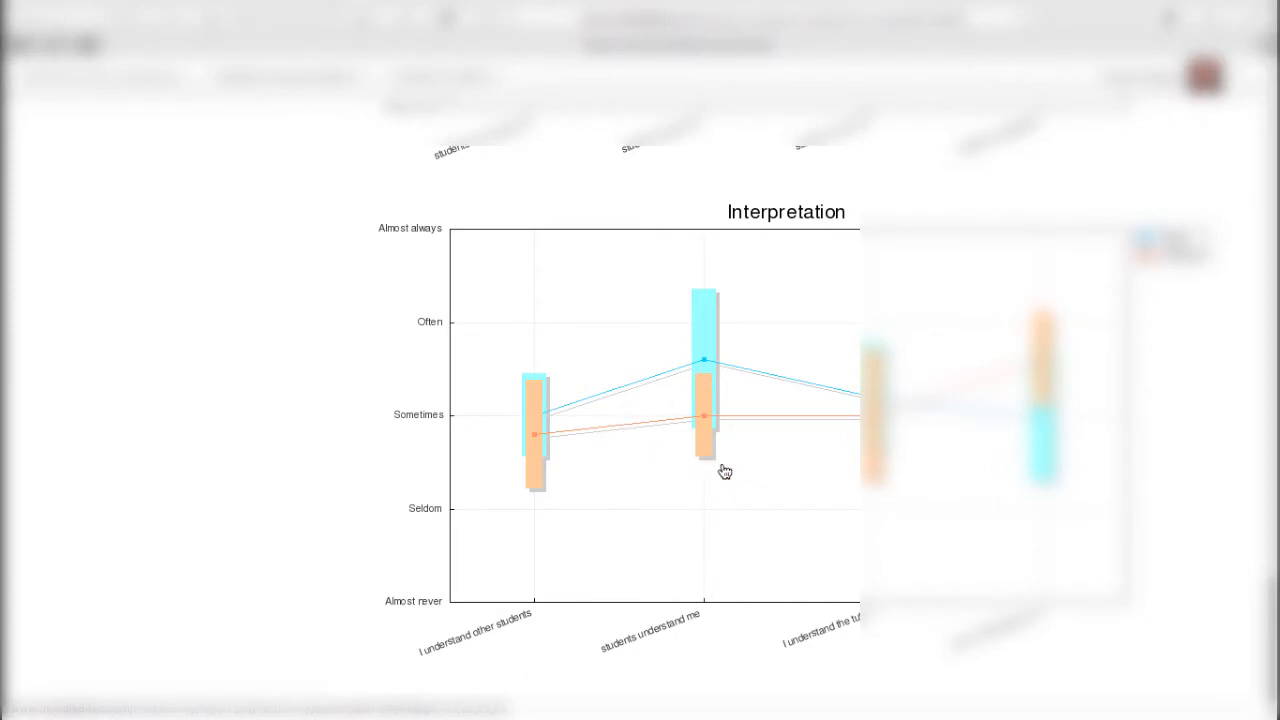
{"action": "mouse_move", "coordinate": [756, 412]}
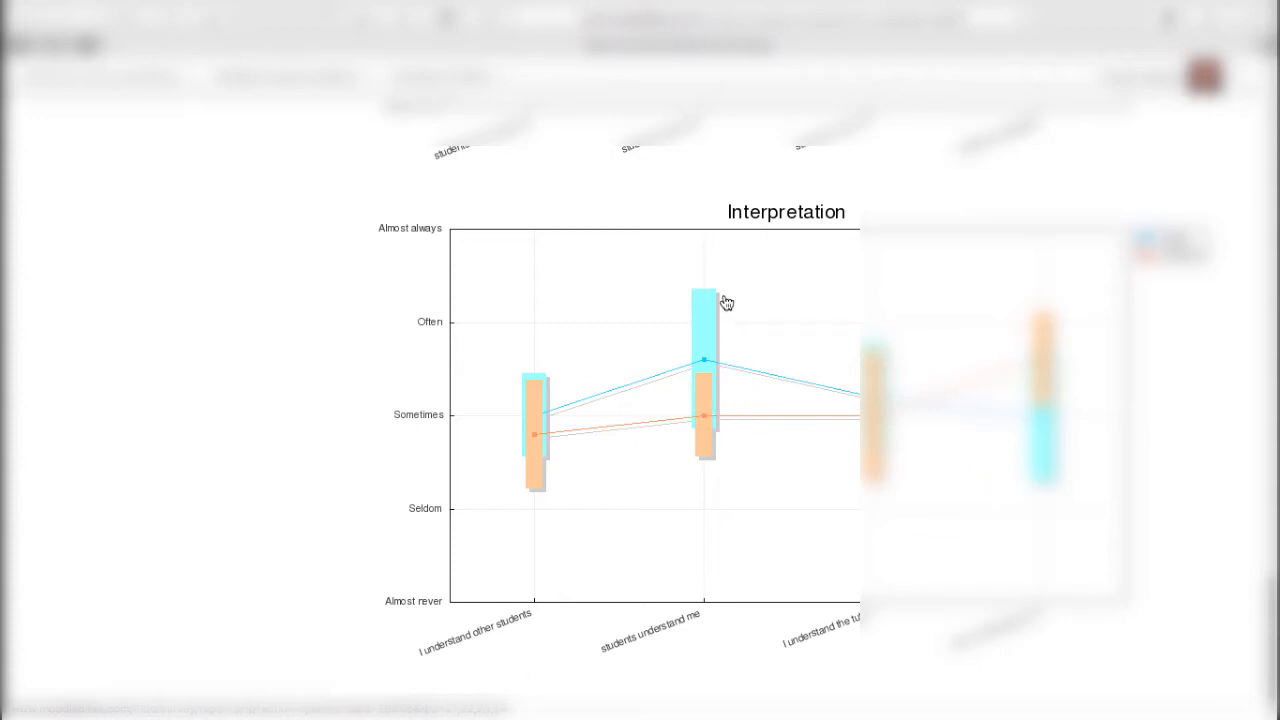
{"action": "mouse_move", "coordinate": [736, 300]}
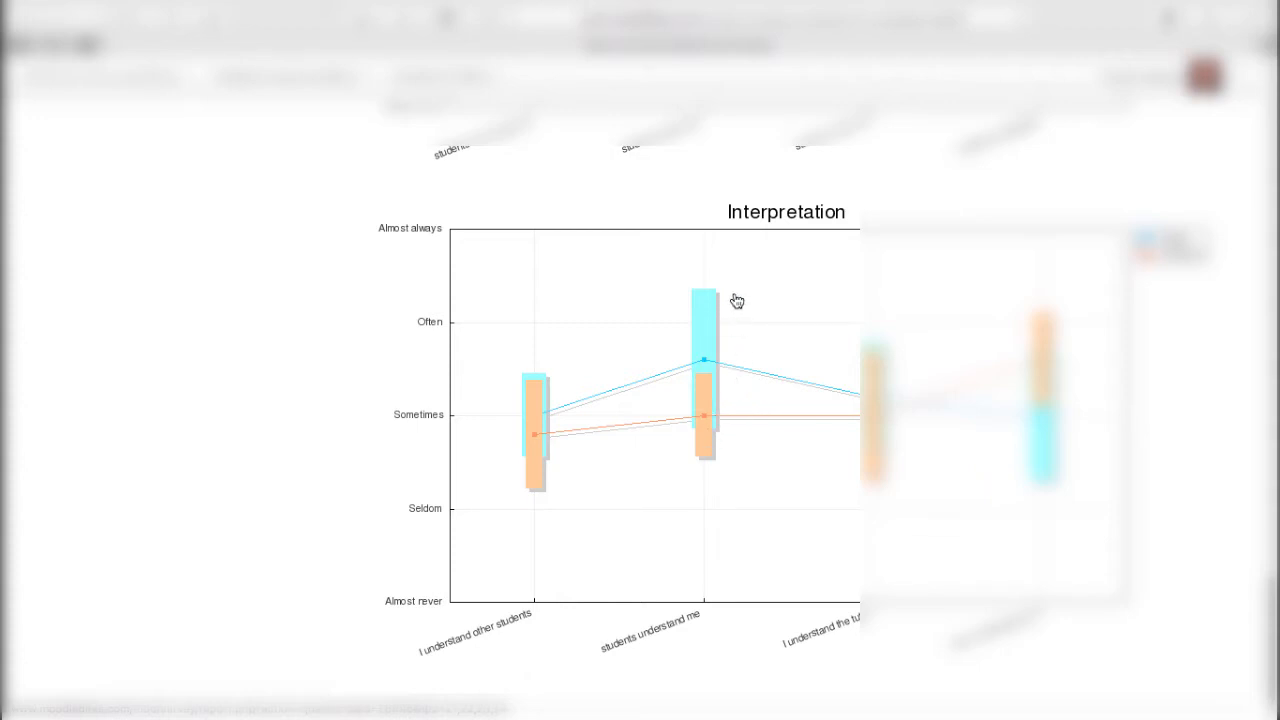
{"action": "mouse_move", "coordinate": [728, 288]}
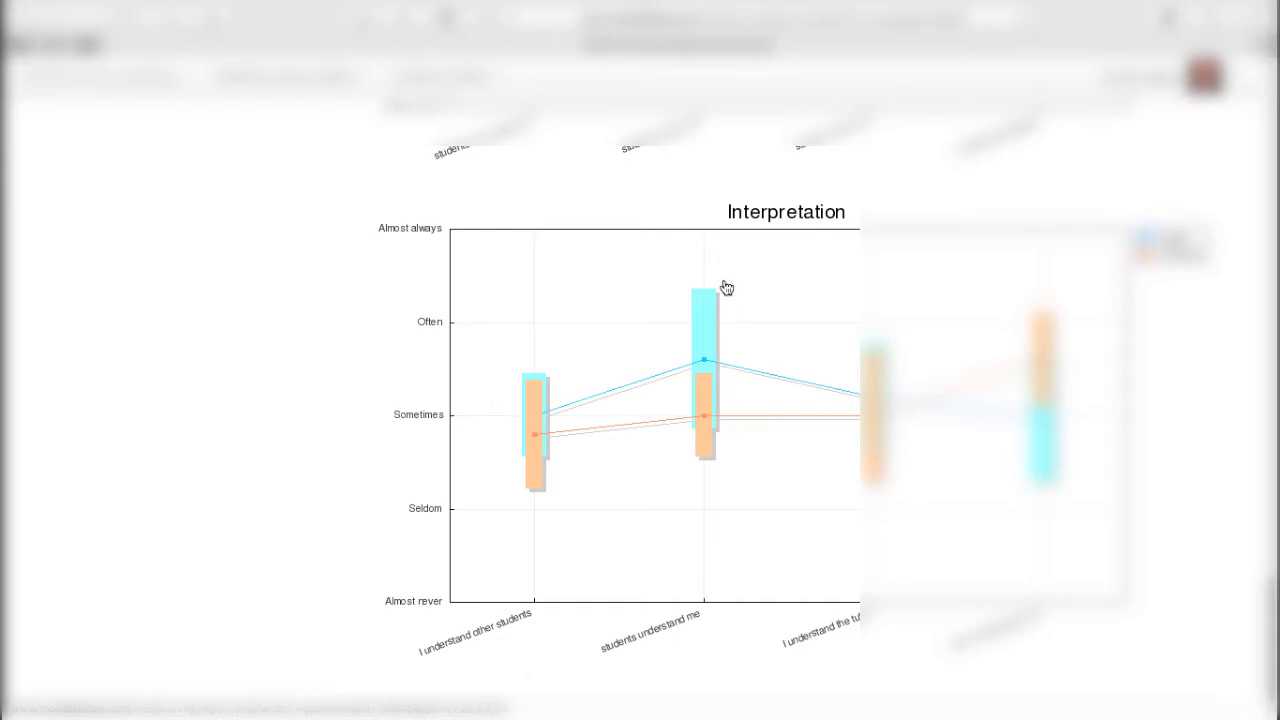
{"action": "mouse_move", "coordinate": [758, 272]}
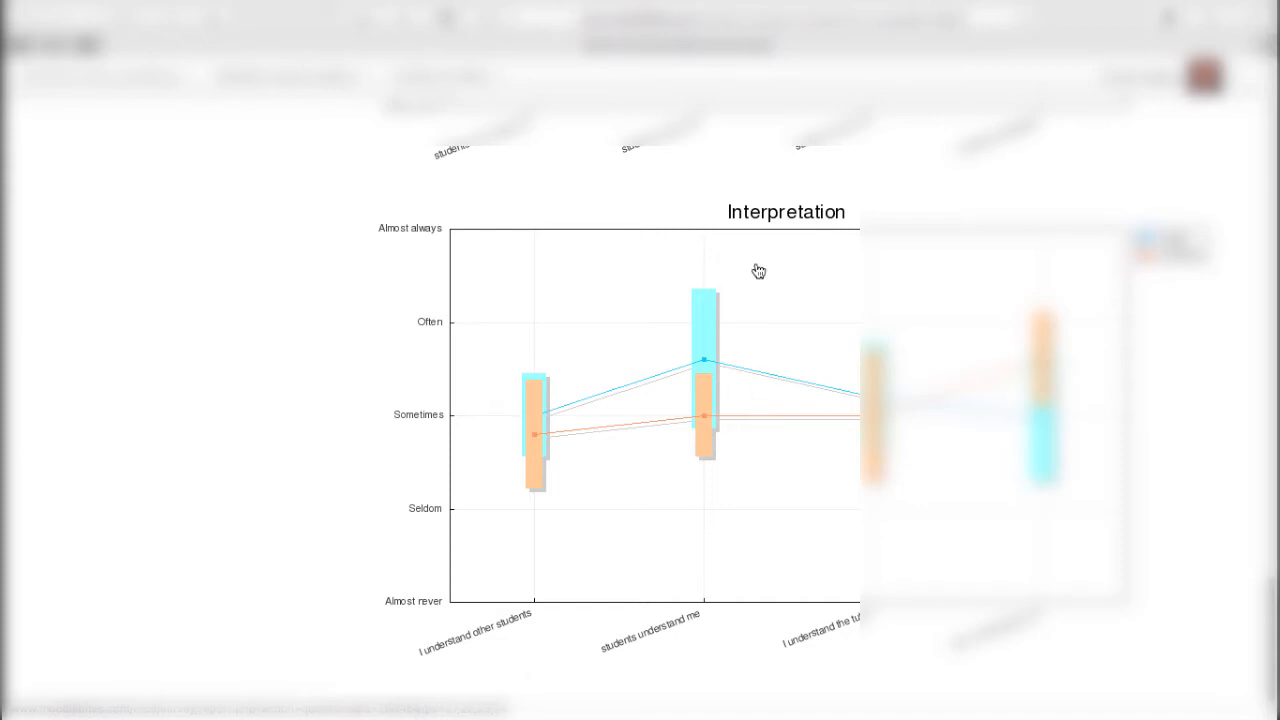
{"action": "mouse_move", "coordinate": [754, 398]}
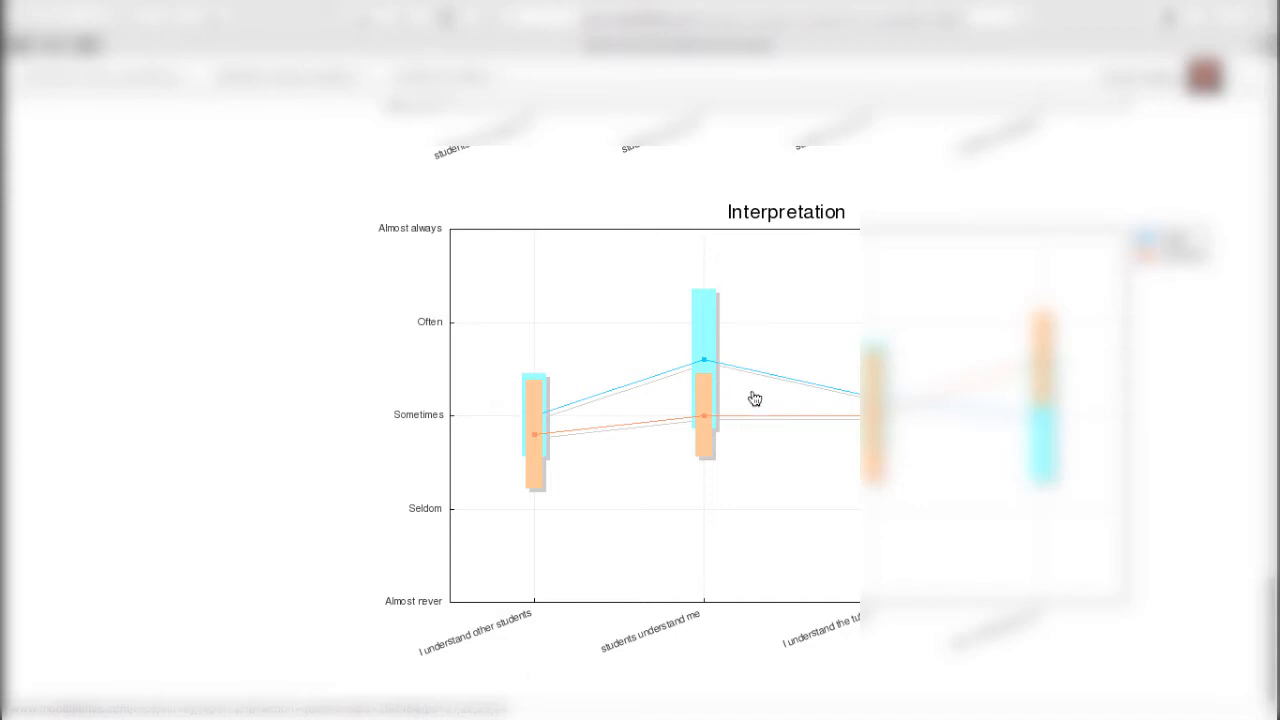
{"action": "mouse_move", "coordinate": [750, 314]}
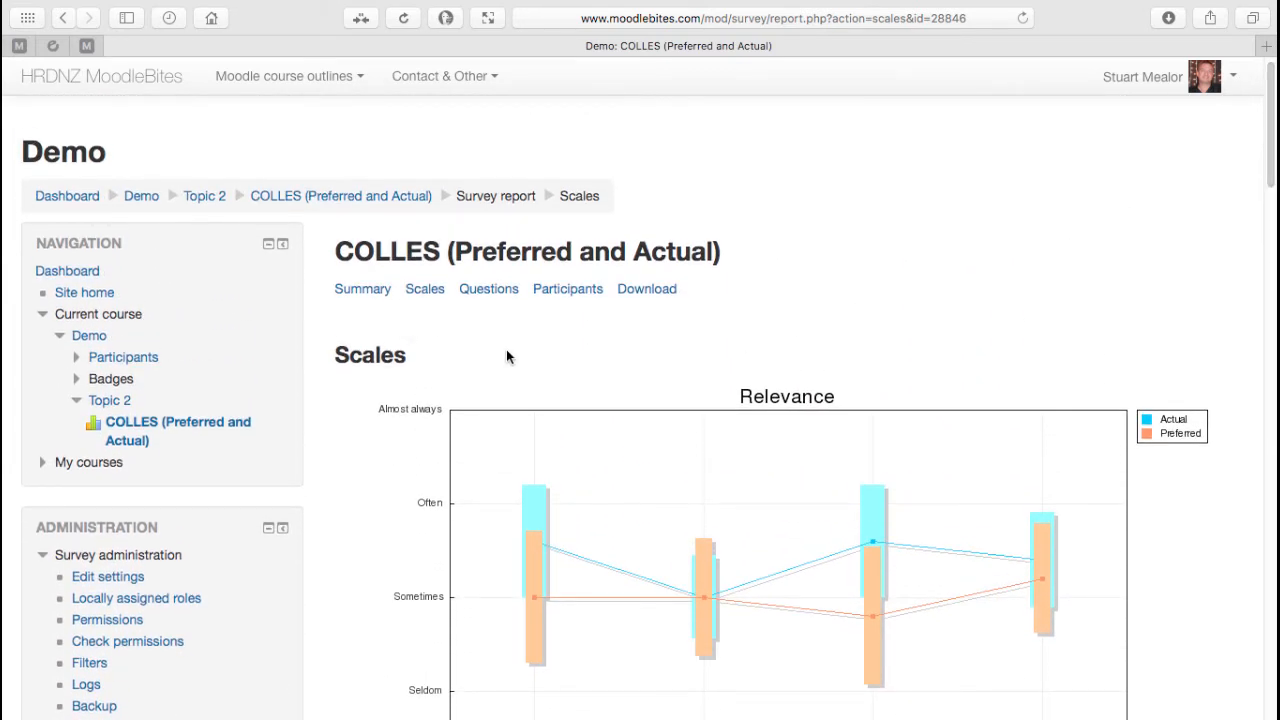
View the Questions report and scroll through the per-question graphs.
{"action": "left_click", "coordinate": [488, 288]}
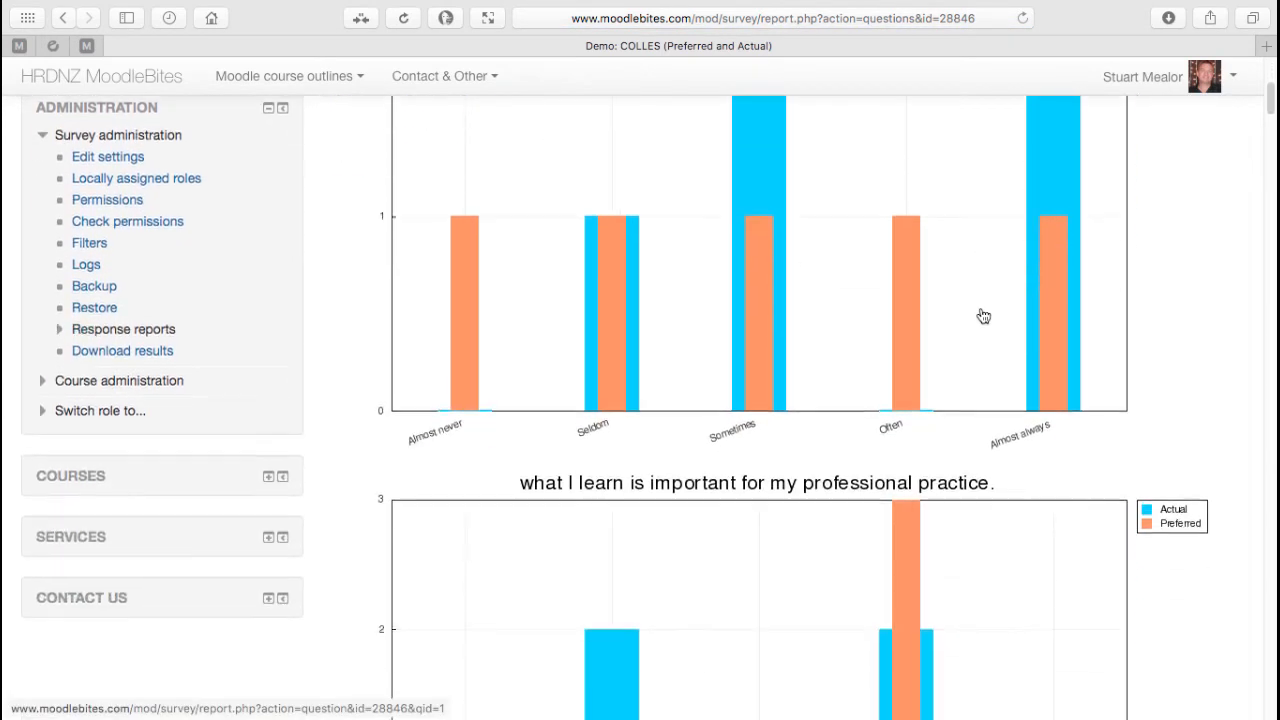
{"action": "scroll", "scroll_direction": "down", "scroll_amount": 3}
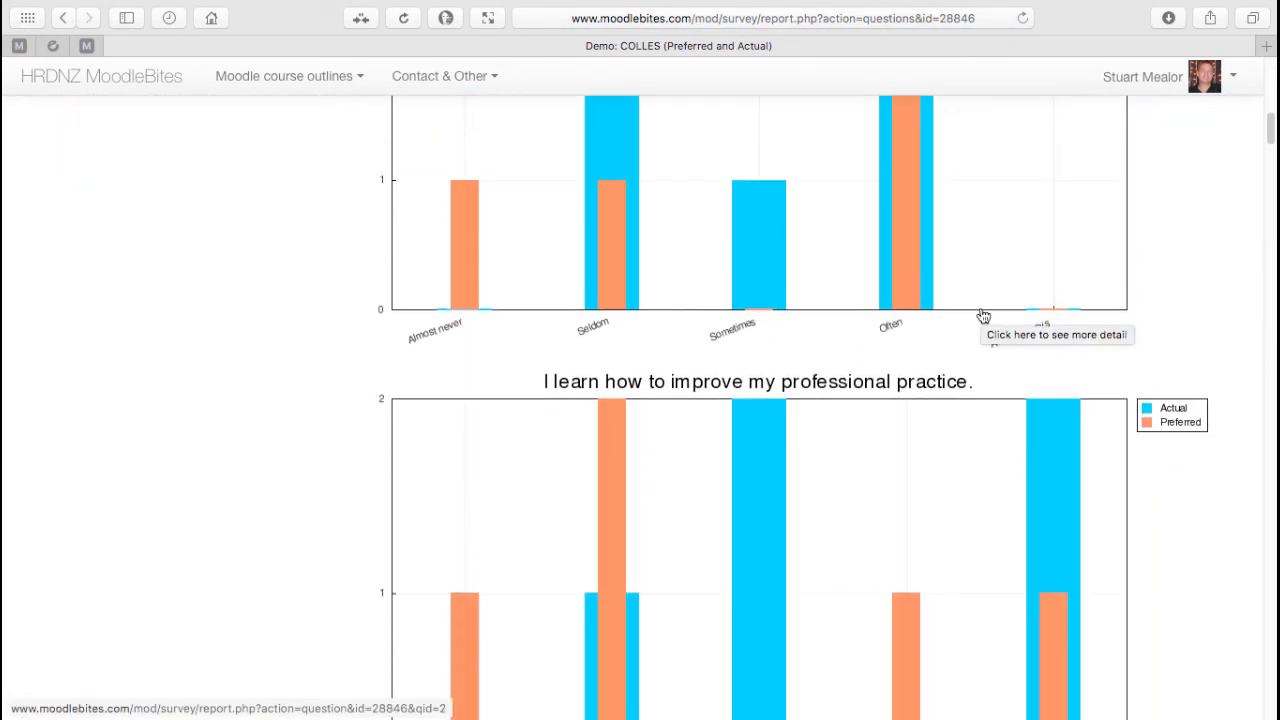
{"action": "scroll", "scroll_direction": "down", "scroll_amount": 3}
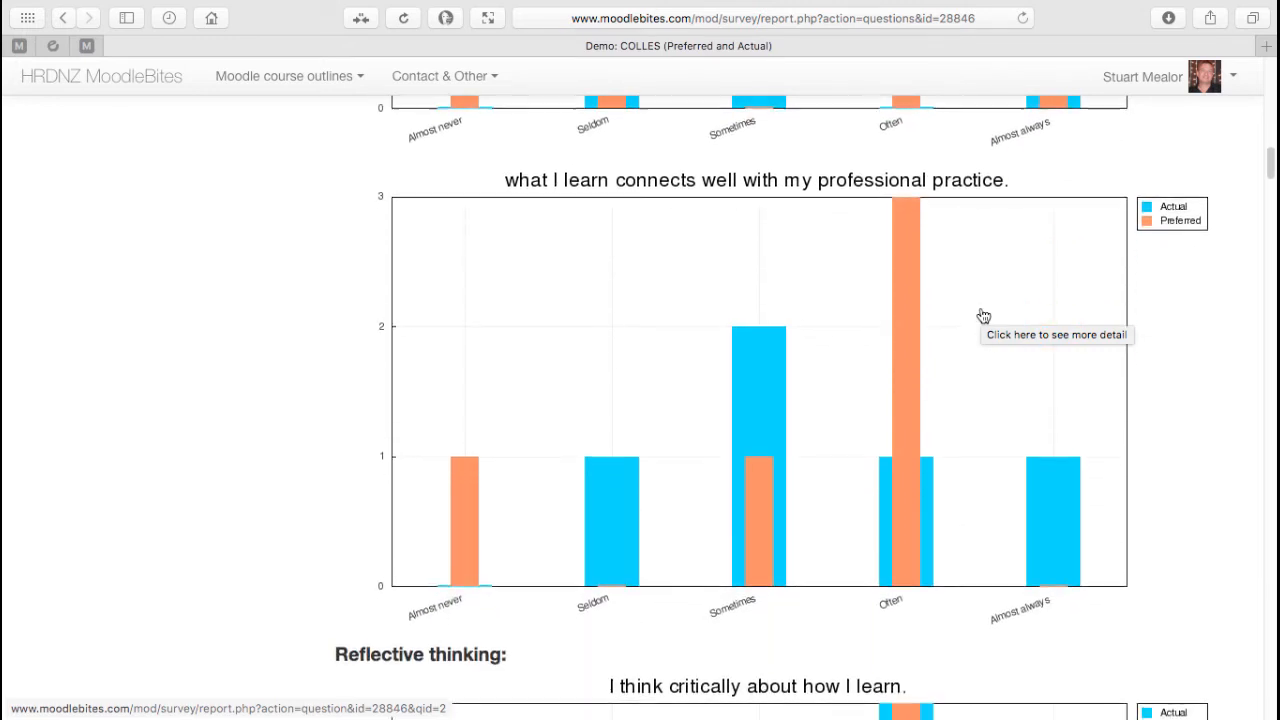
{"action": "scroll", "scroll_direction": "down", "scroll_amount": 3}
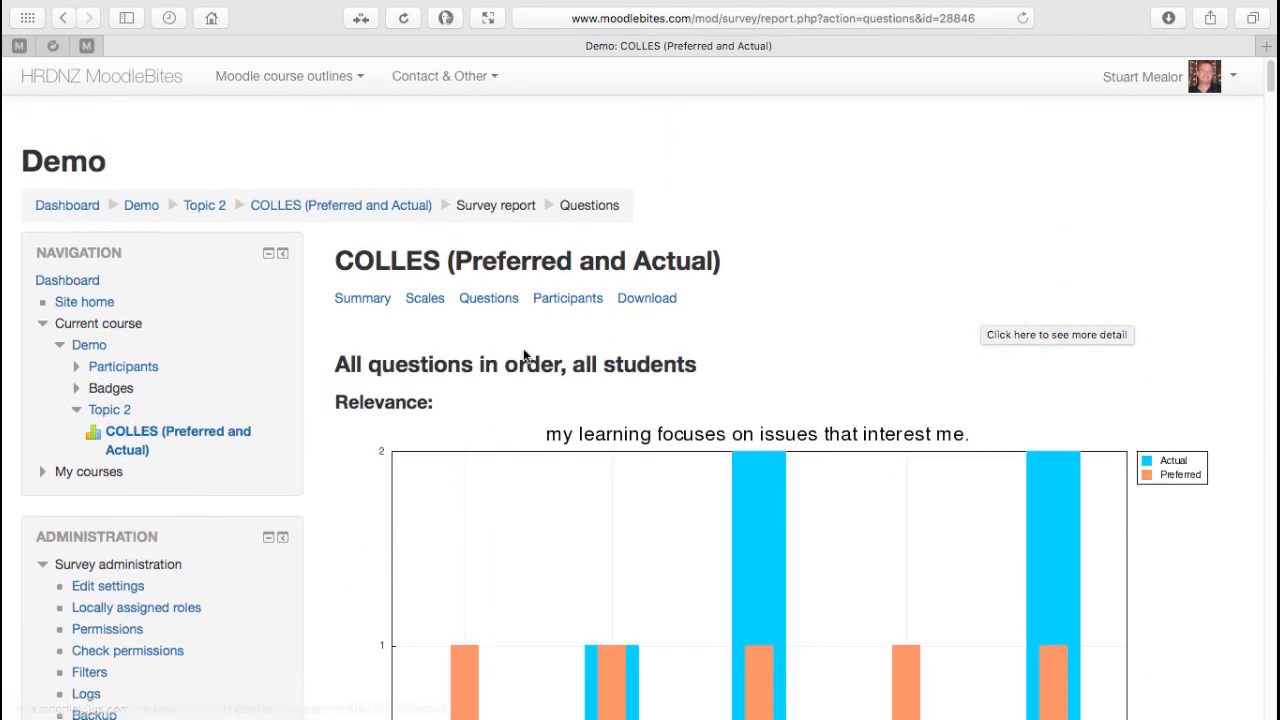
View the Participants list, then reach the Download results page for raw survey data.
{"action": "left_click", "coordinate": [568, 296]}
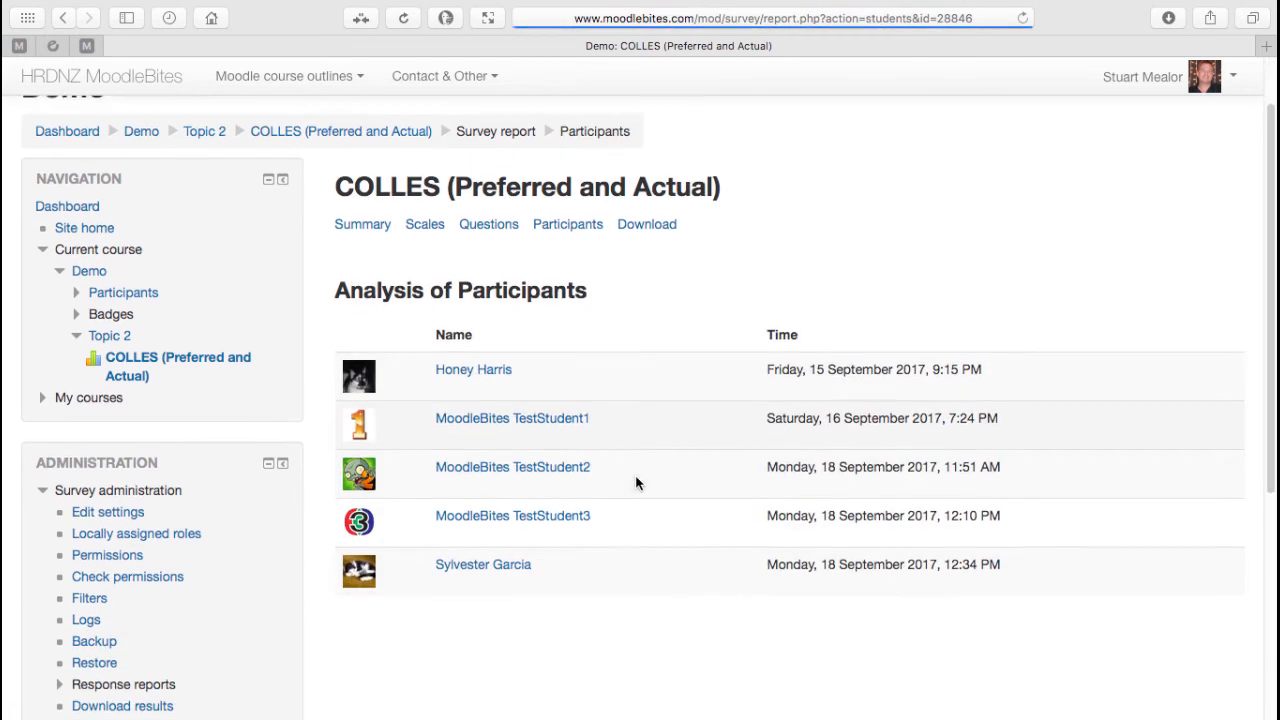
{"action": "left_click", "coordinate": [646, 224]}
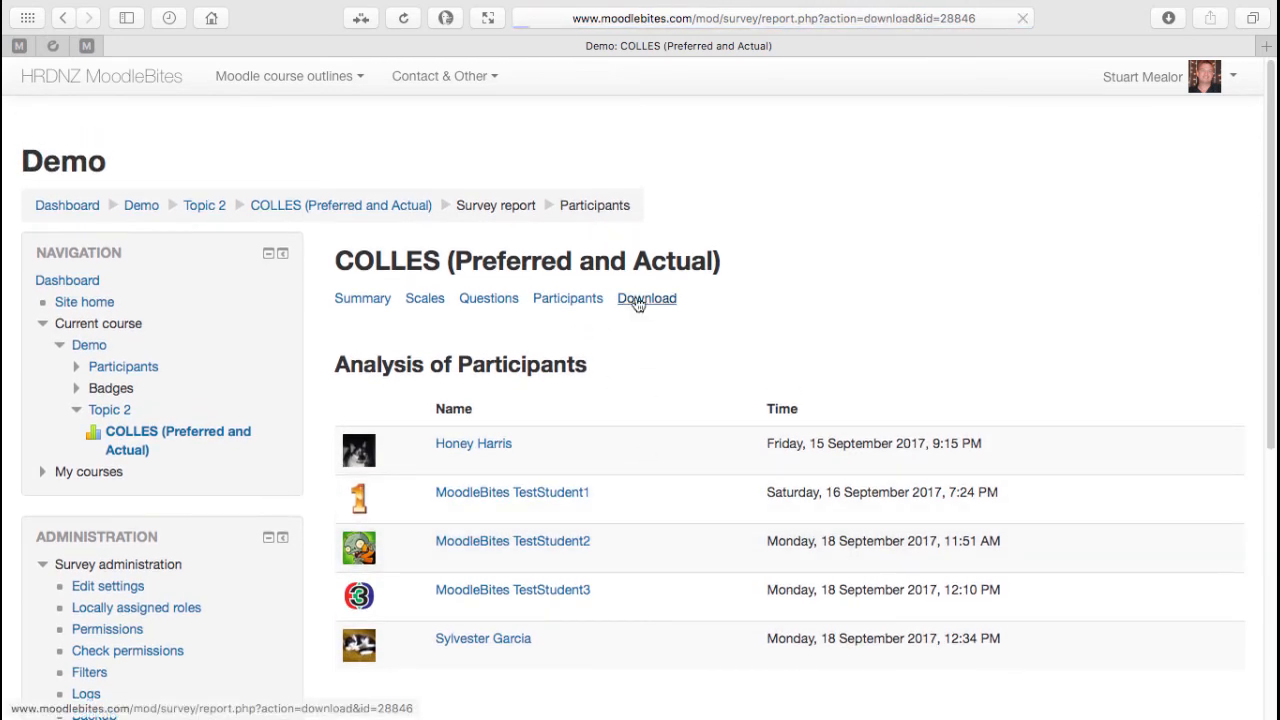
{"action": "left_click", "coordinate": [646, 298]}
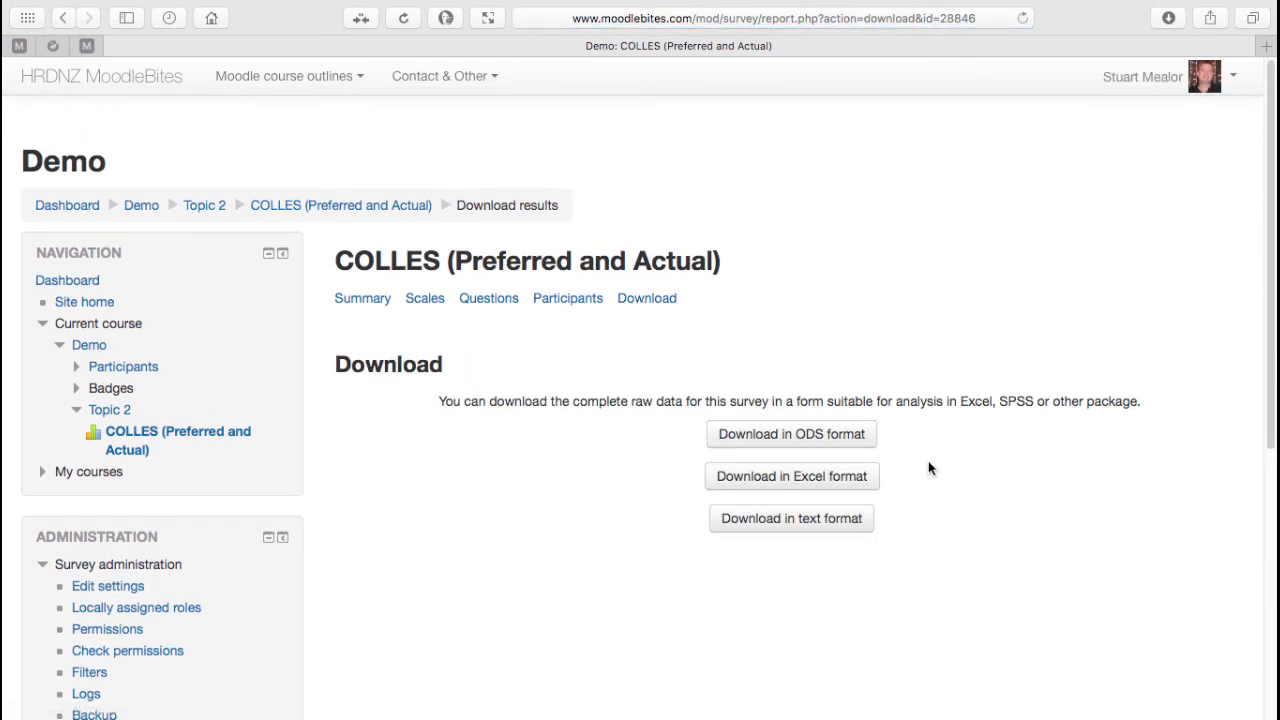